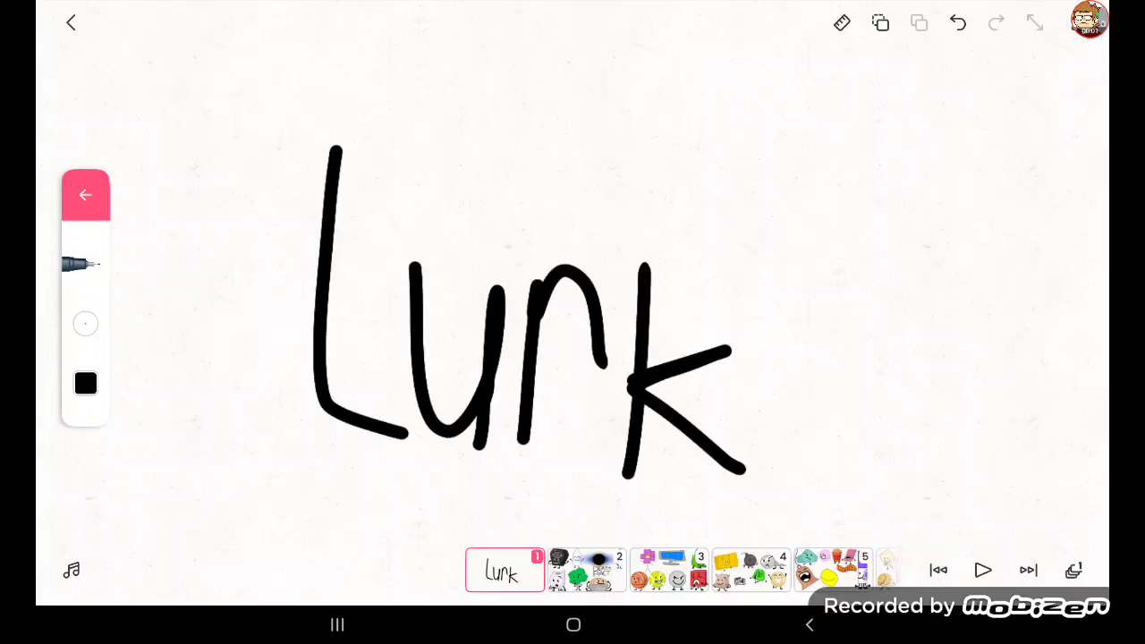
# - Open frame 1 with the Welcome to EXIT poster and blue character
pyautogui.click(1012, 22)
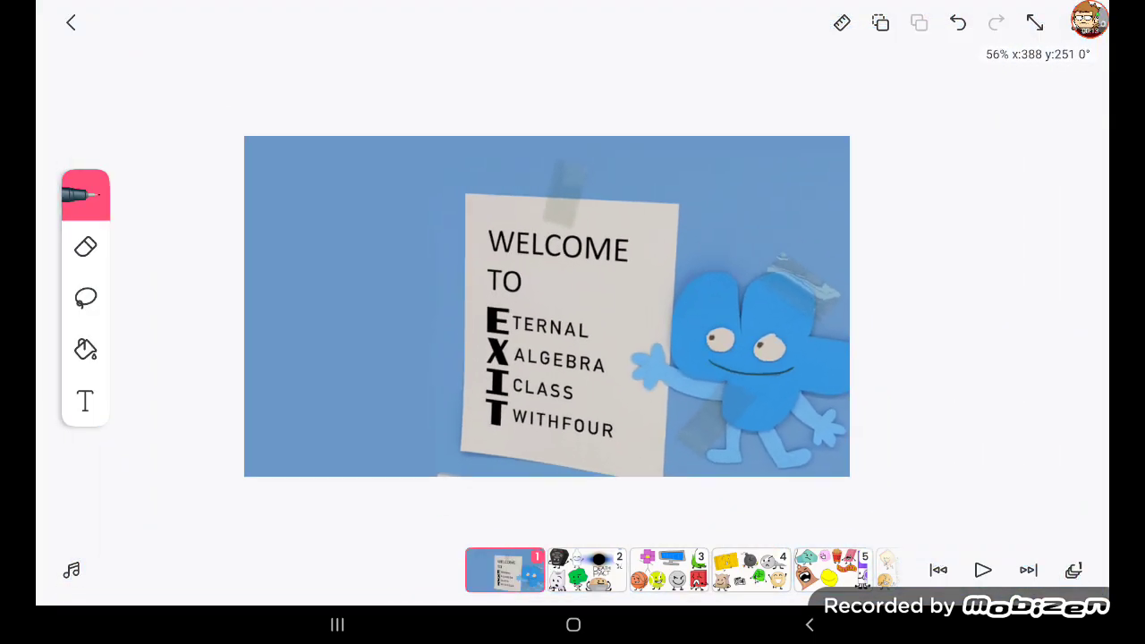
# - Paste Leaf onto the EXIT poster frame and drag it into position
pyautogui.click(504, 570)
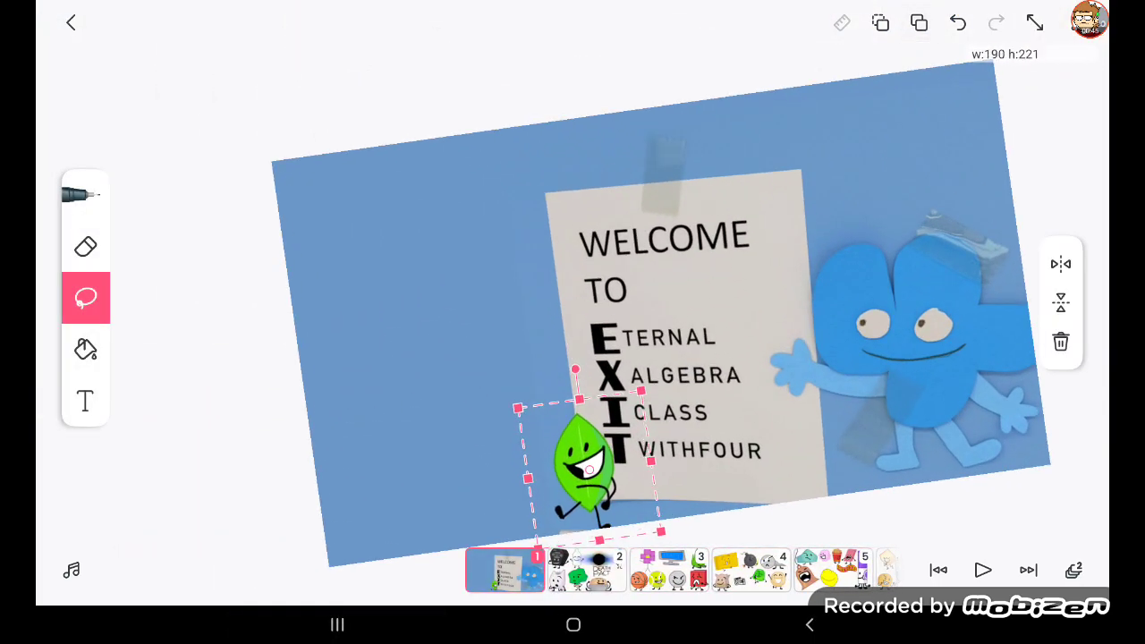
pyautogui.moveTo(582, 465); pyautogui.dragTo(345, 224)
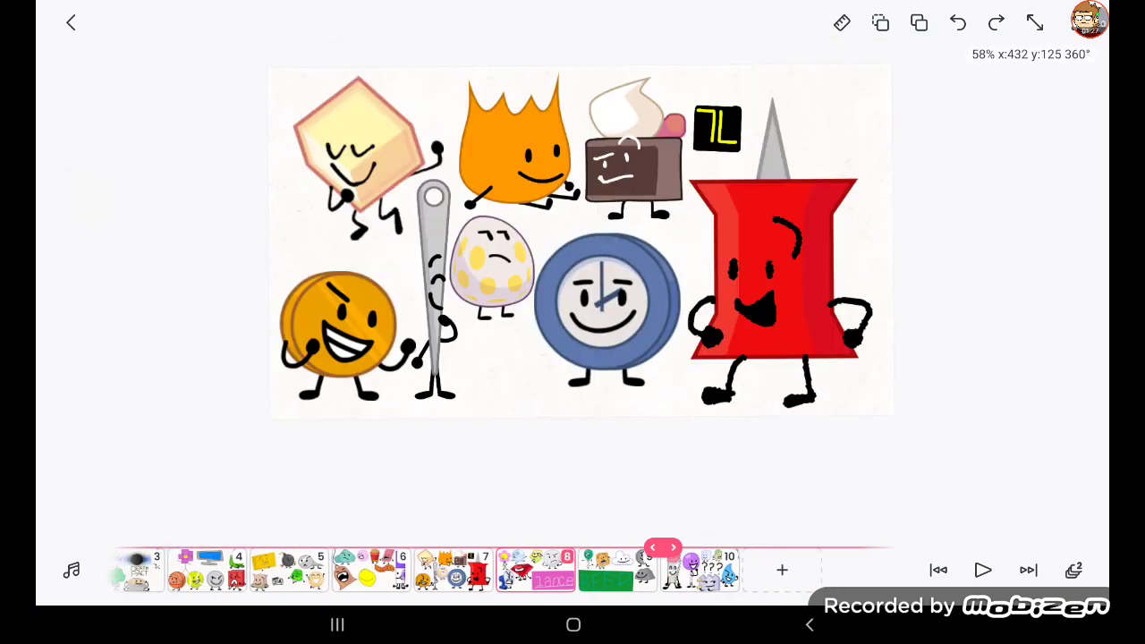
# - Scroll the timeline back to the opening frames
pyautogui.hscroll(-3)
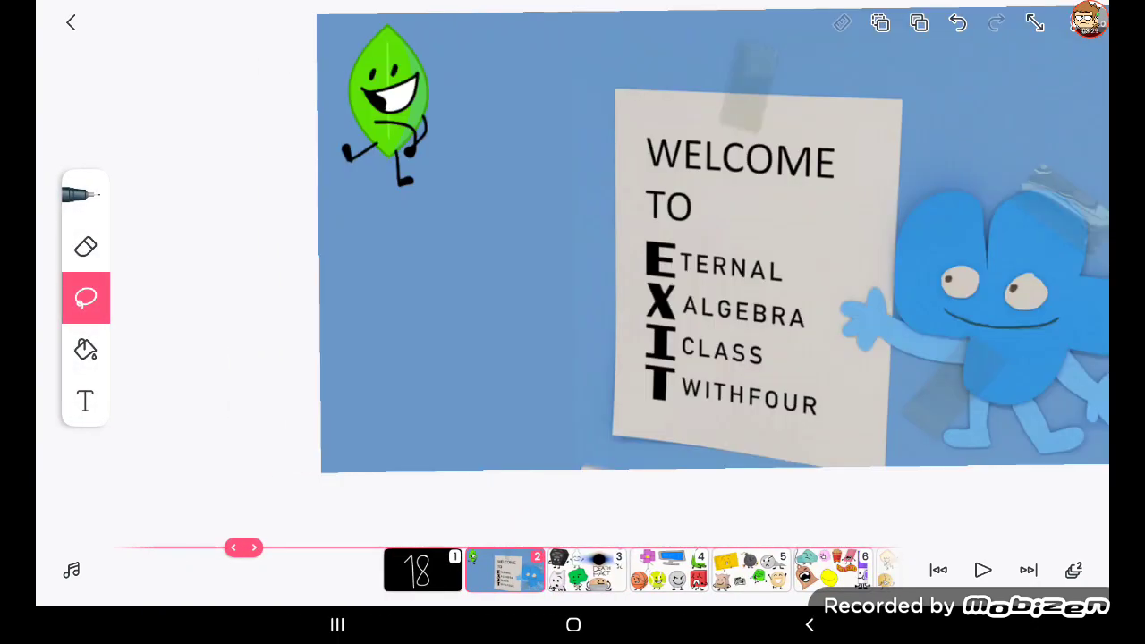
# - Add Needle beside Leaf, then open the 18 title card's brush settings
pyautogui.click(487, 250)
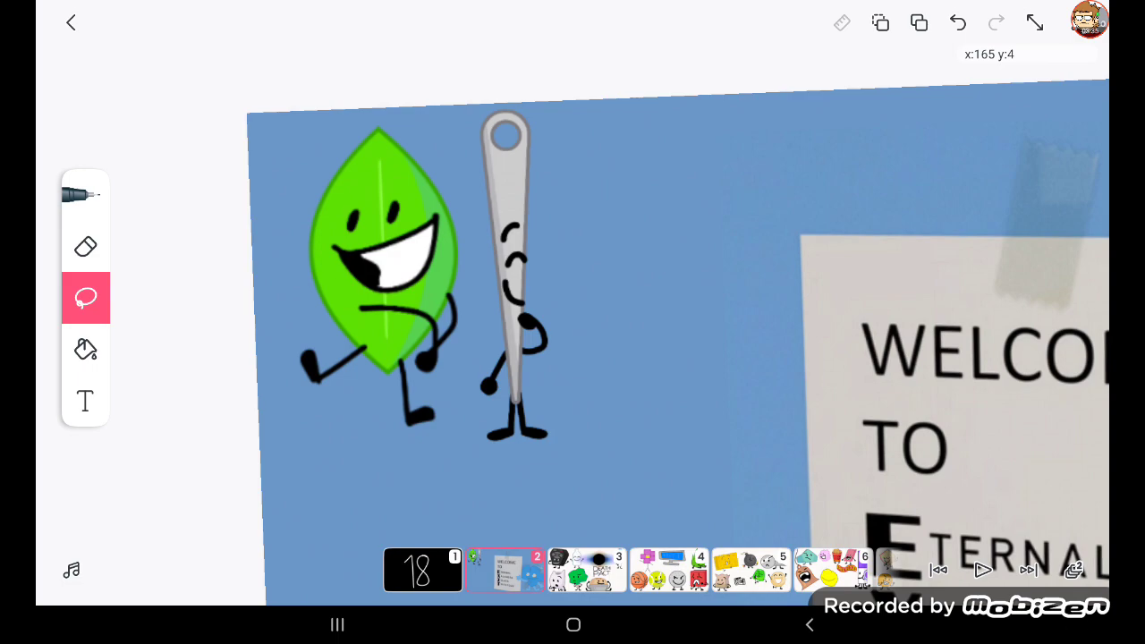
pyautogui.click(422, 571)
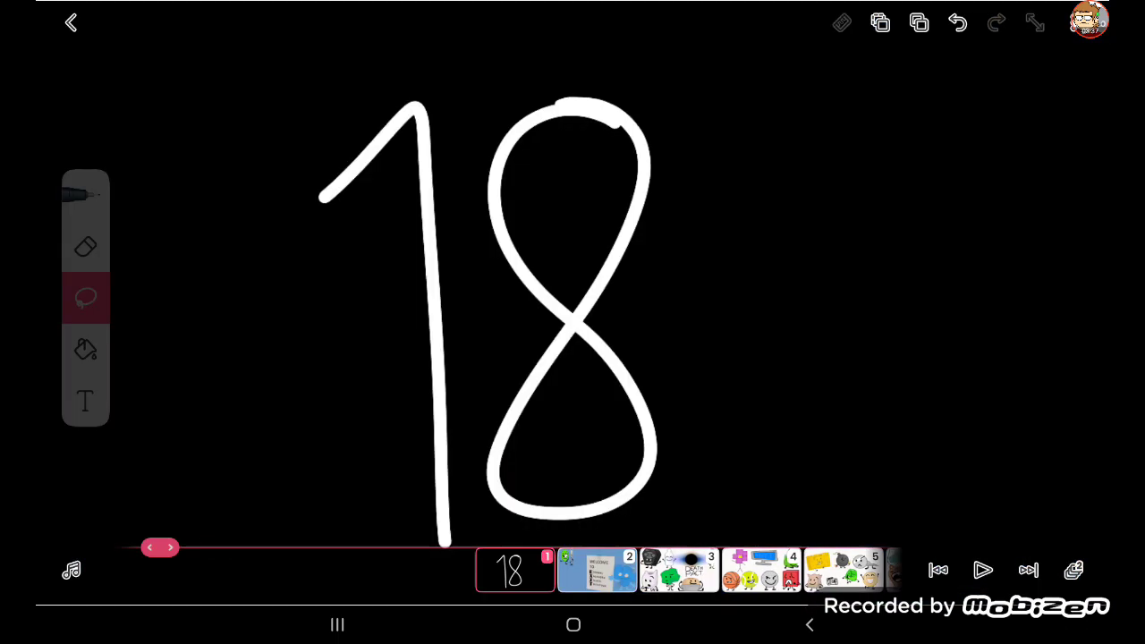
pyautogui.click(85, 192)
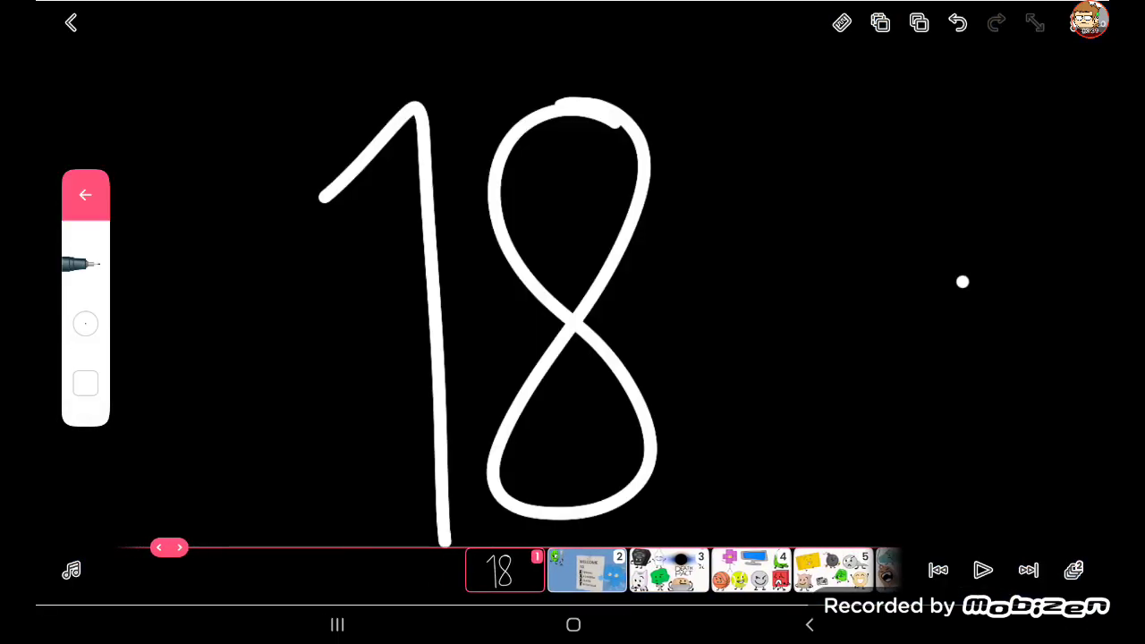
pyautogui.click(85, 383)
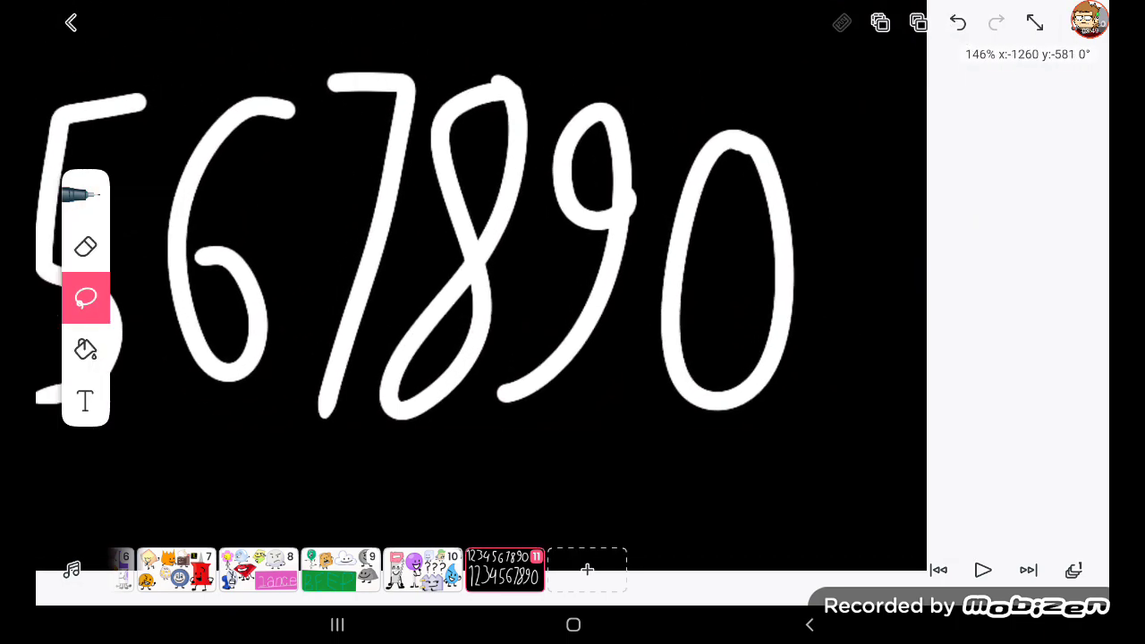
# - Go to the 18 title card and set the brush size to 69px
pyautogui.click(918, 22)
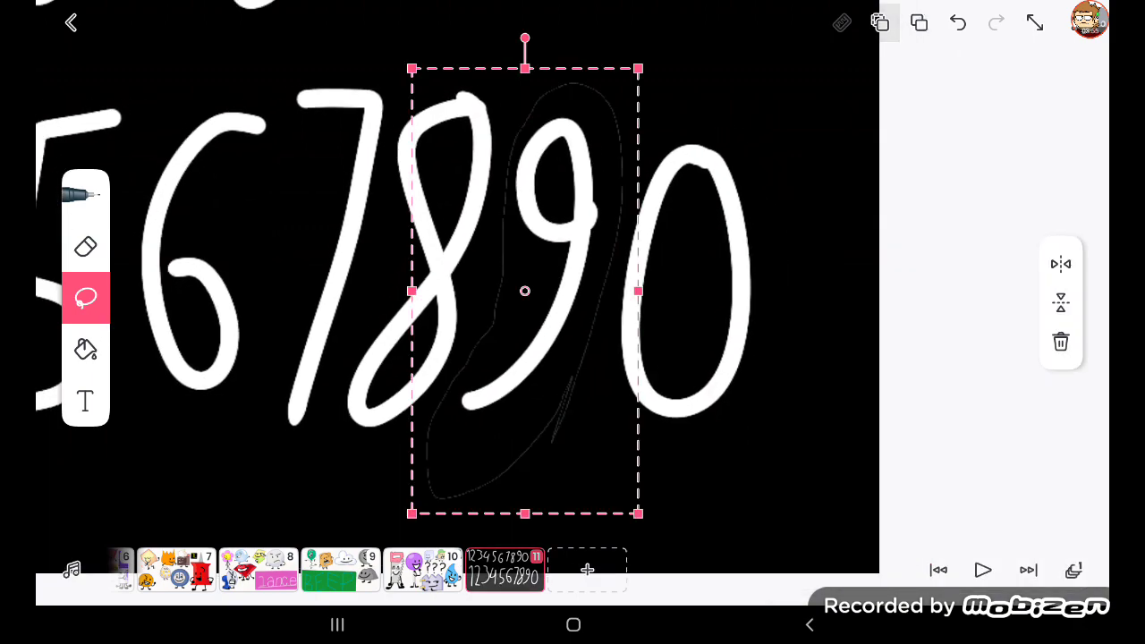
pyautogui.click(505, 570)
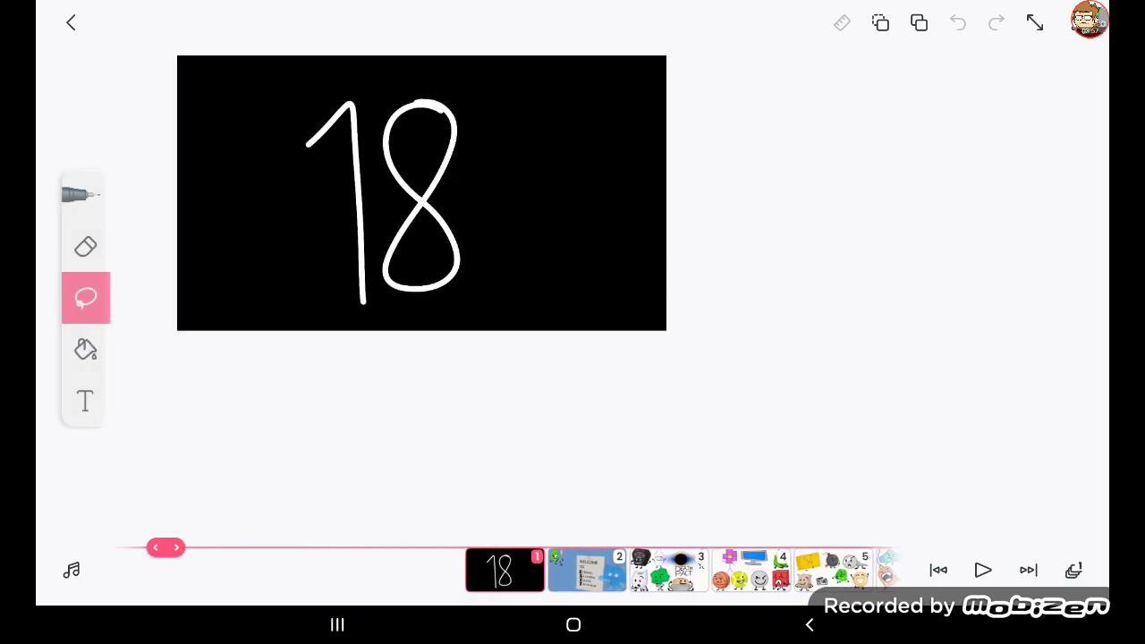
pyautogui.click(85, 195)
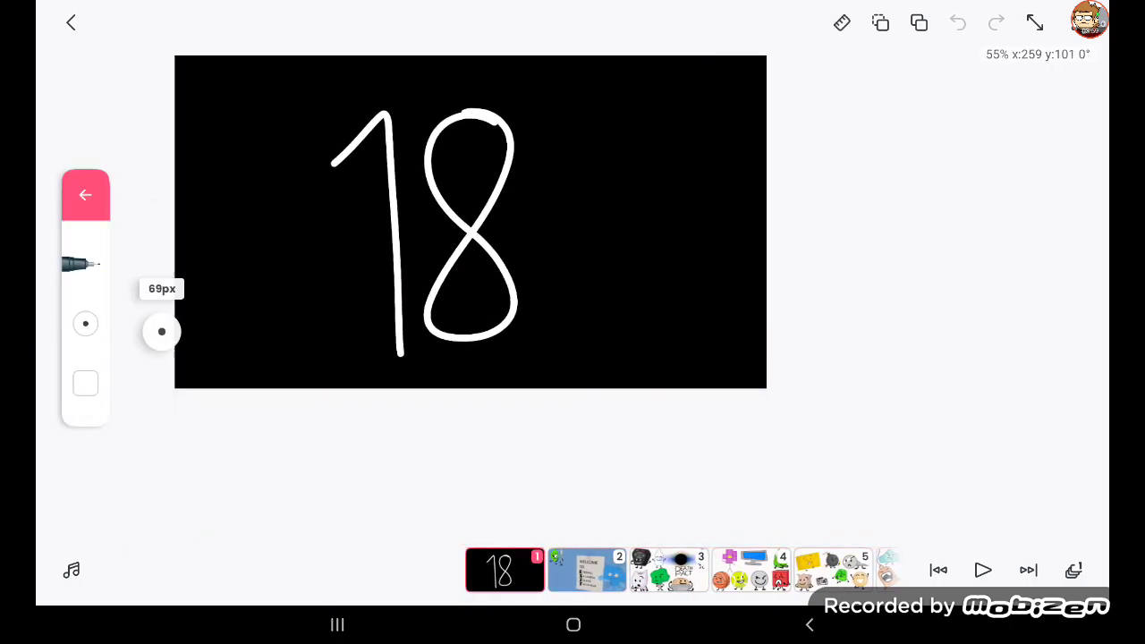
pyautogui.click(85, 383)
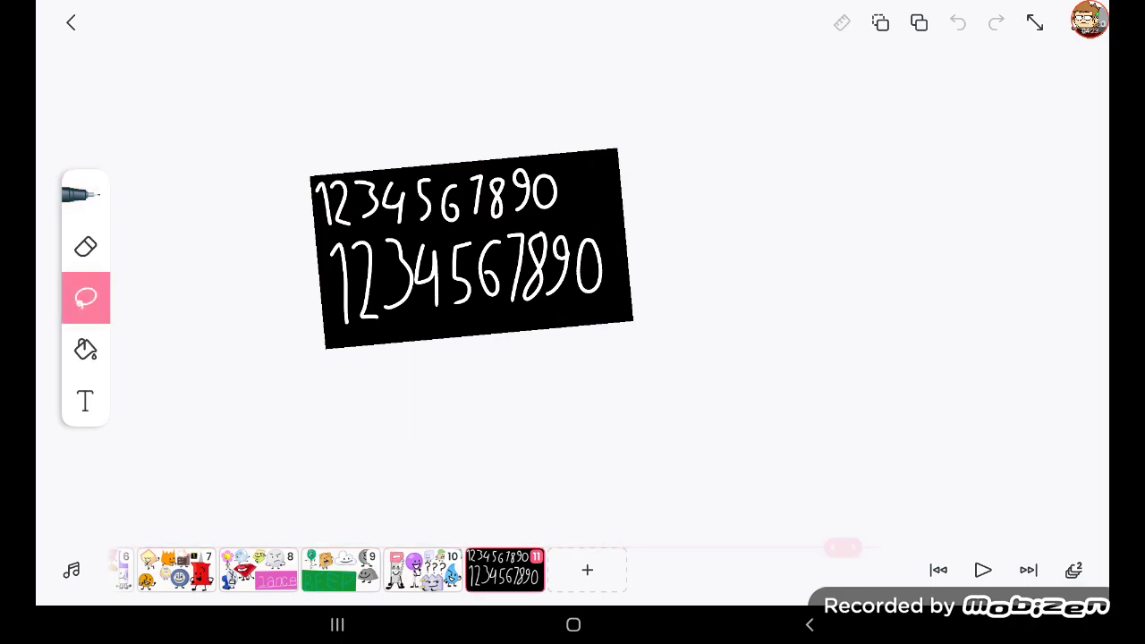
# - Open frame 10 showing Saw, Lollipop, Teardrop and others under question marks
pyautogui.click(919, 23)
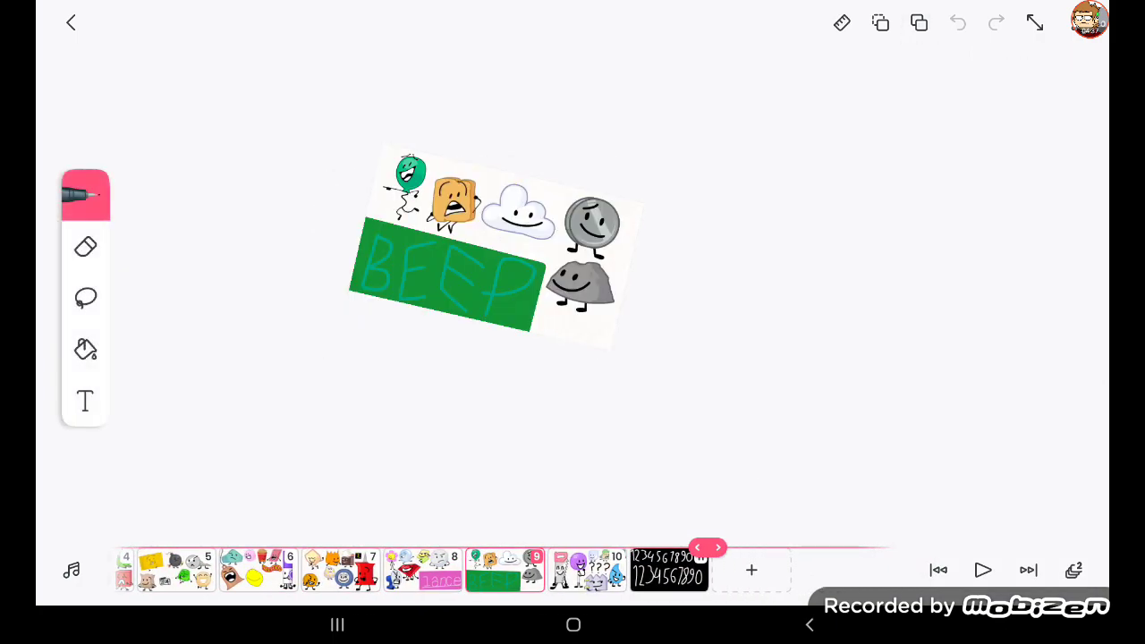
pyautogui.click(717, 547)
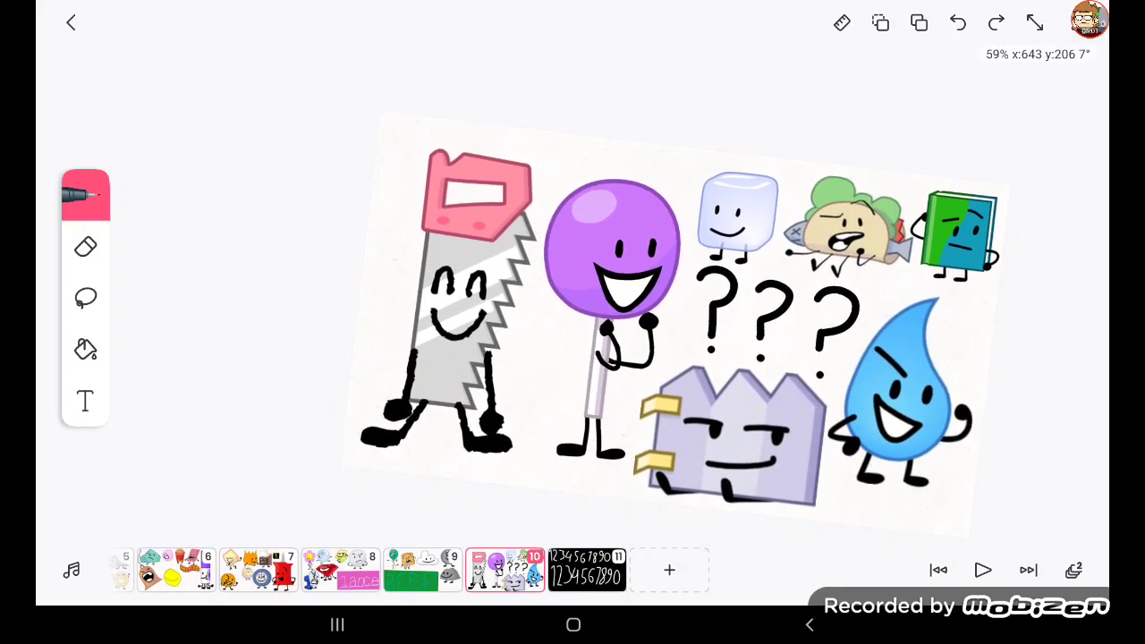
# - Paste Saw on frame 2 and move it up beside Needle
pyautogui.click(85, 298)
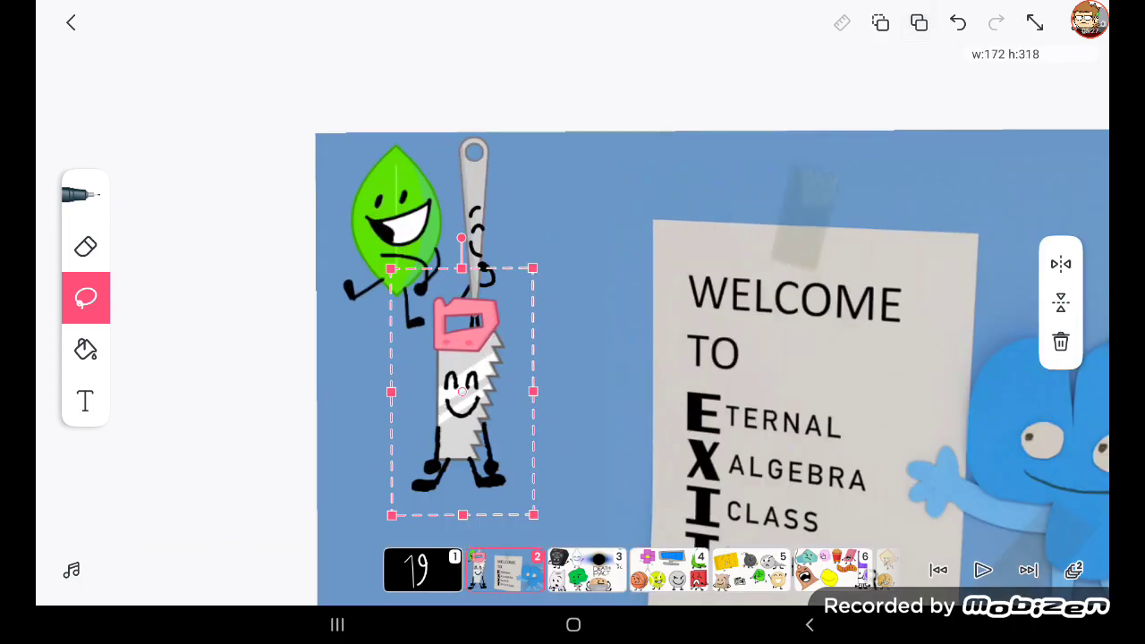
pyautogui.moveTo(463, 391); pyautogui.dragTo(549, 242)
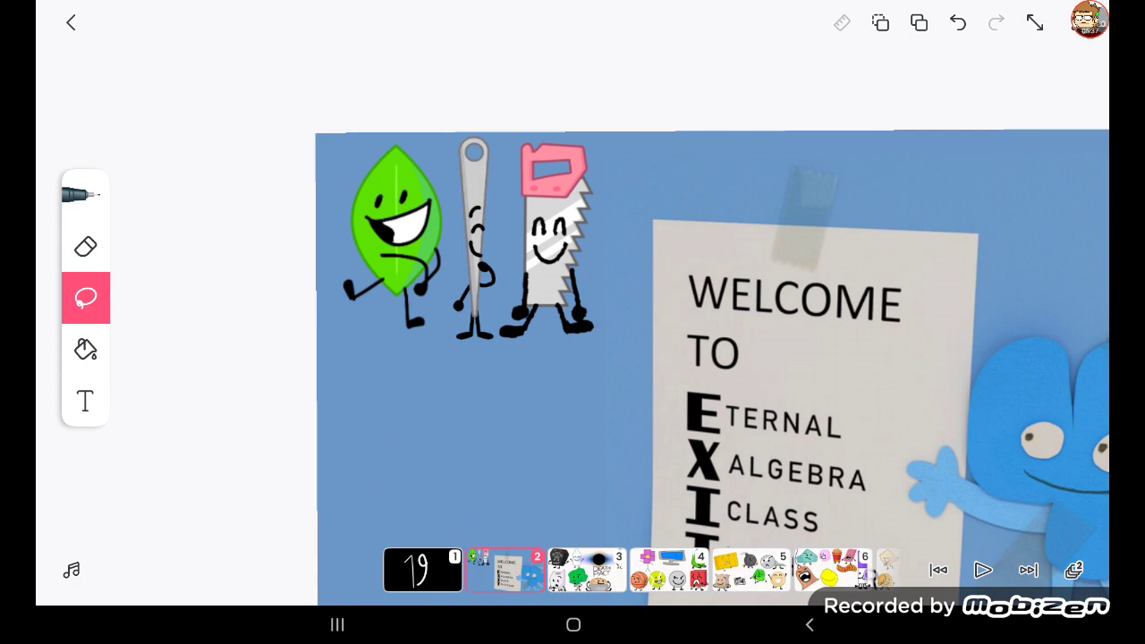
# - Copy the handwritten 2 onto frame 1, then select the 0 on the number sheet
pyautogui.click(421, 570)
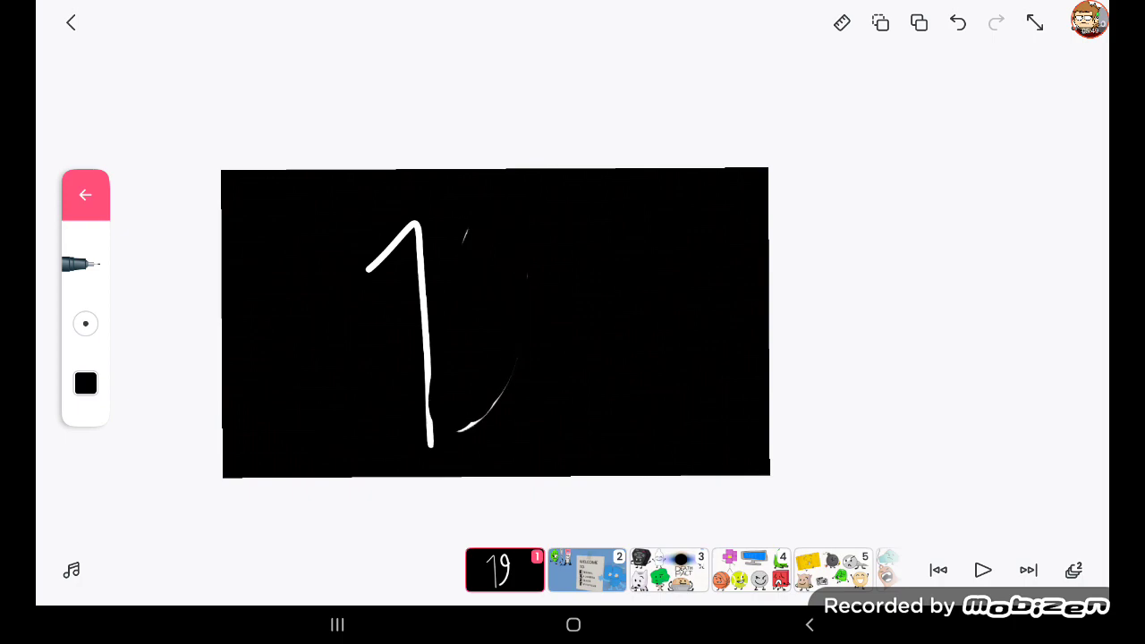
pyautogui.click(957, 22)
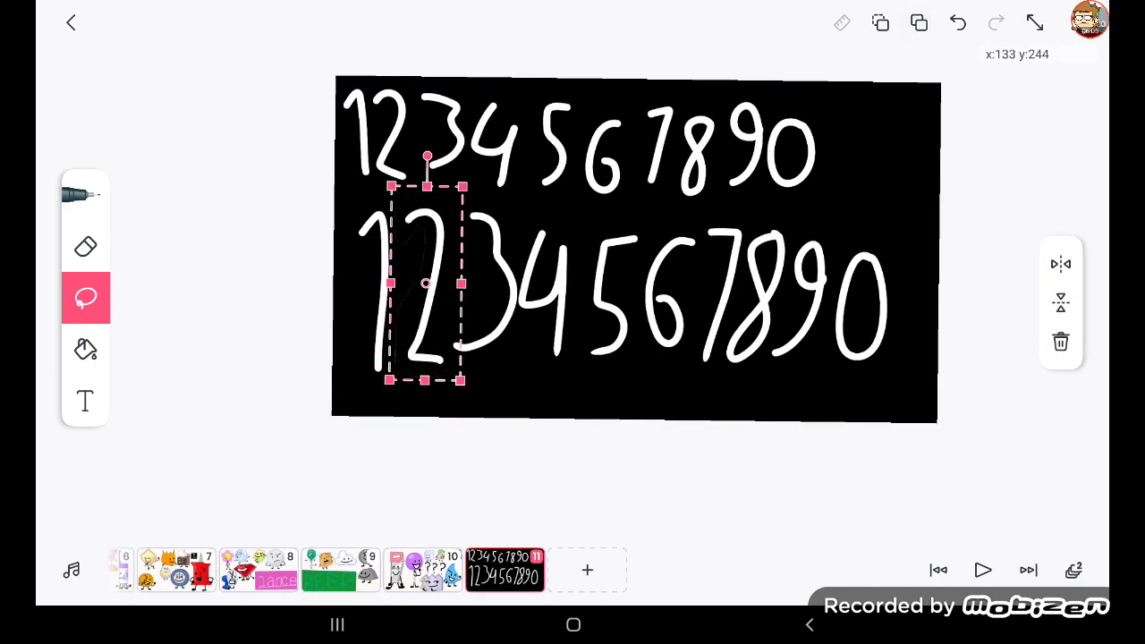
pyautogui.click(919, 23)
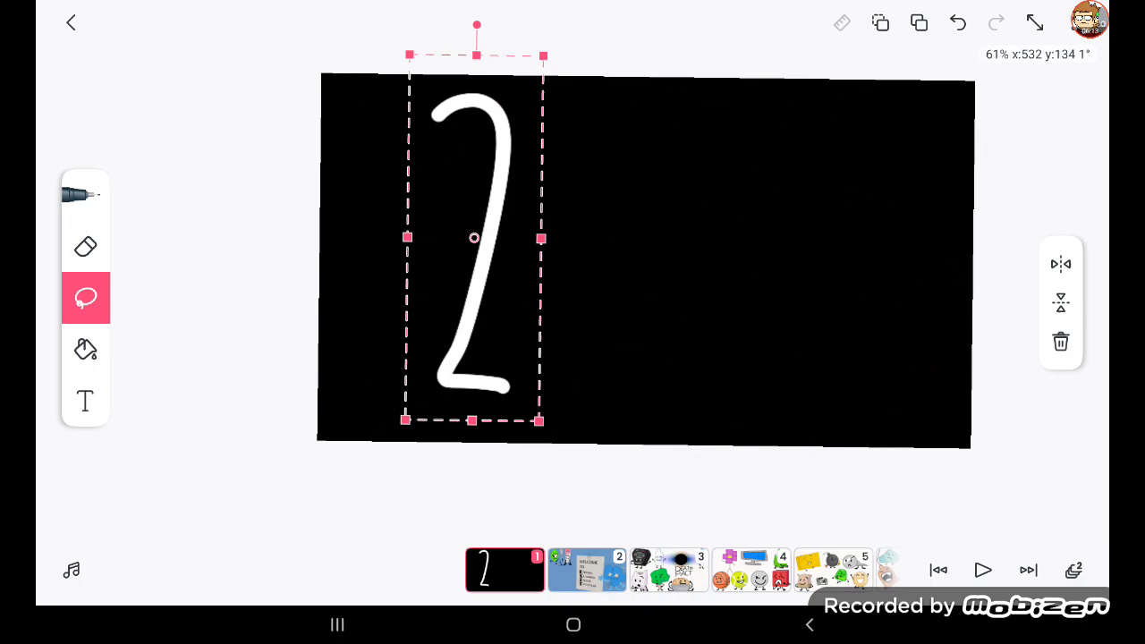
pyautogui.click(504, 570)
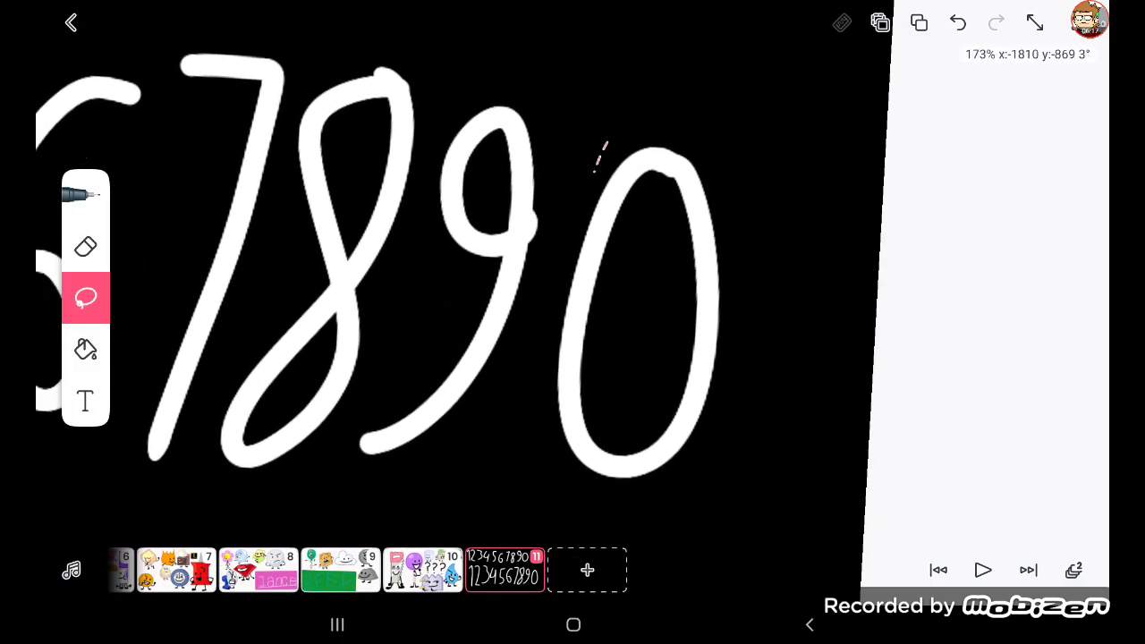
pyautogui.moveTo(626, 143); pyautogui.dragTo(626, 506)
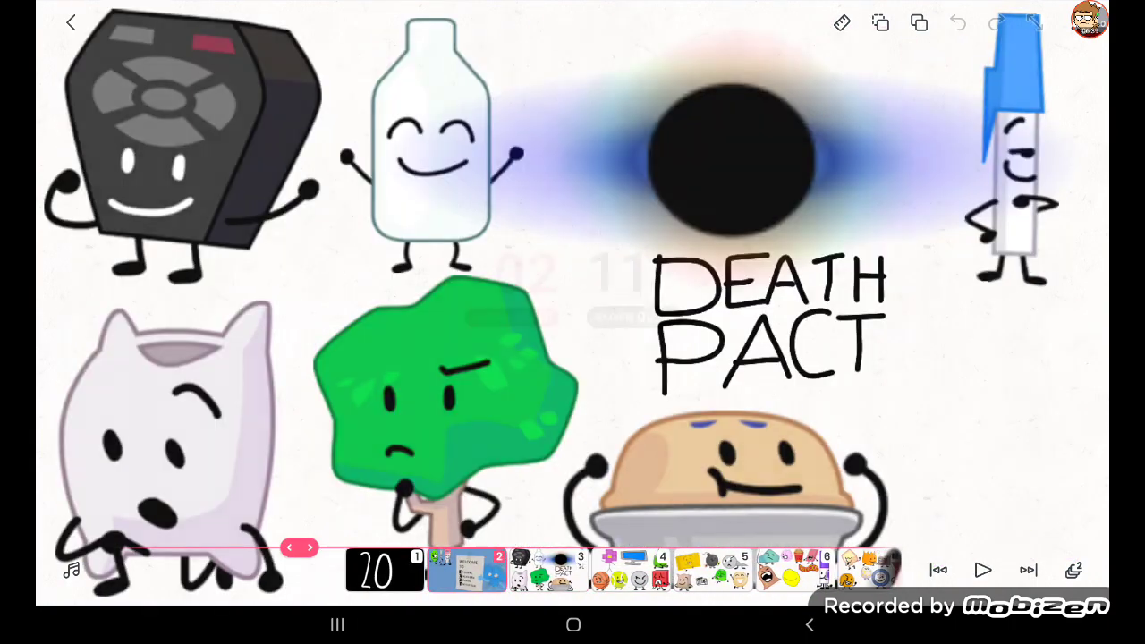
# - Open the Death Pact frame, then switch to the Wheel of Names team list
pyautogui.click(85, 195)
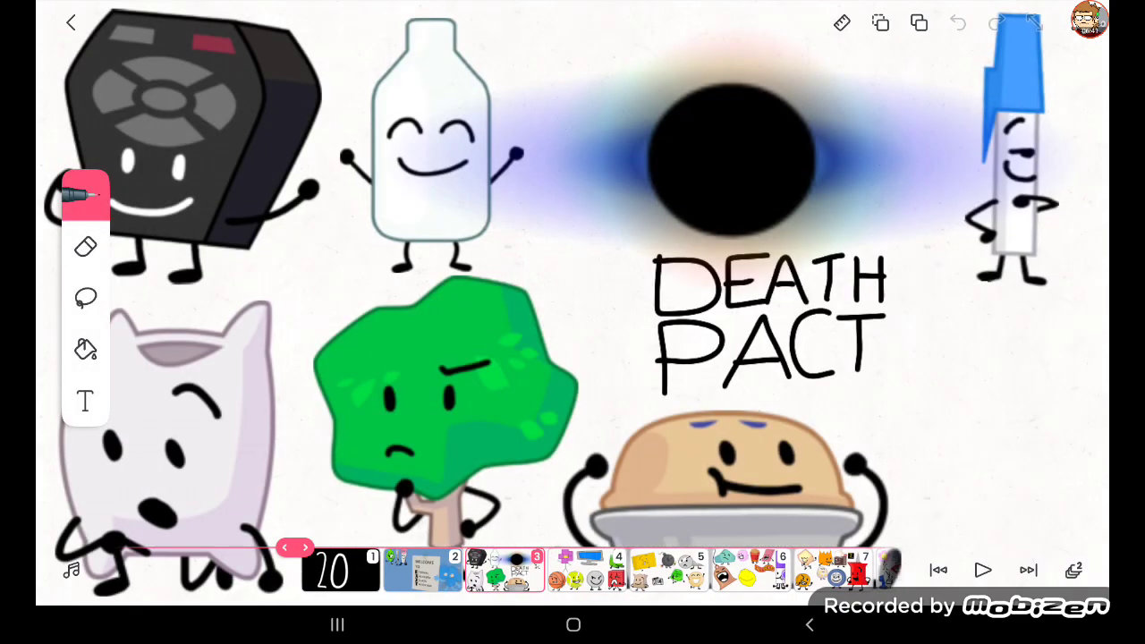
pyautogui.click(1012, 23)
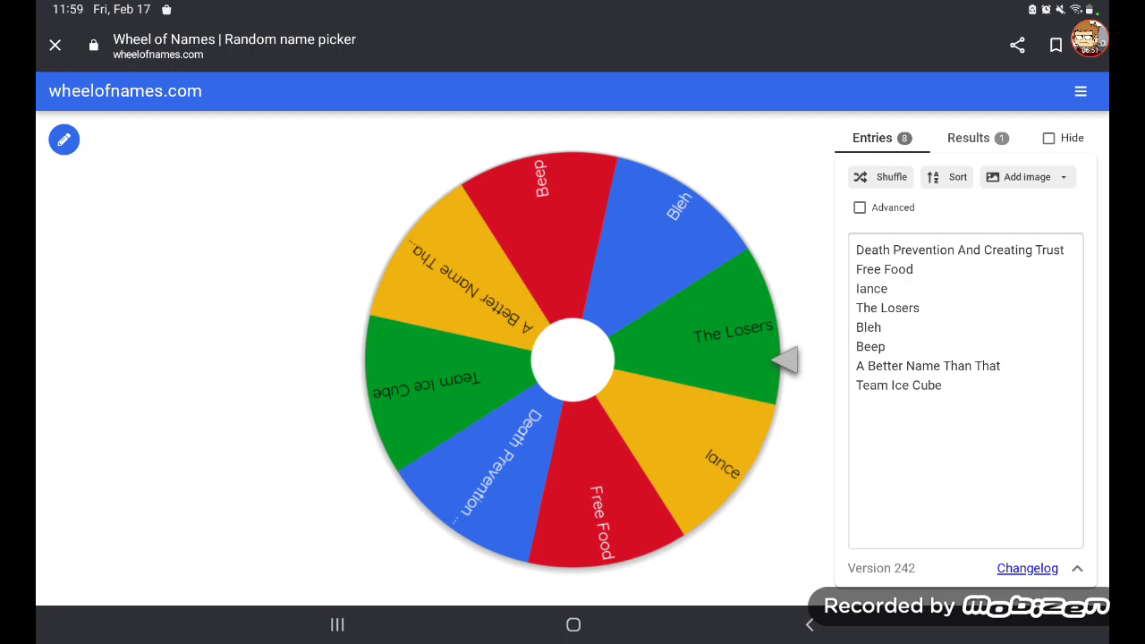
# - Shuffle and sort the team names, then spin the wheel
pyautogui.click(882, 177)
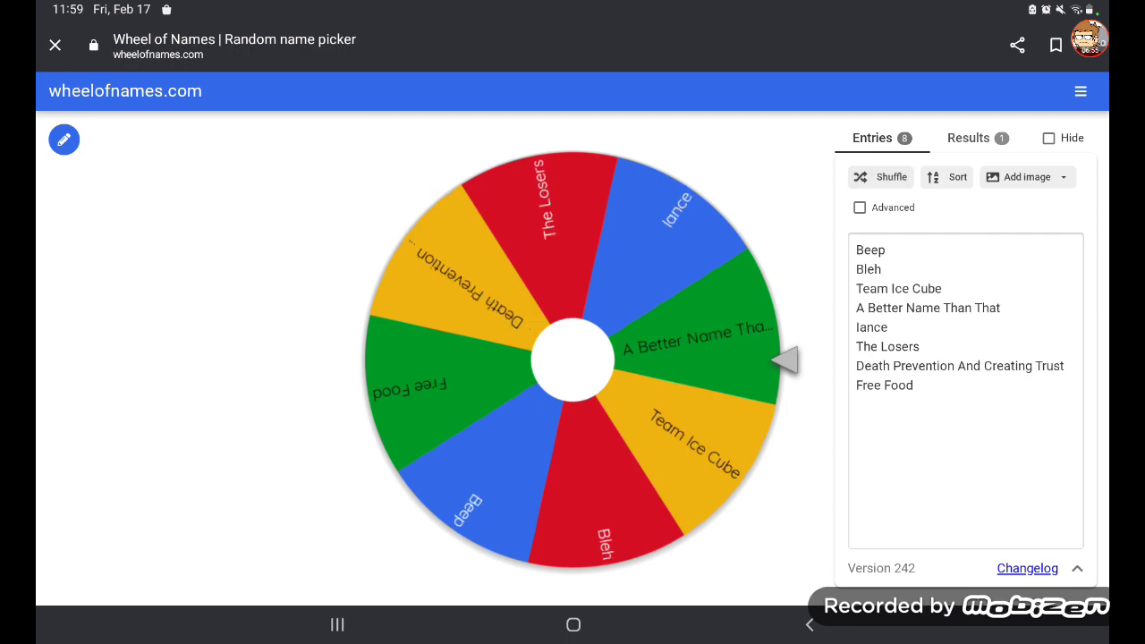
pyautogui.click(946, 176)
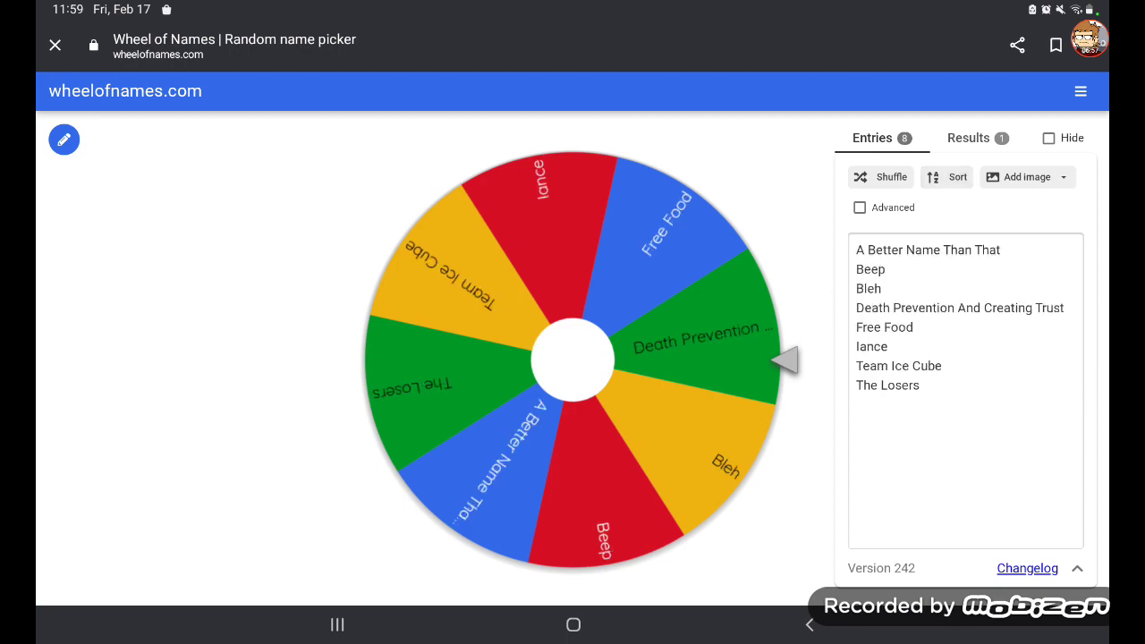
pyautogui.click(63, 139)
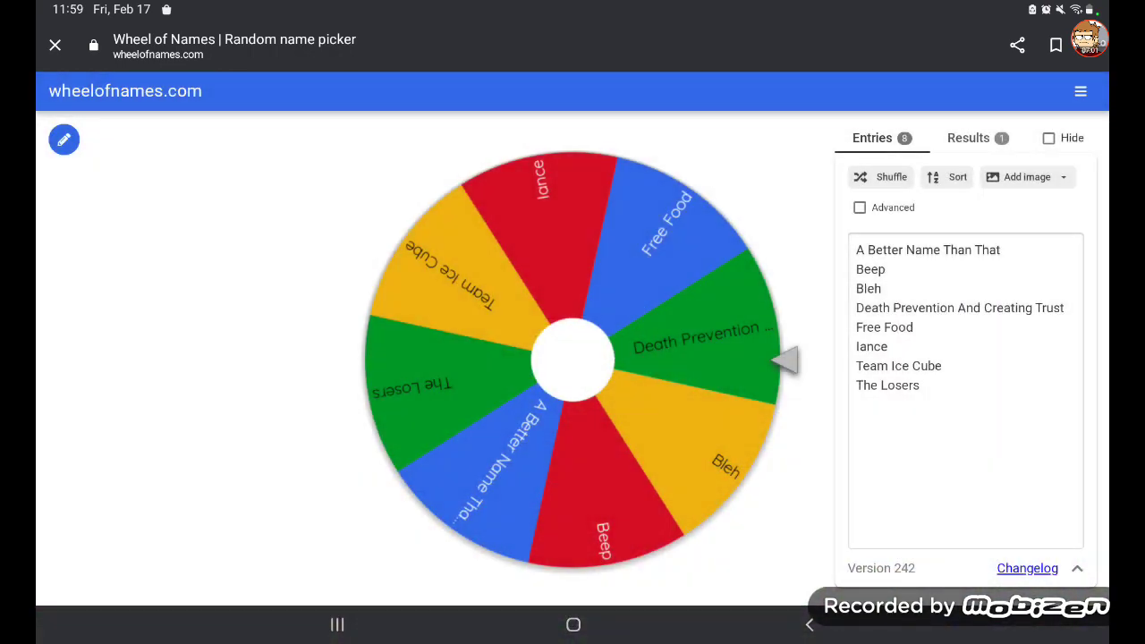
pyautogui.scroll(-3)
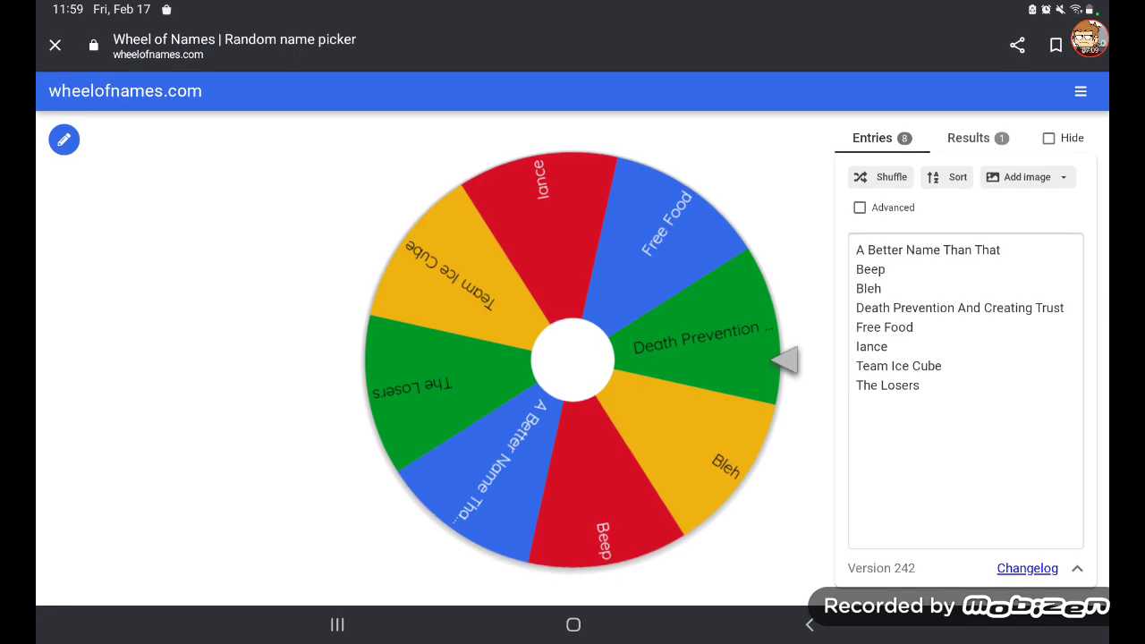
# - Check the Results tab and clear the previous winner
pyautogui.click(968, 138)
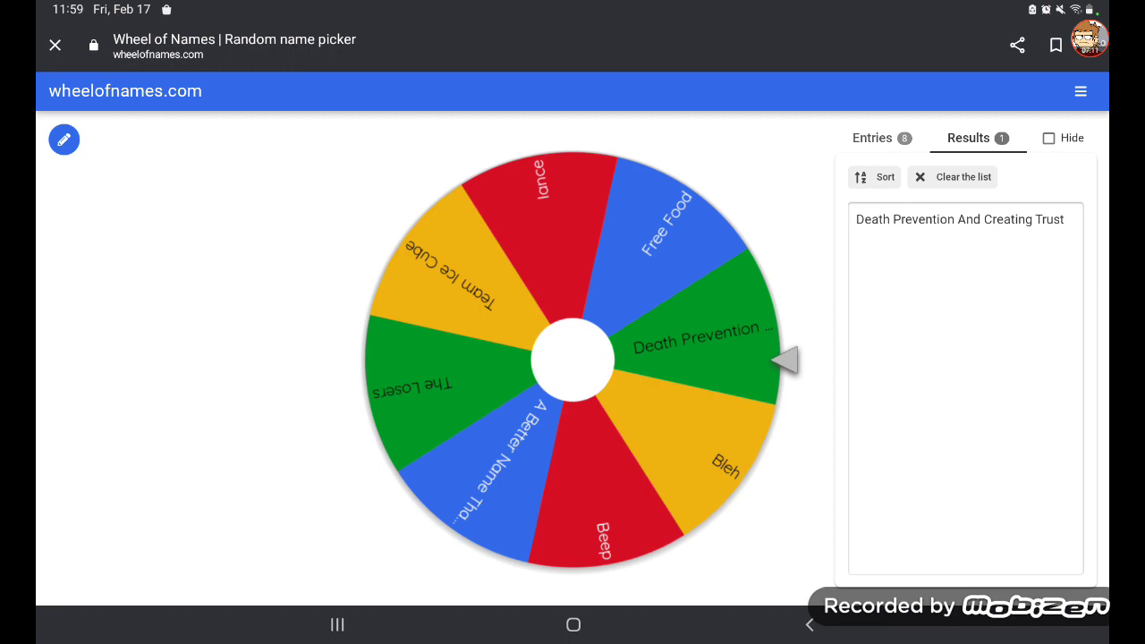
pyautogui.click(872, 137)
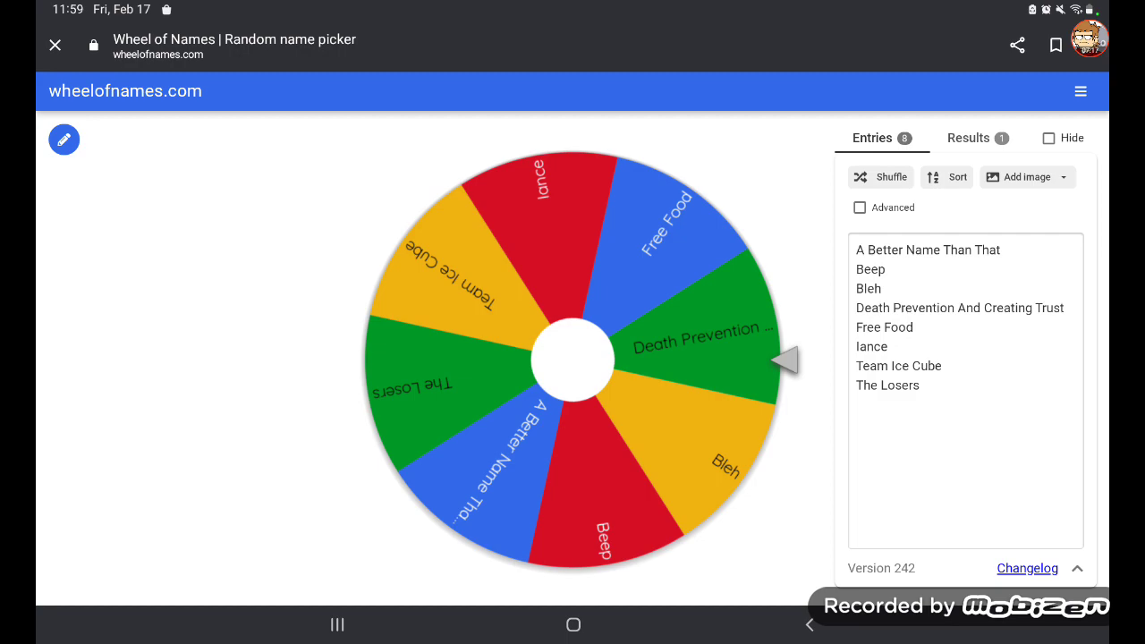
pyautogui.click(968, 138)
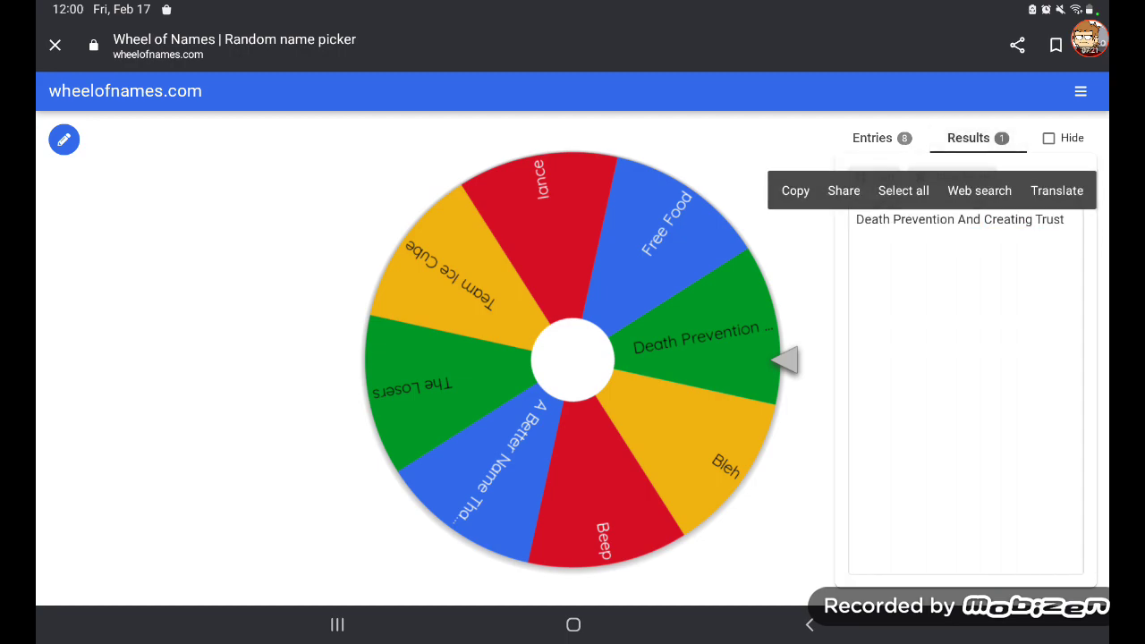
pyautogui.click(871, 138)
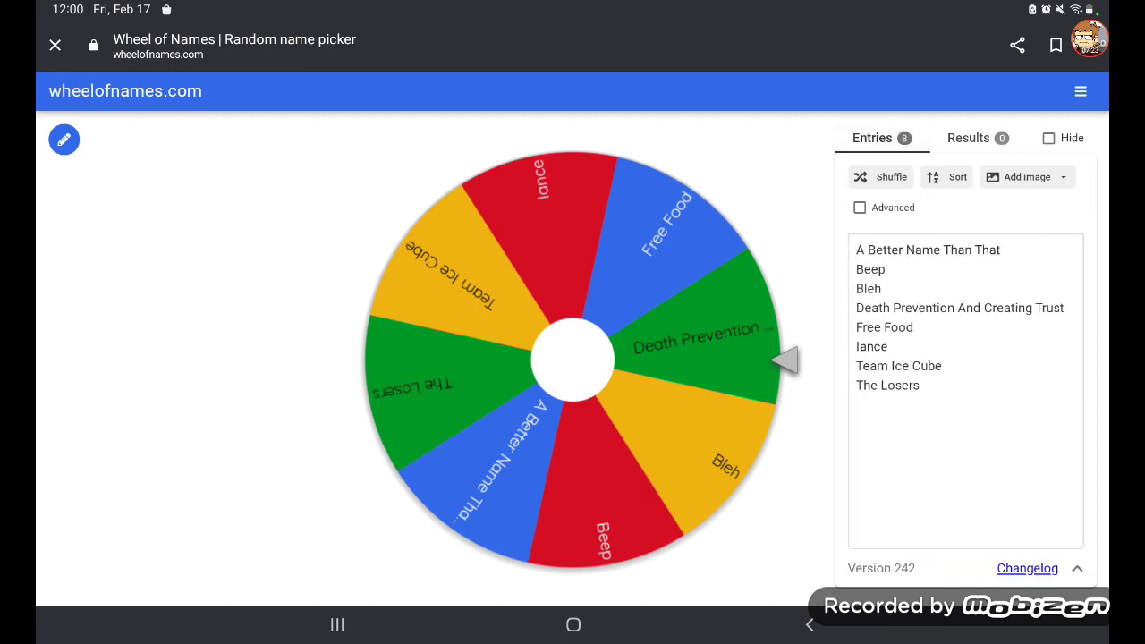
# - Set the Welcome to EXIT classroom picture as the wheel's centre image and dismiss the notice
pyautogui.click(1064, 177)
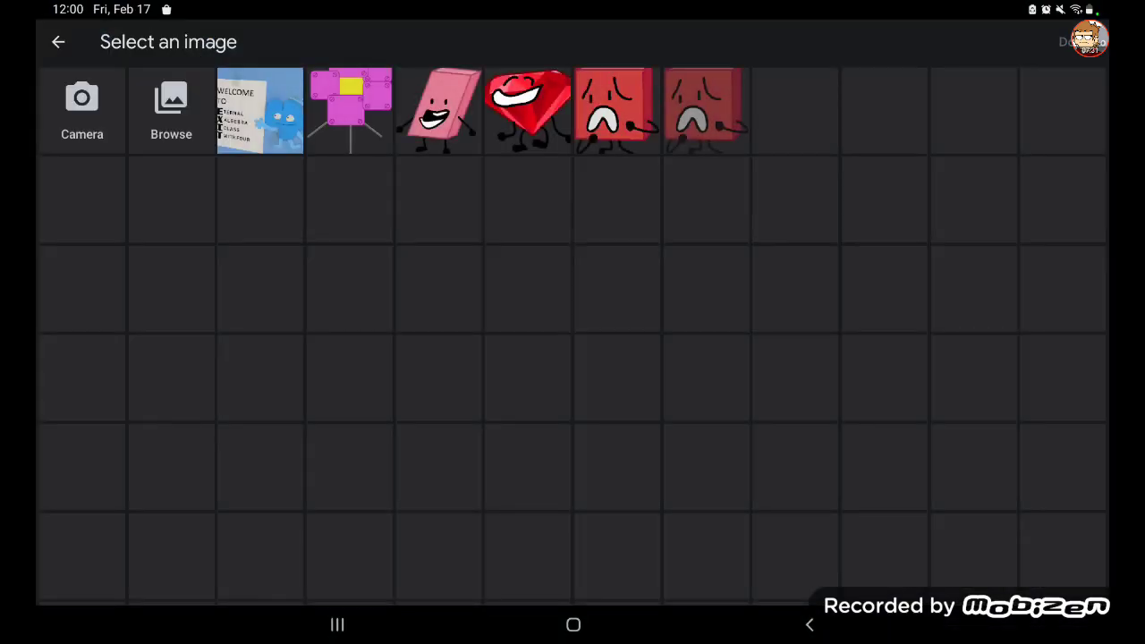
pyautogui.click(260, 110)
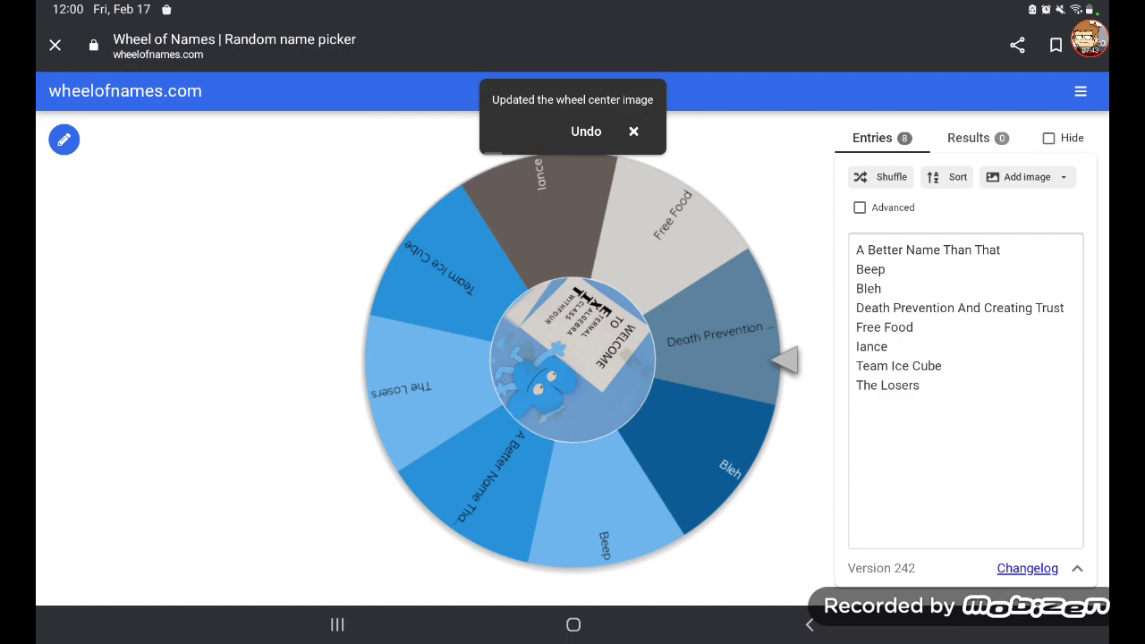
pyautogui.click(633, 131)
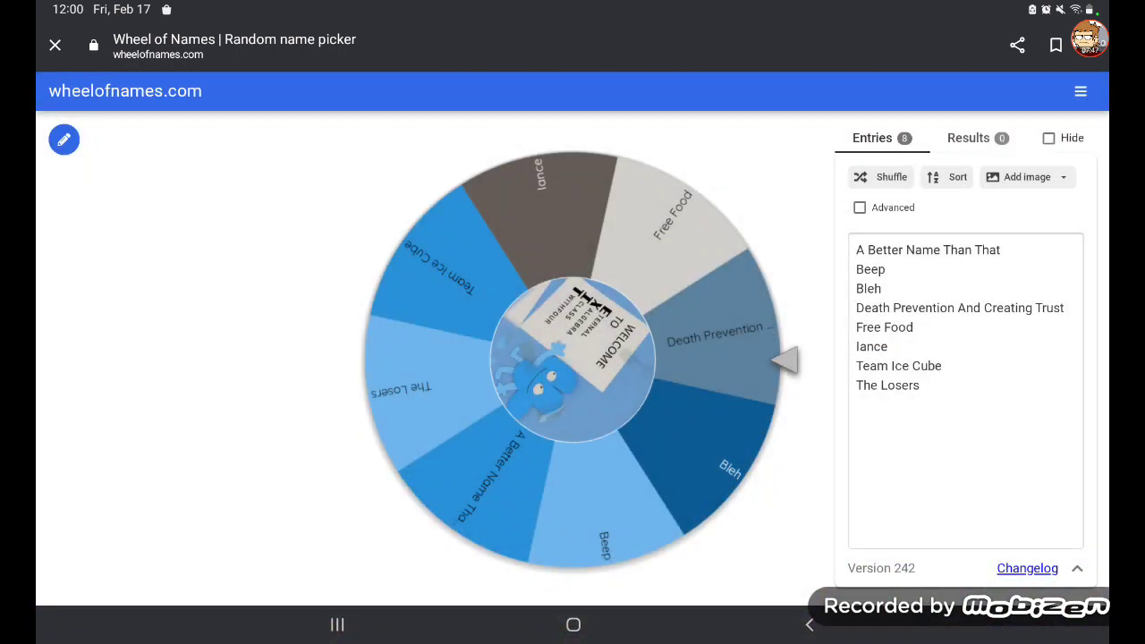
pyautogui.scroll(-3)
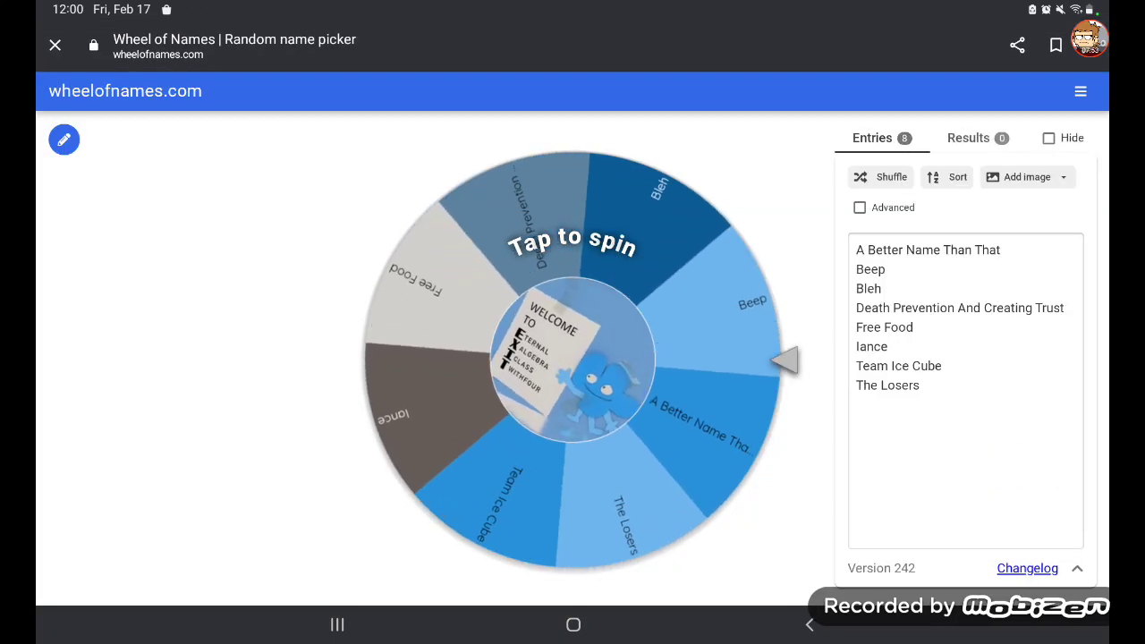
# - Spin the wheel, land on Free Food, and close the winner dialog
pyautogui.click(573, 358)
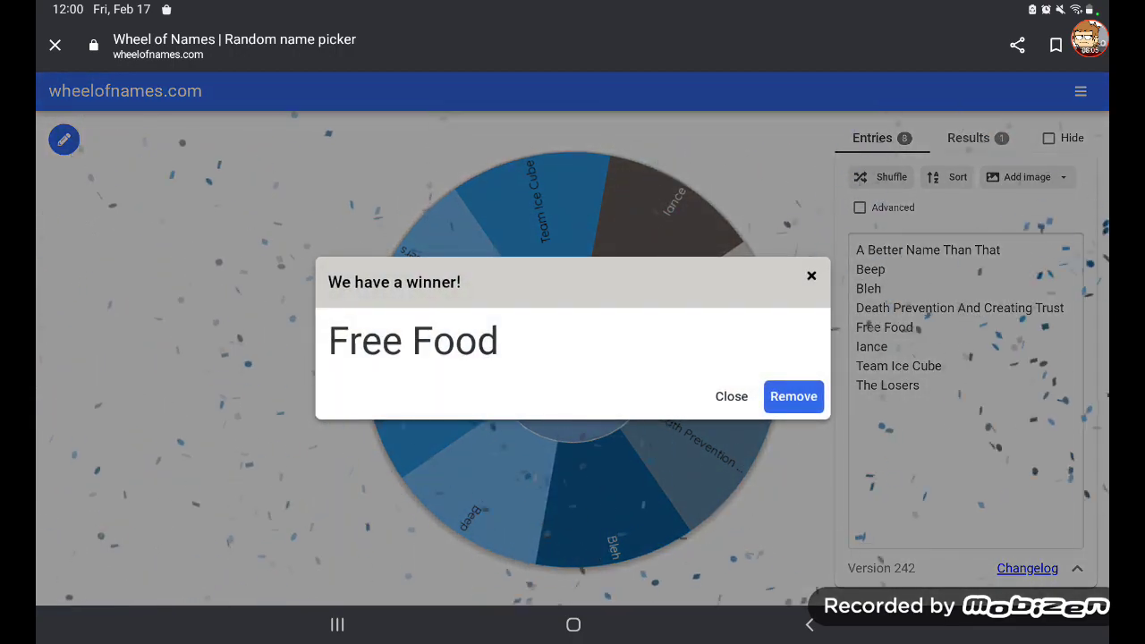
pyautogui.click(732, 396)
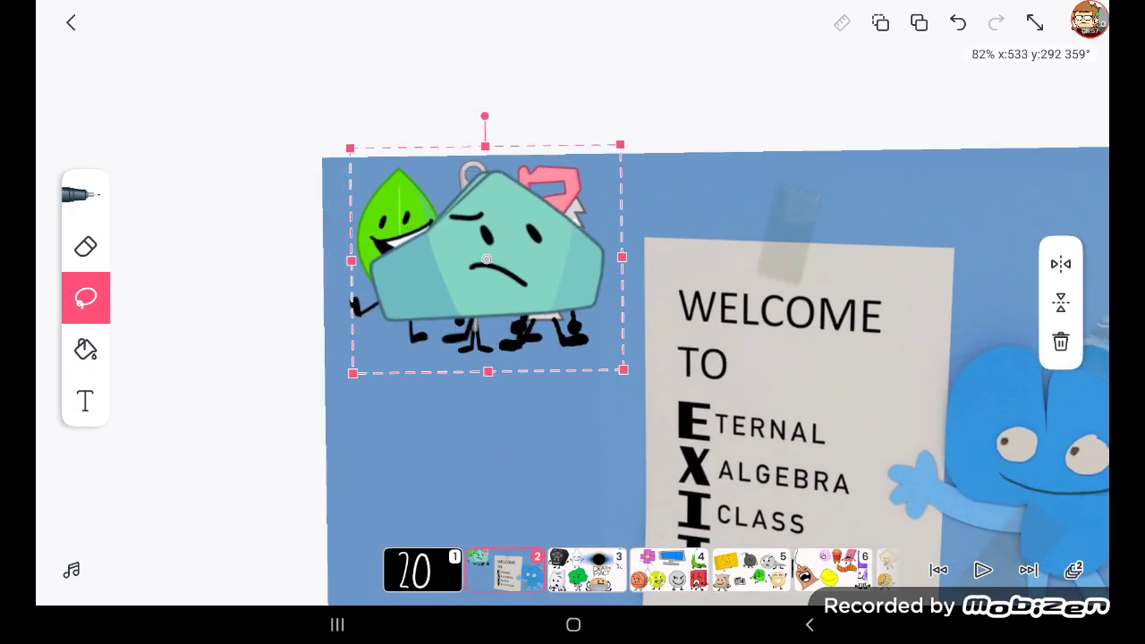
# - Drag the lasso-selected character group into the classroom frame's upper left
pyautogui.moveTo(486, 260); pyautogui.dragTo(692, 259)
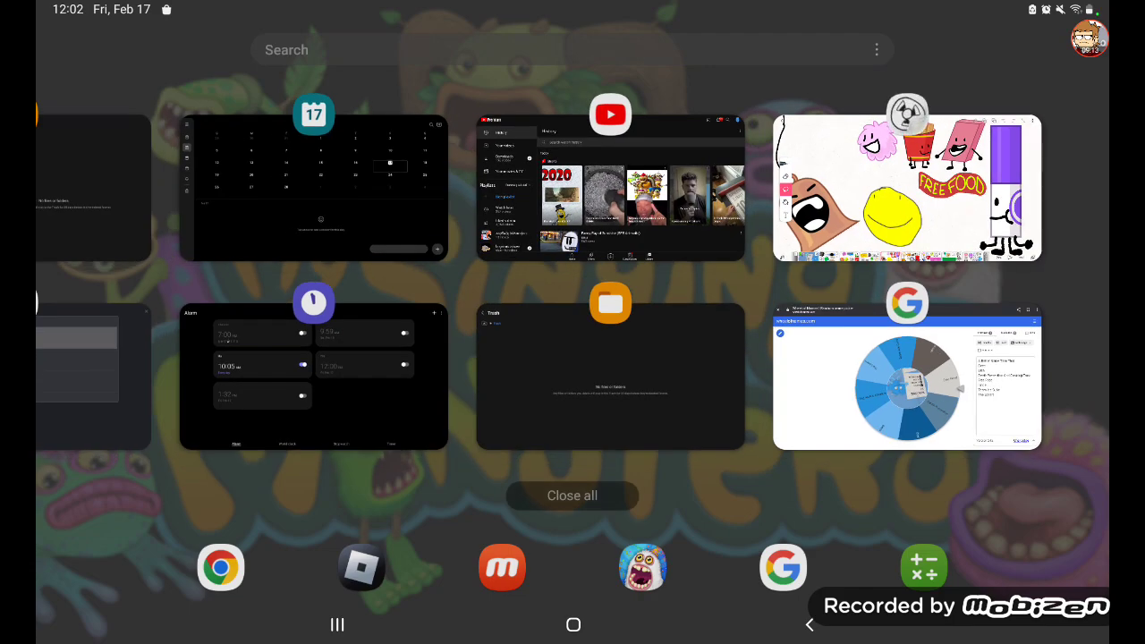
# - Spin the wheel again, landing on A Better Name Than That, and close the dialog
pyautogui.click(906, 367)
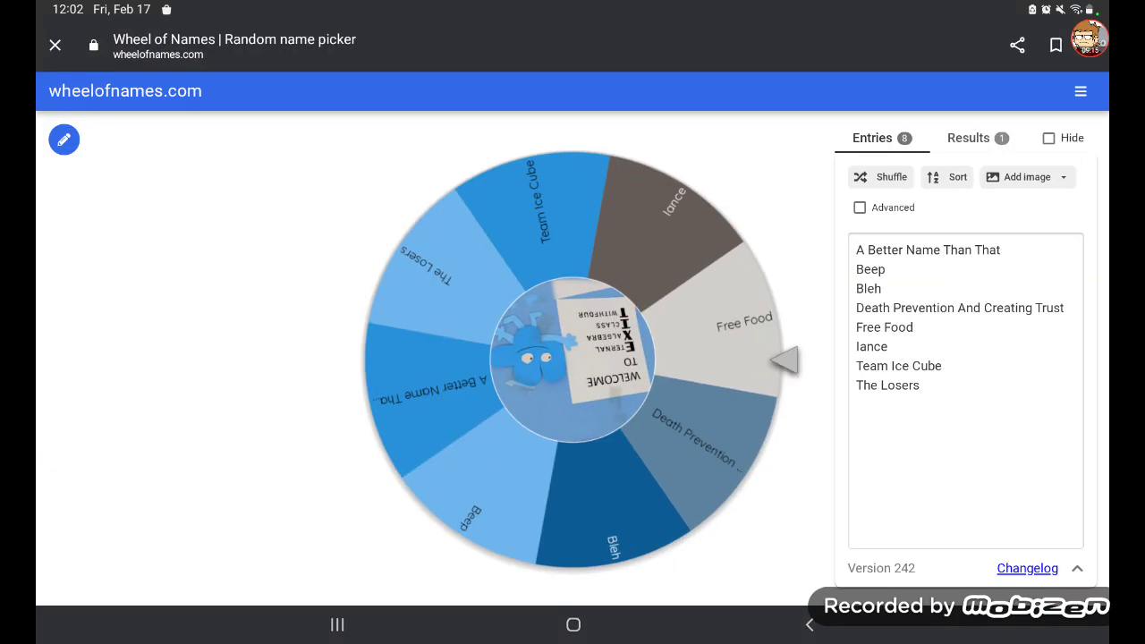
pyautogui.click(573, 358)
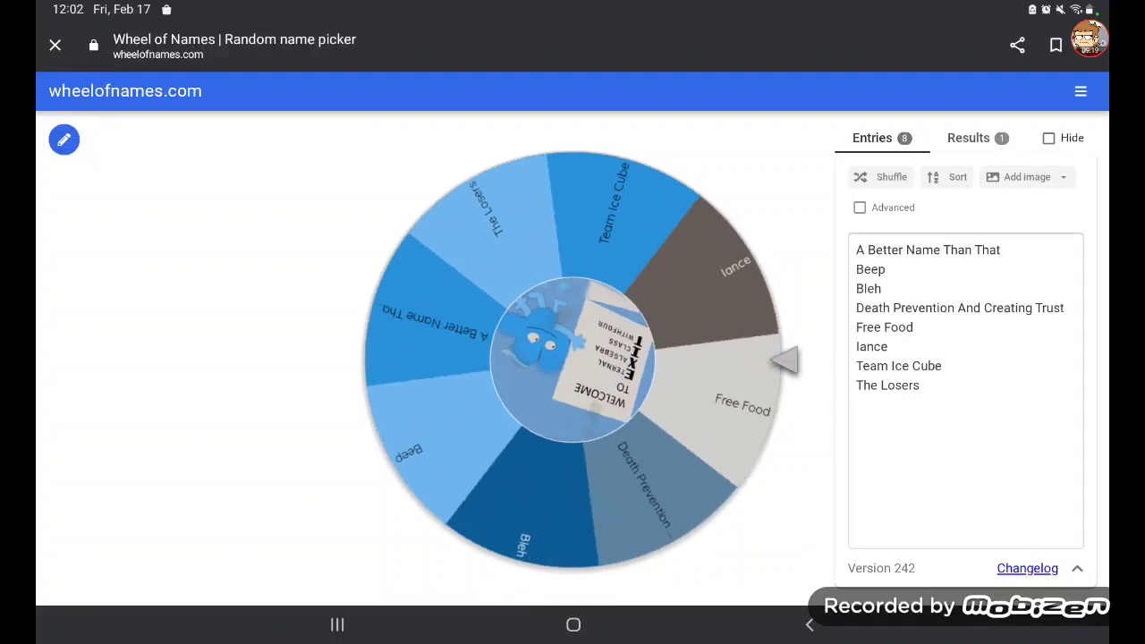
pyautogui.click(572, 358)
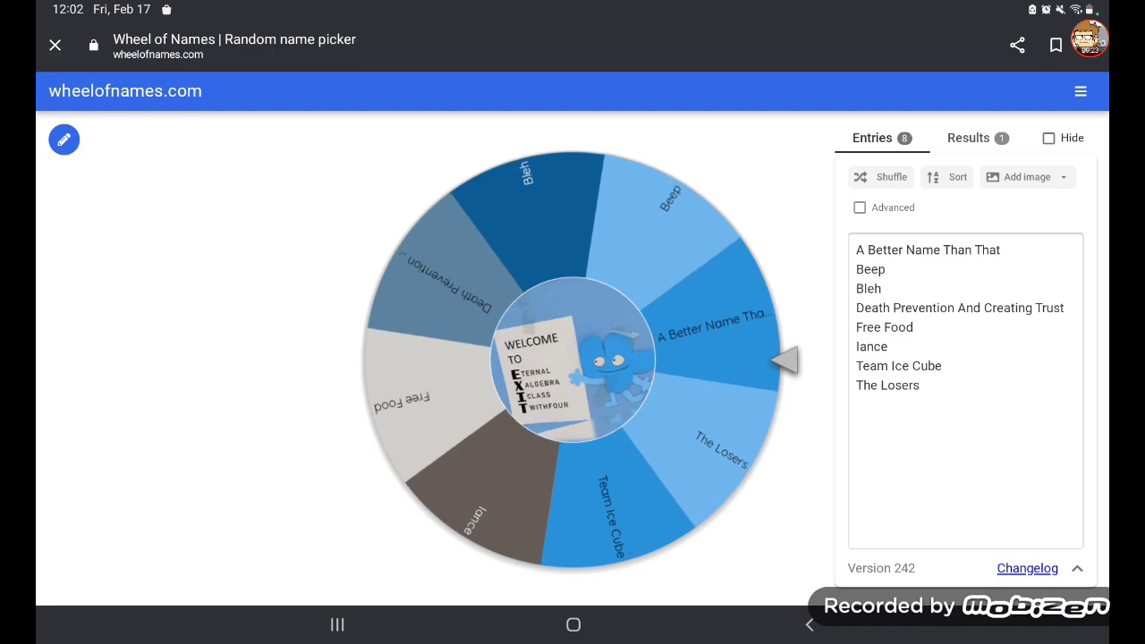
pyautogui.click(573, 358)
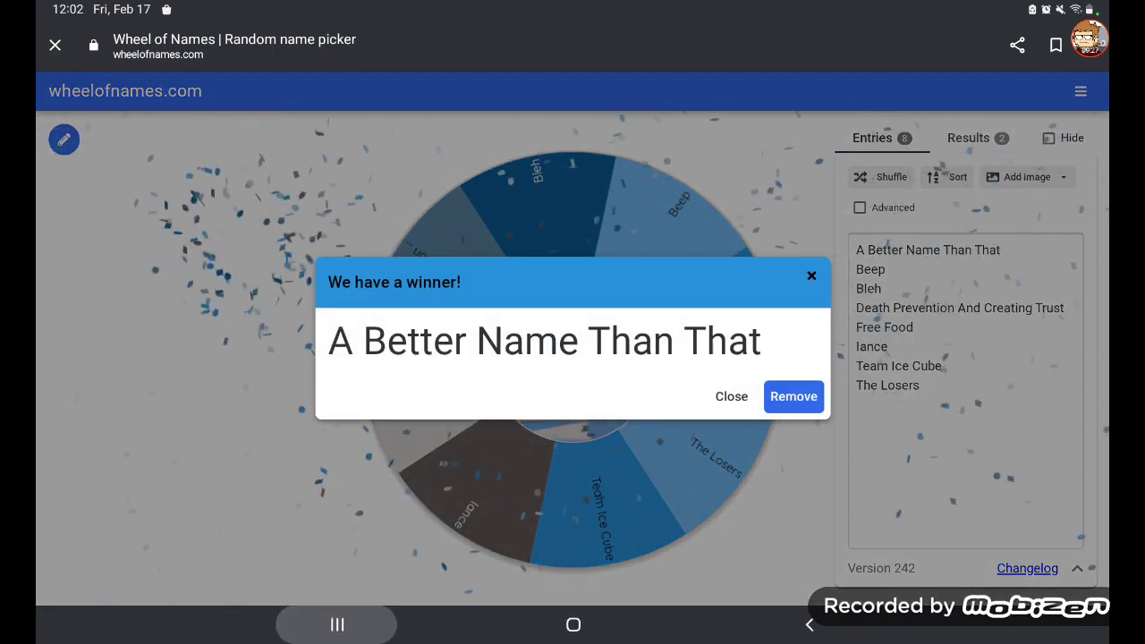
pyautogui.click(731, 397)
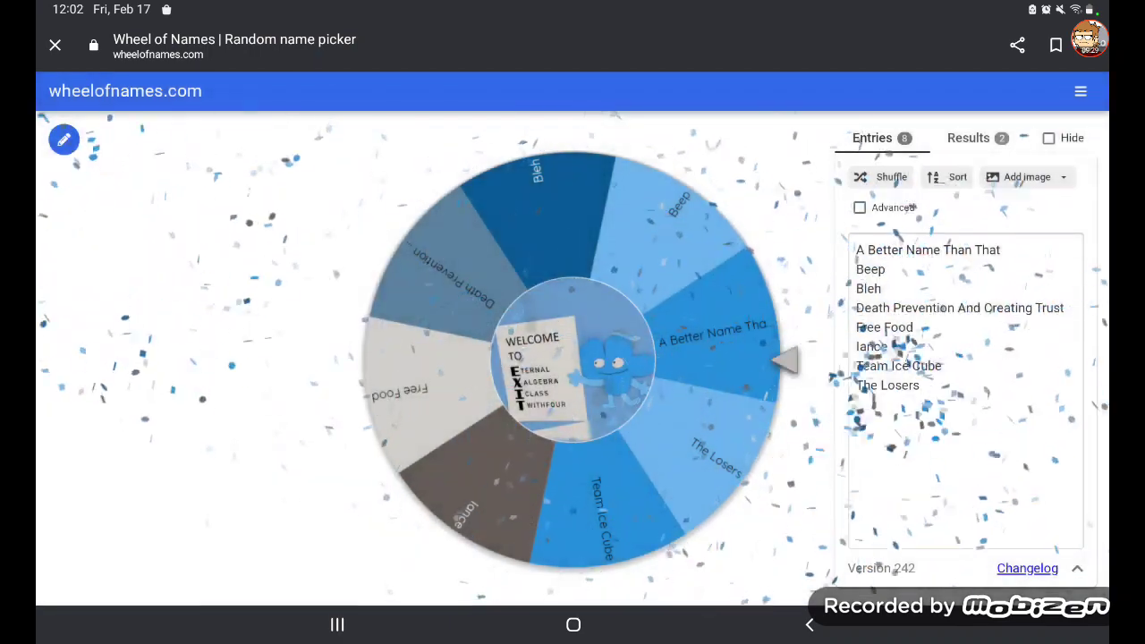
# - Review the Results list, hide the entries panel, and return to FlipaClip
pyautogui.click(968, 138)
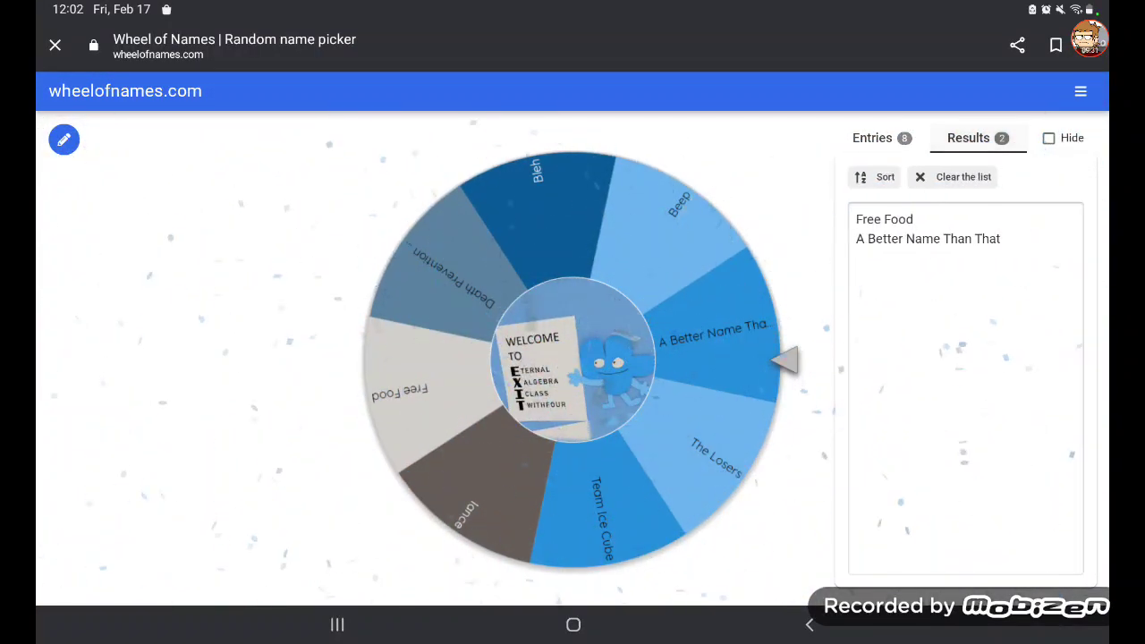
pyautogui.click(871, 138)
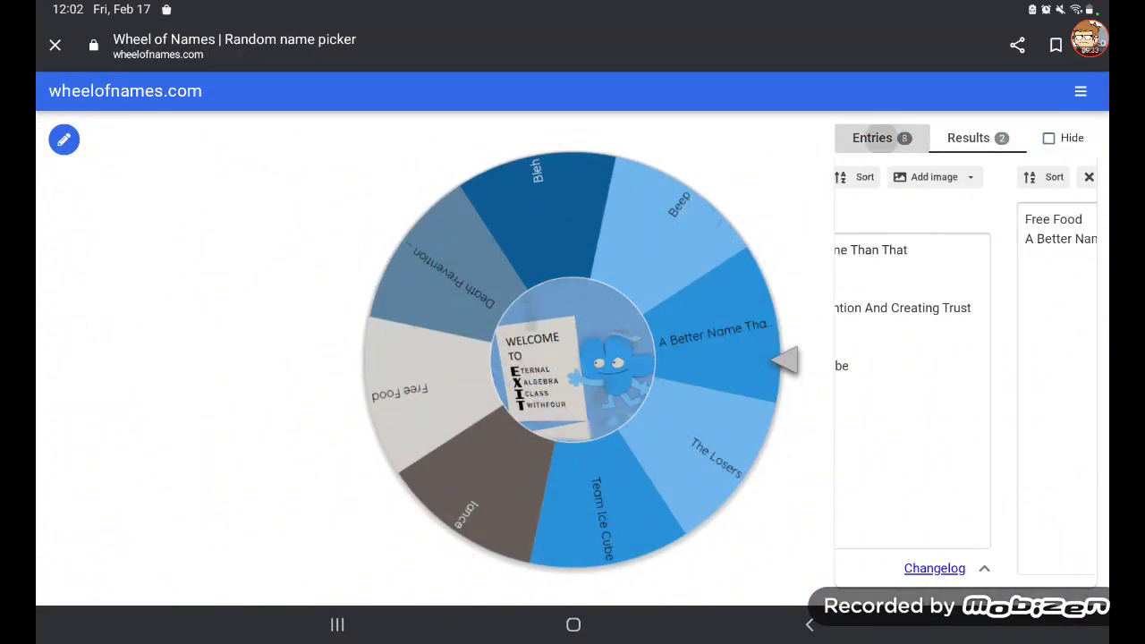
pyautogui.click(968, 138)
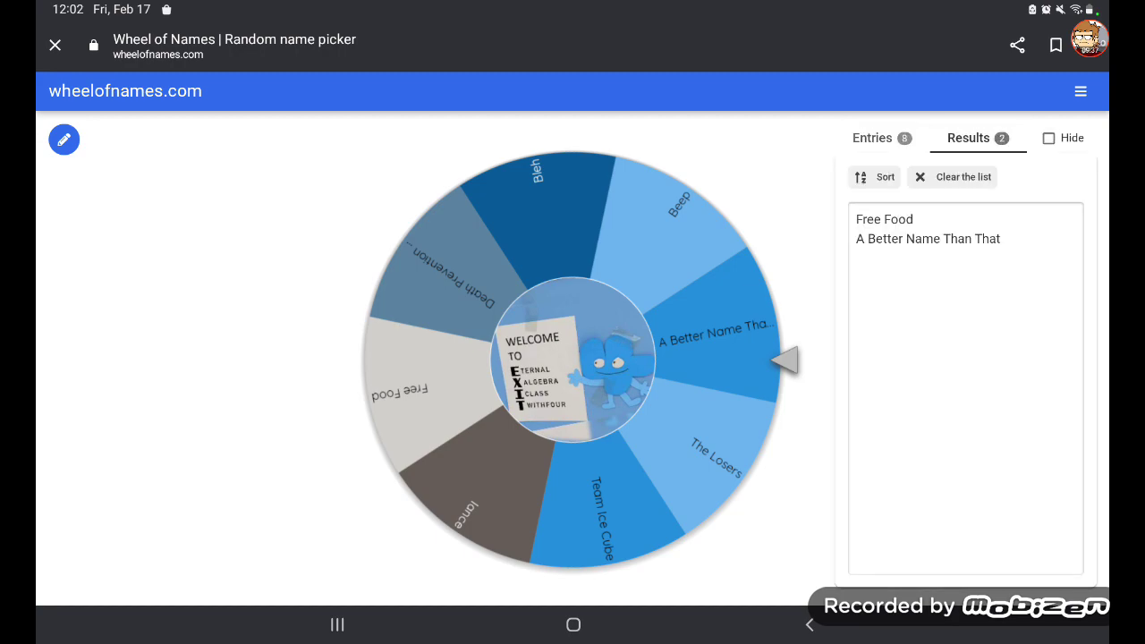
pyautogui.click(872, 138)
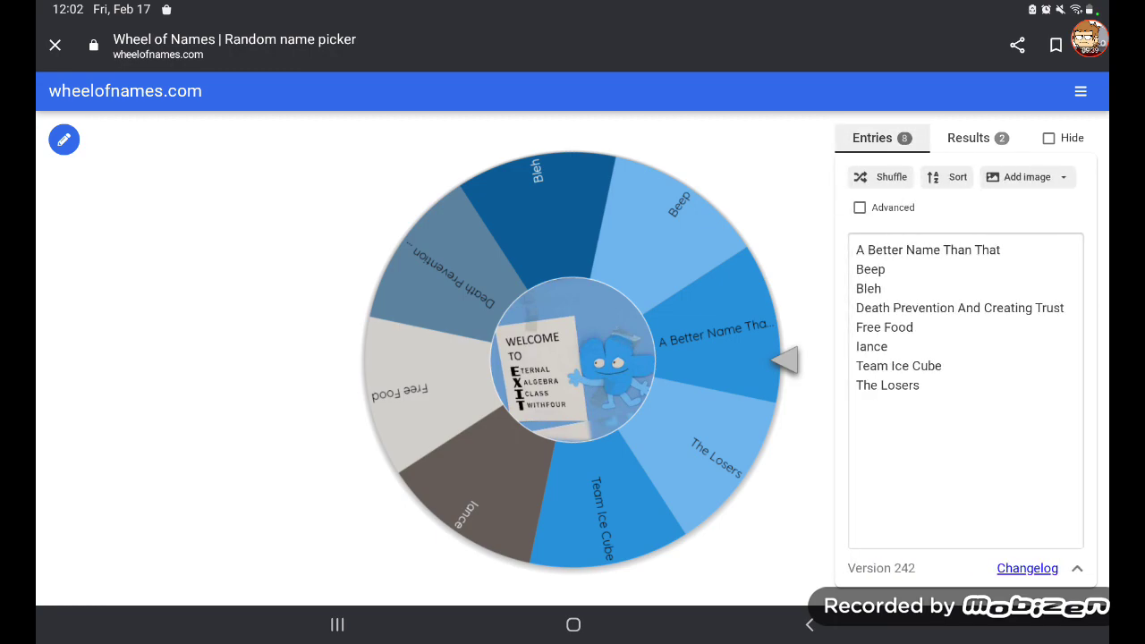
pyautogui.click(1049, 137)
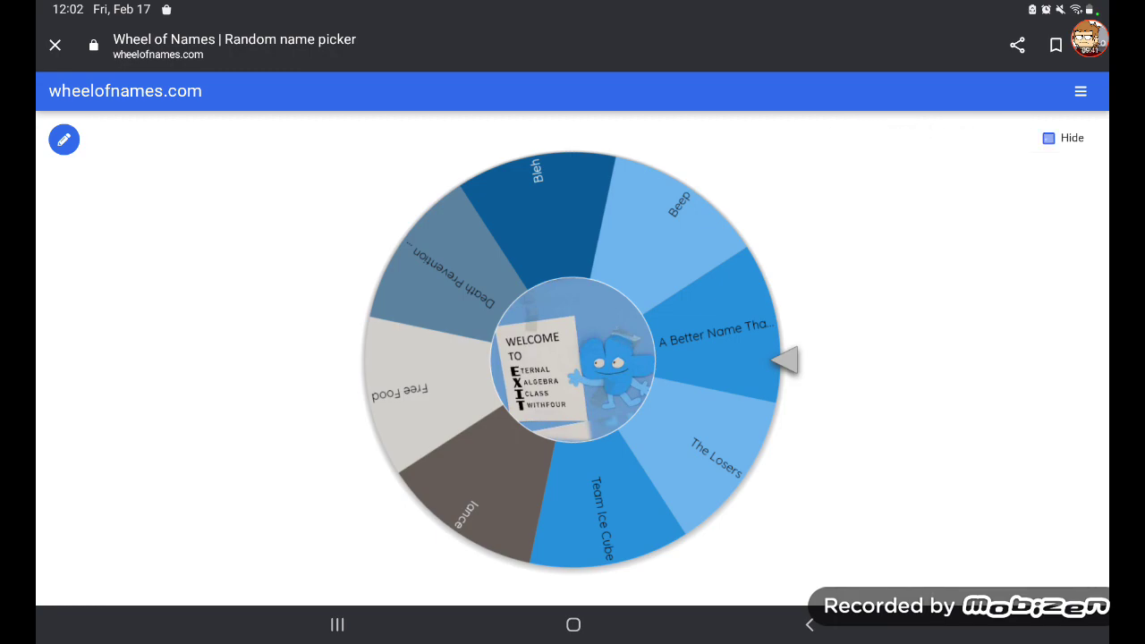
pyautogui.click(338, 625)
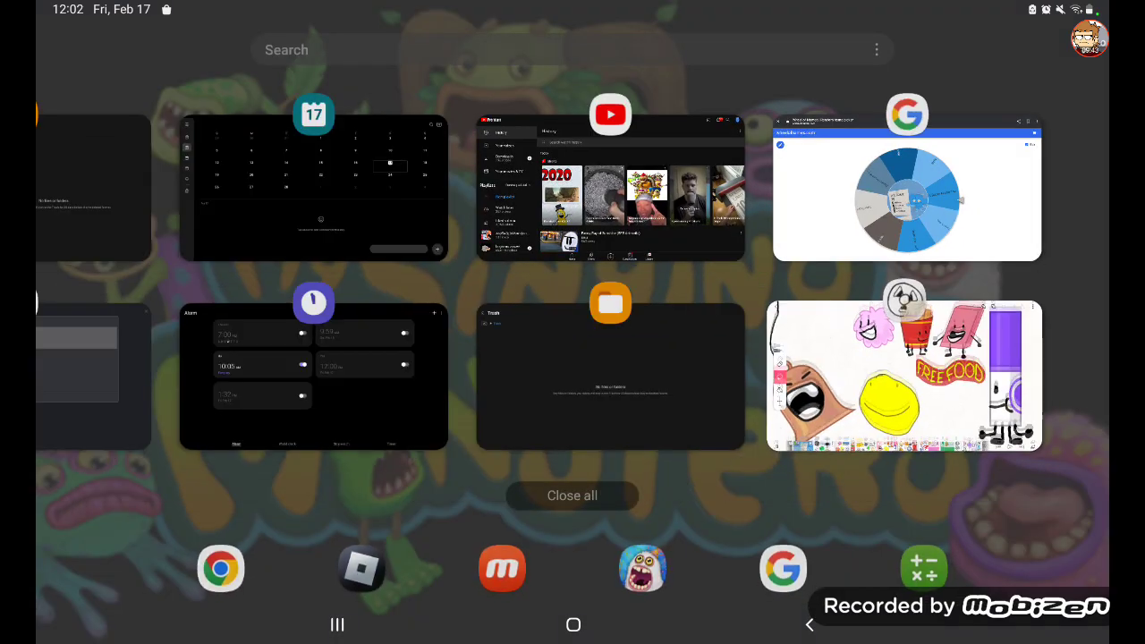
pyautogui.click(904, 375)
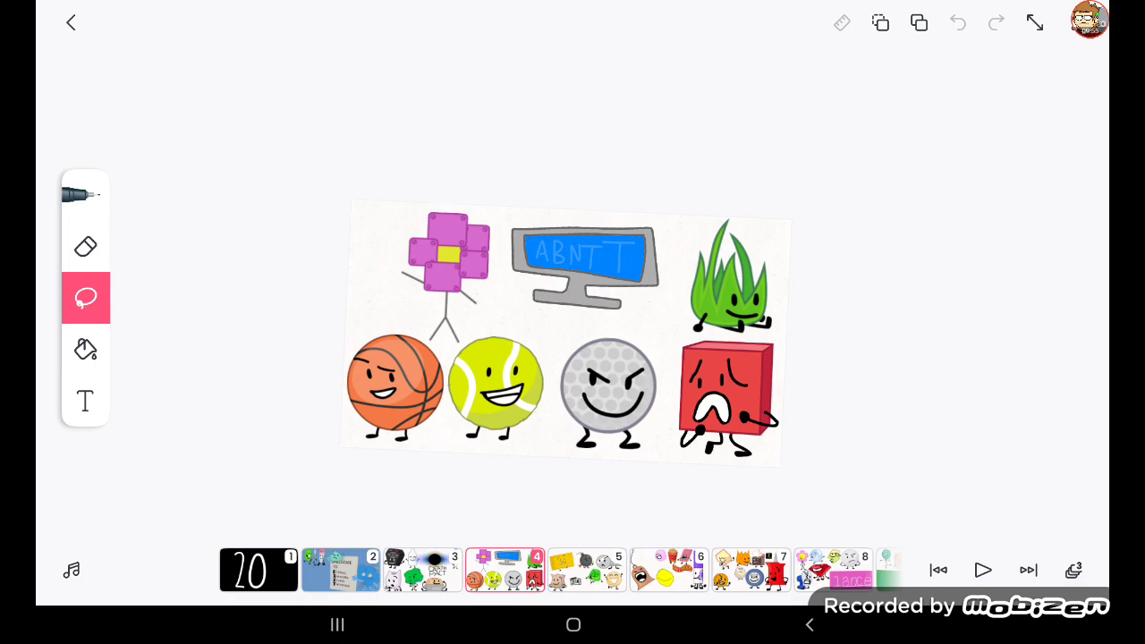
# - Launch the device file picker from FlipaClip's image import on frame 4
pyautogui.click(1088, 22)
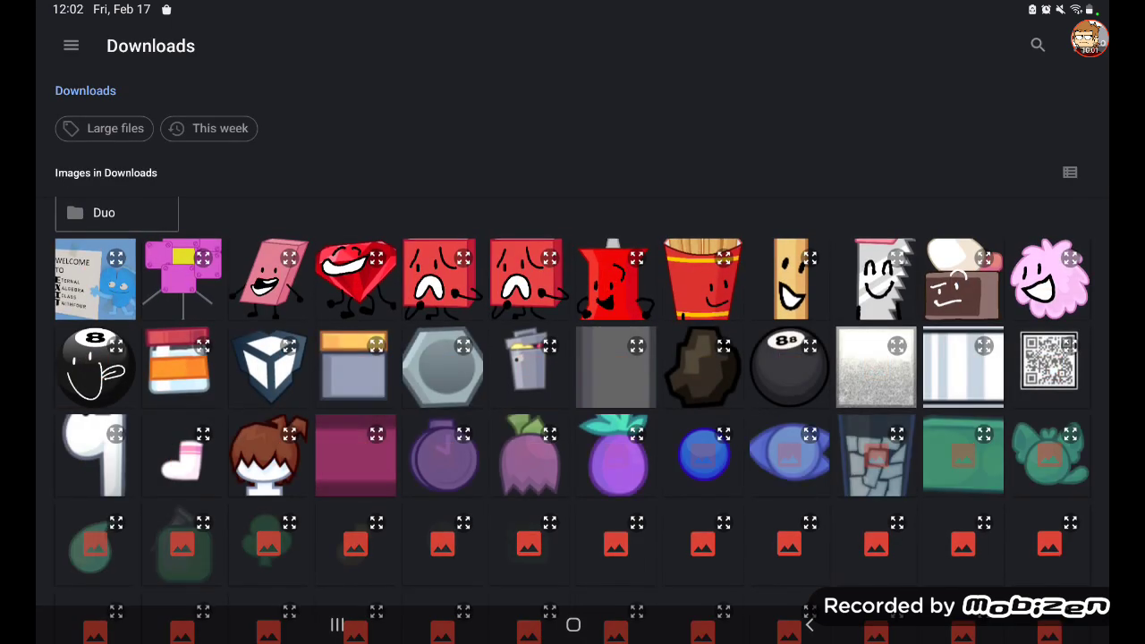
# - Scroll through the Downloads images to choose a picture to import
pyautogui.scroll(-3)
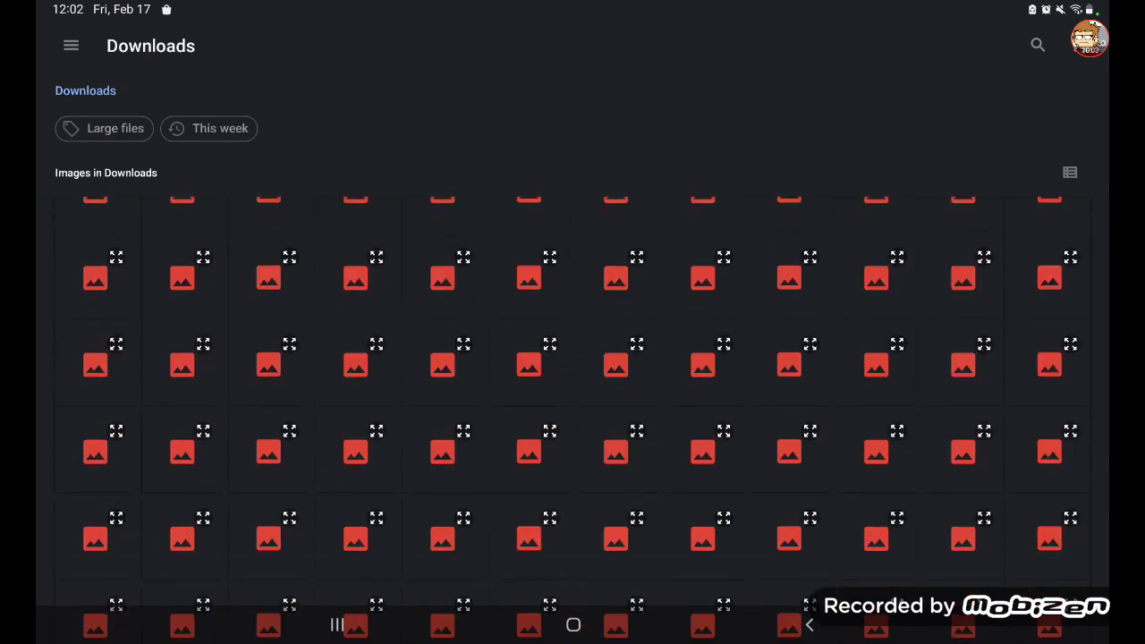
pyautogui.scroll(3)
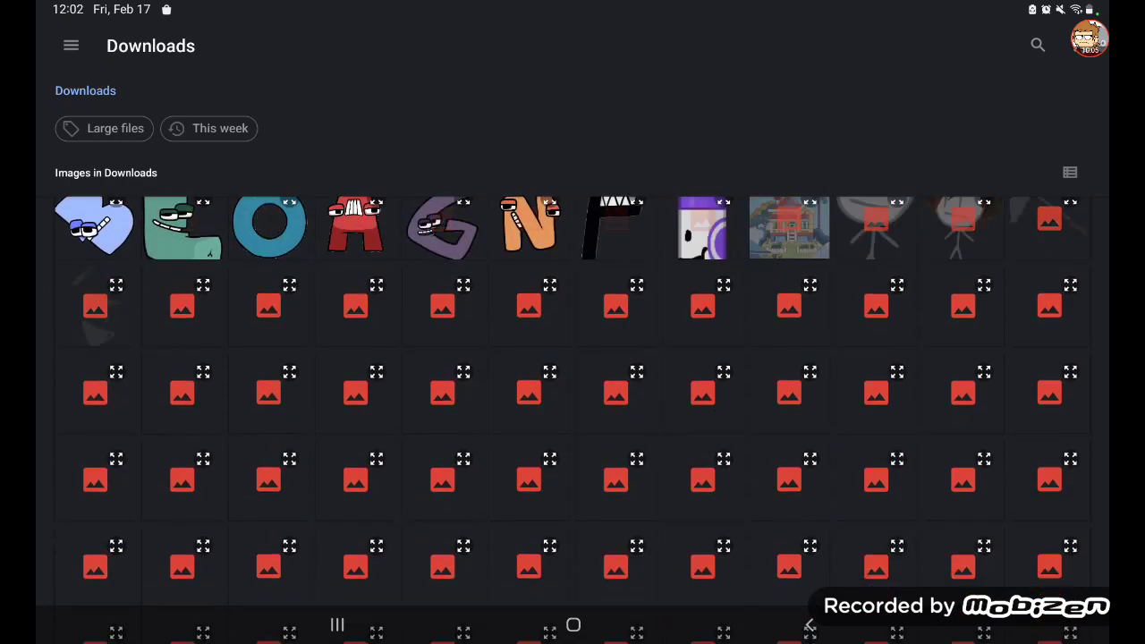
pyautogui.scroll(-3)
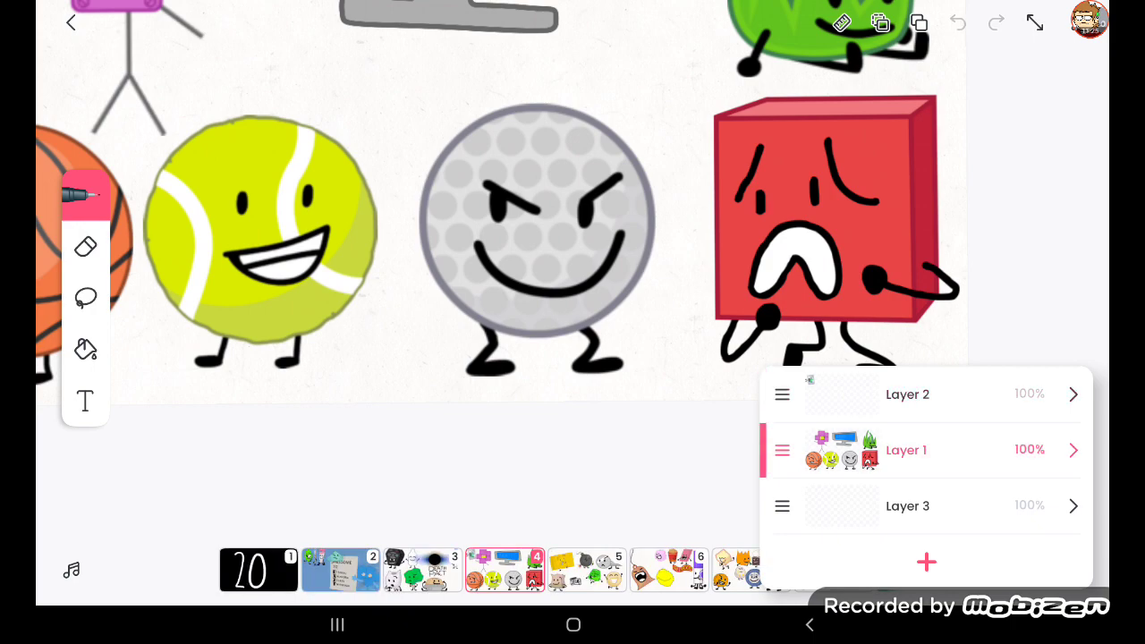
# - Arrange Layer 2, Layer 1 and Layer 3 in the seven-character team frame
pyautogui.click(85, 297)
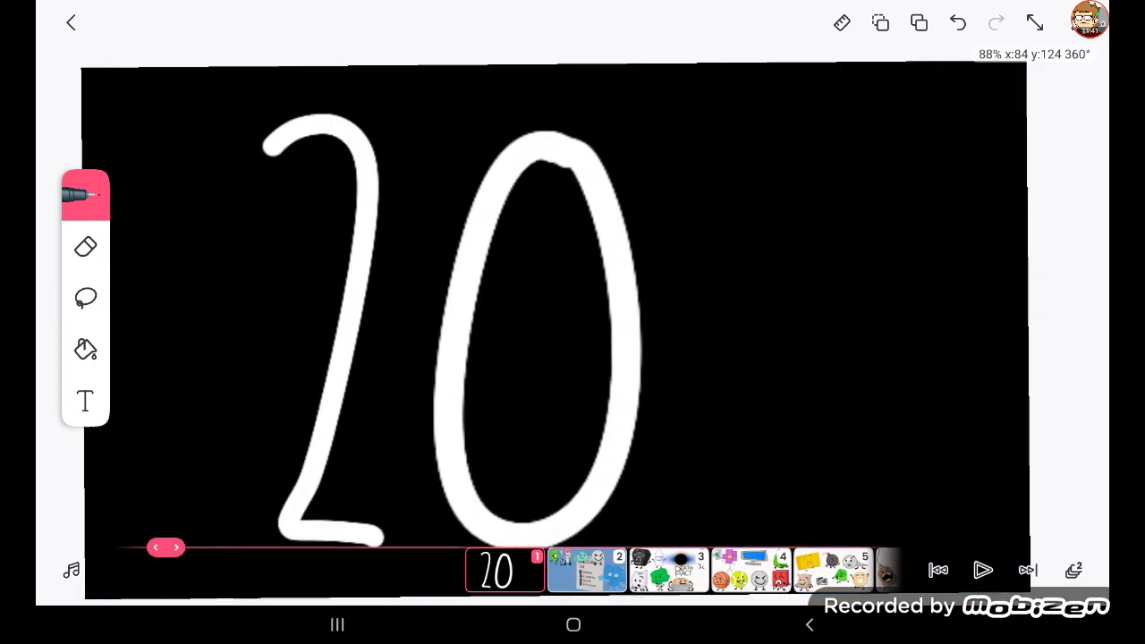
# - Remove the white '20' strokes from frame 1, leaving a blank black card
pyautogui.click(85, 195)
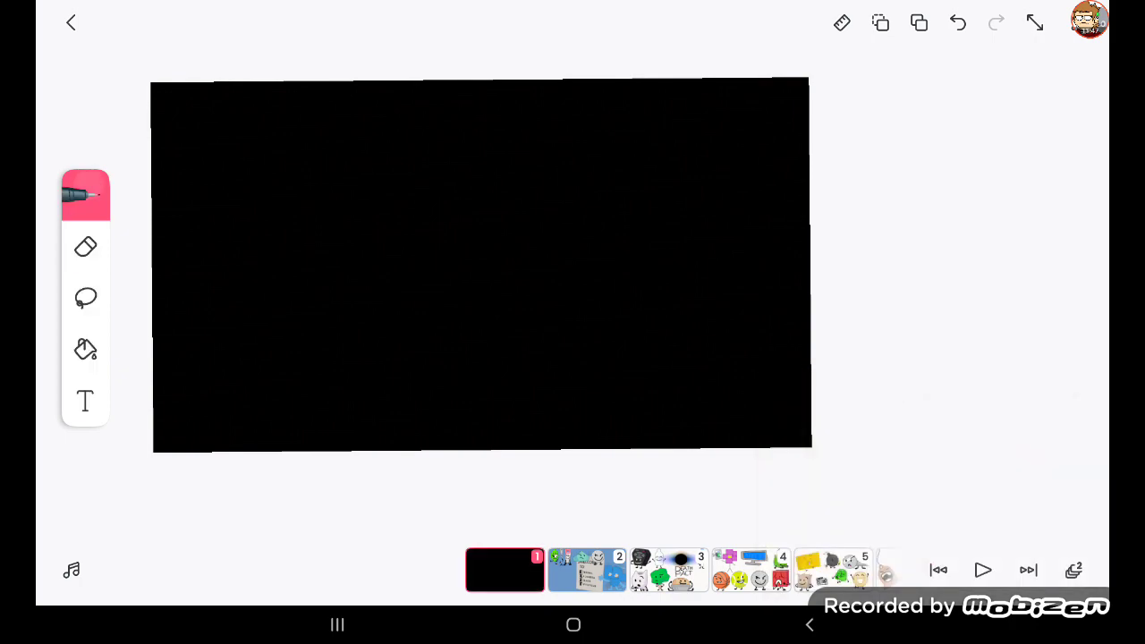
pyautogui.click(85, 195)
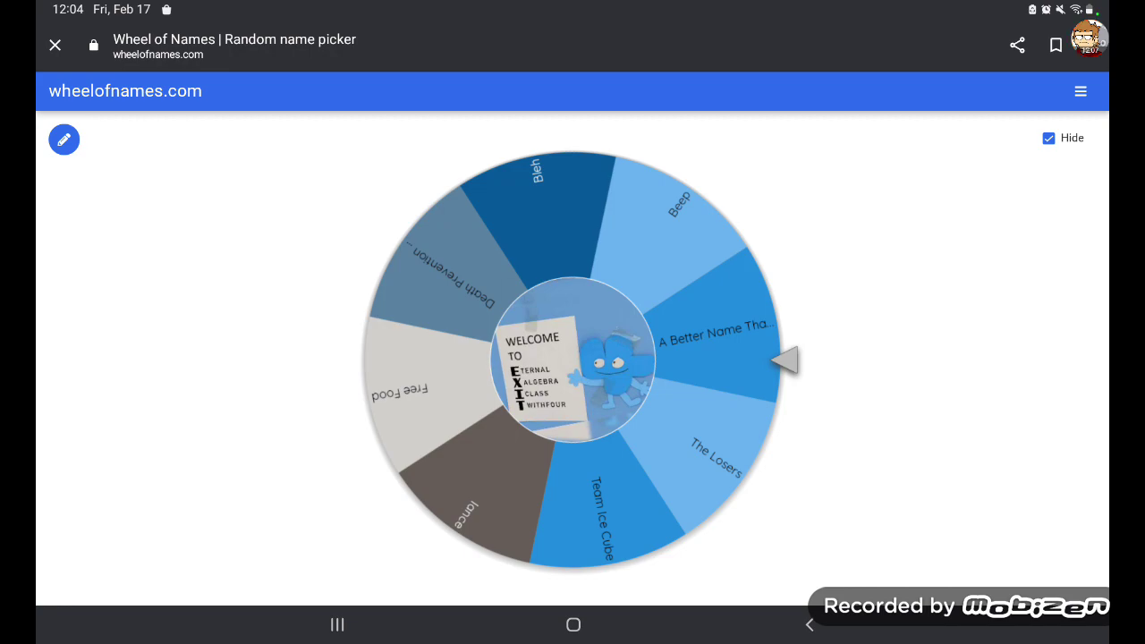
# - Spin the team wheel until it lands on lance, then close the winner dialog
pyautogui.click(573, 358)
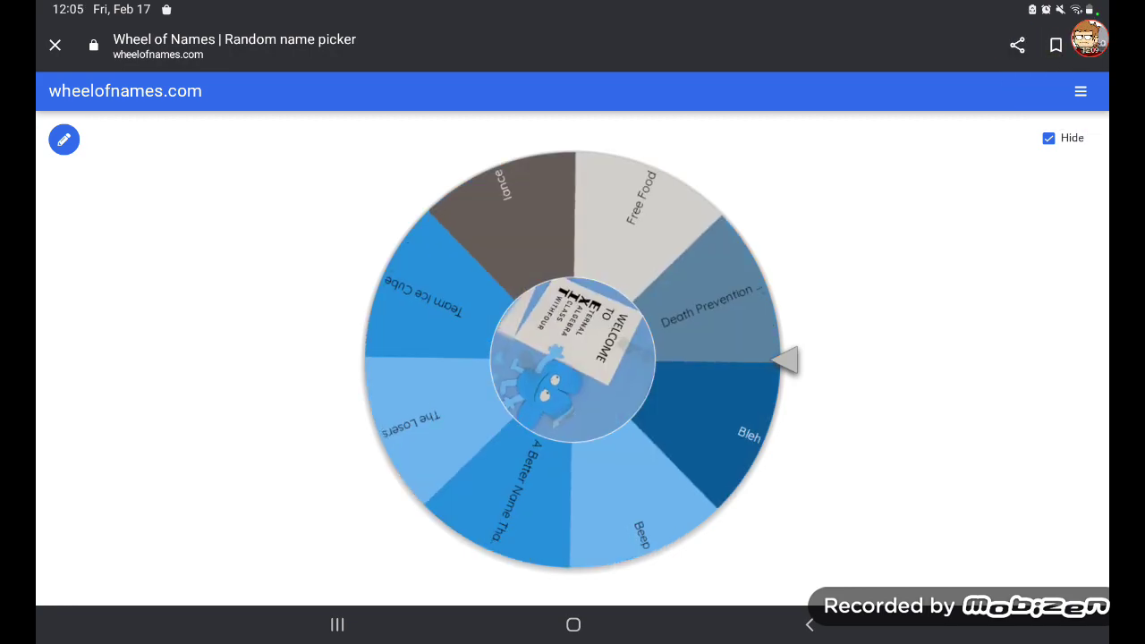
pyautogui.click(573, 357)
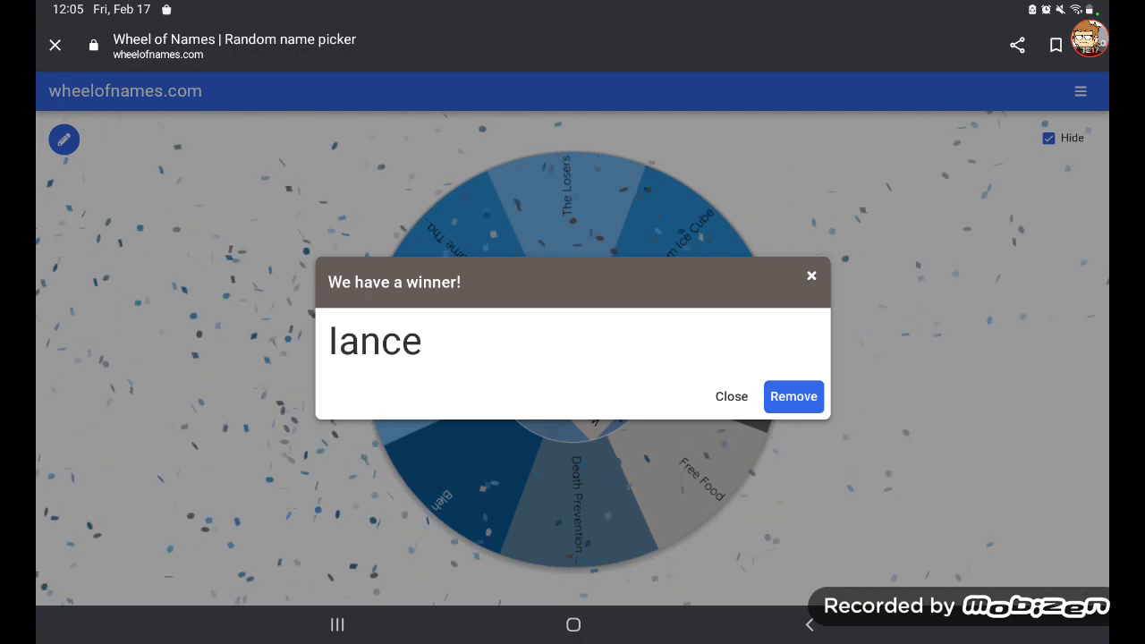
pyautogui.click(731, 396)
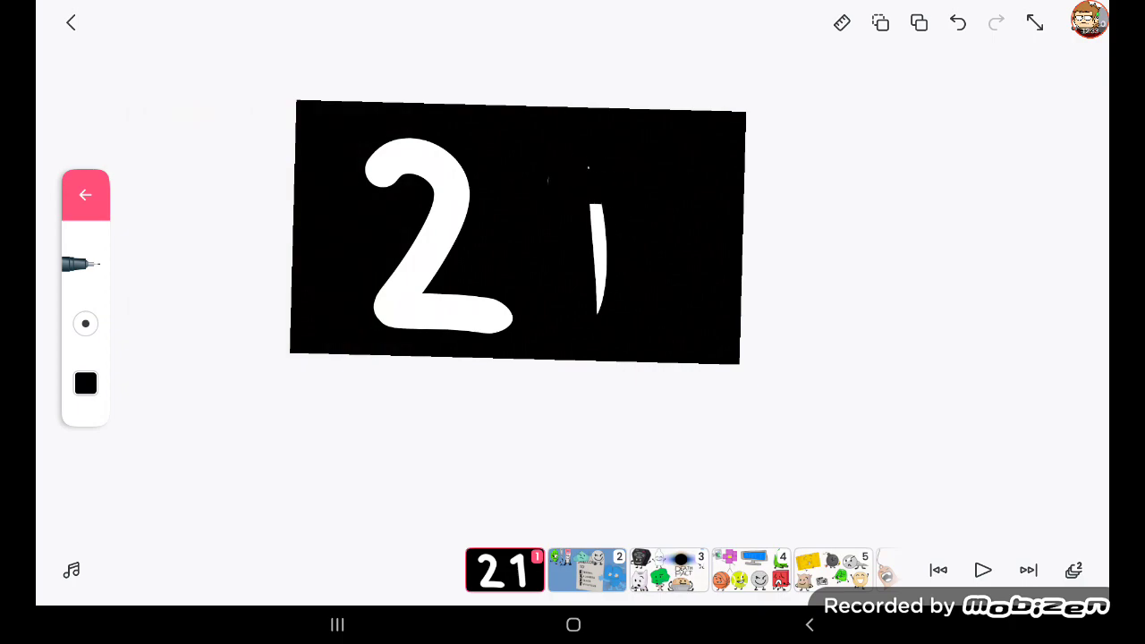
# - Paint over the title card's second digit with the black brush
pyautogui.click(85, 383)
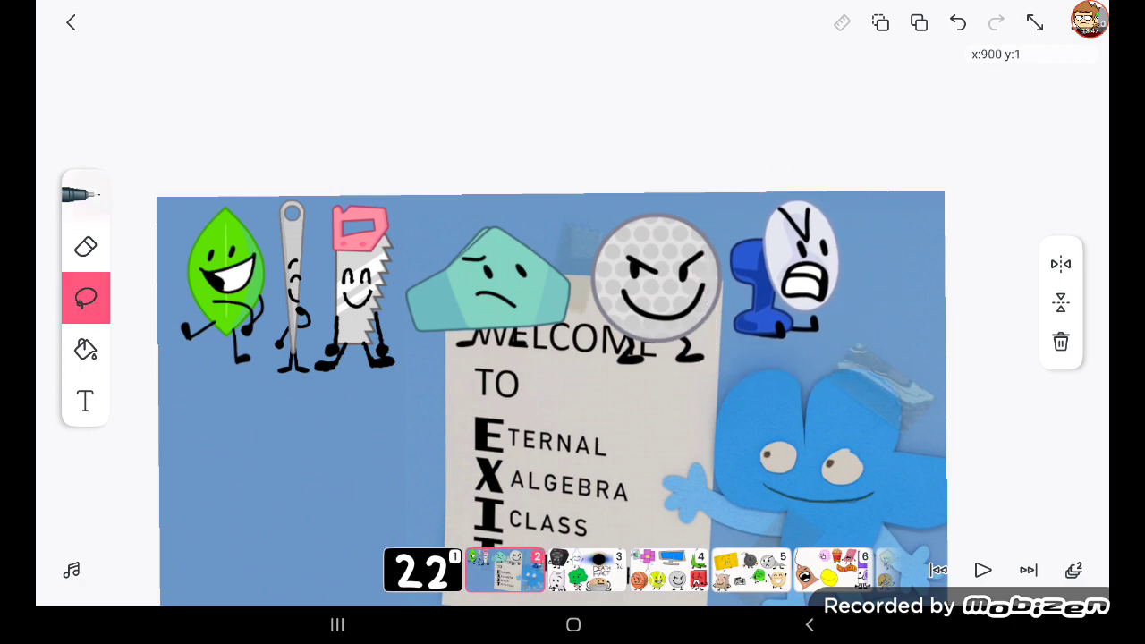
# - Go to frame 1 and paint the 22 card's second digit black
pyautogui.click(422, 570)
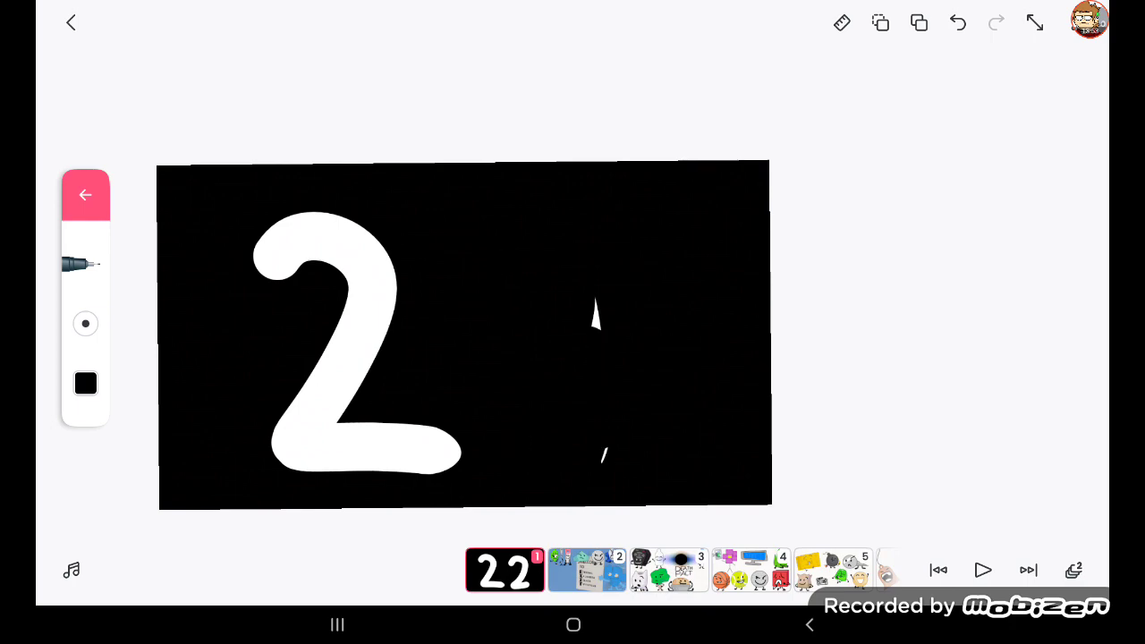
pyautogui.click(85, 383)
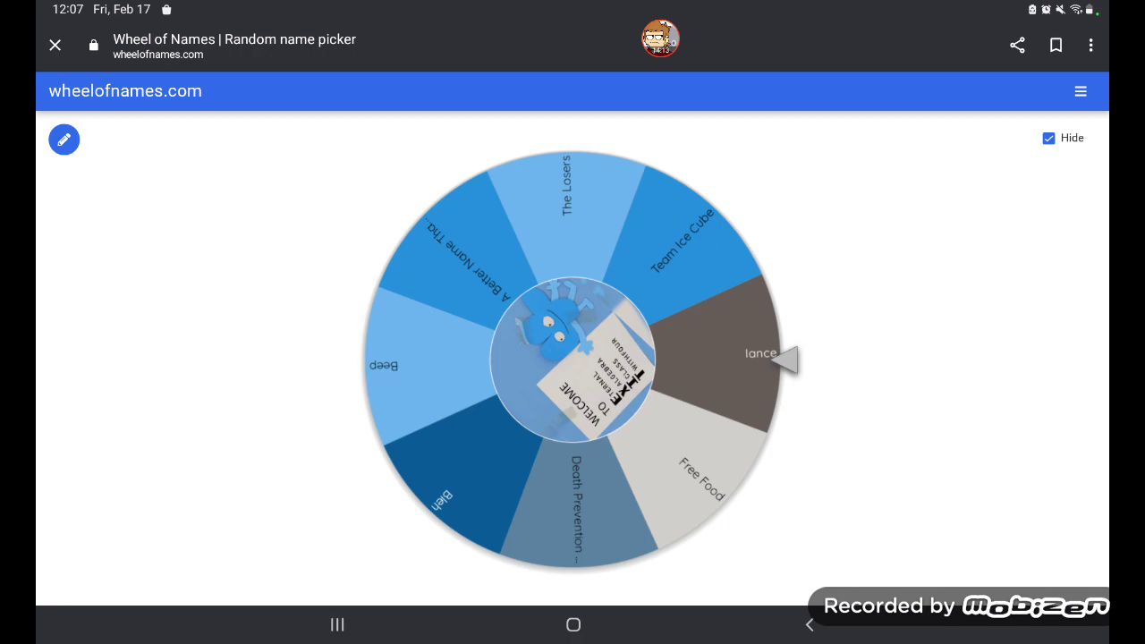
# - Spin the team wheel onto The Losers, close the winner dialog, and bring up recent apps
pyautogui.click(573, 358)
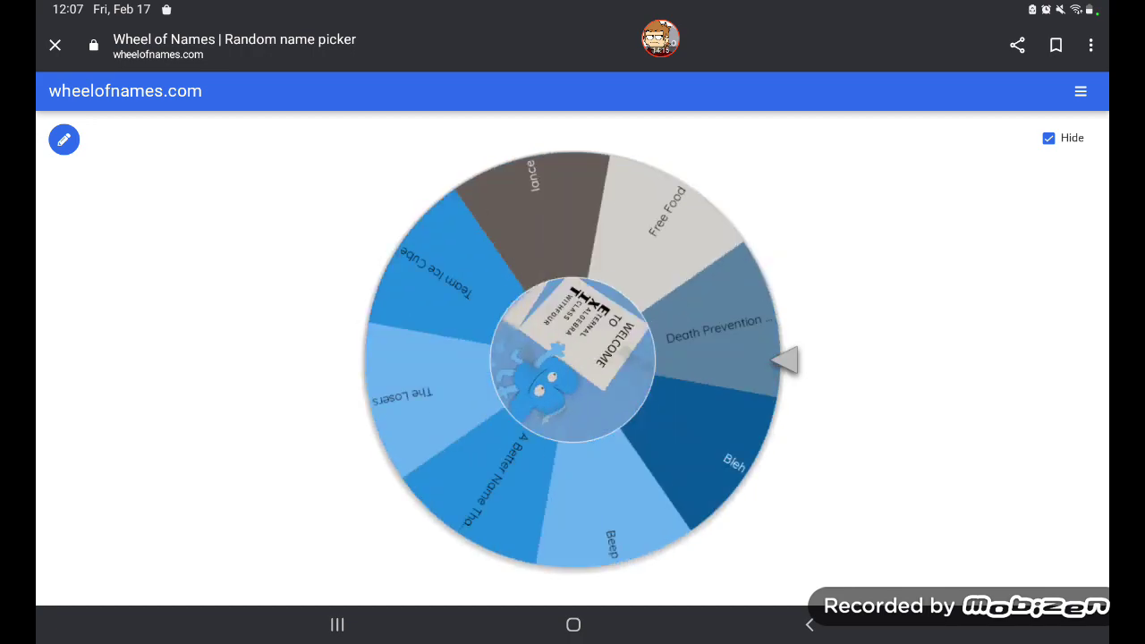
pyautogui.click(572, 358)
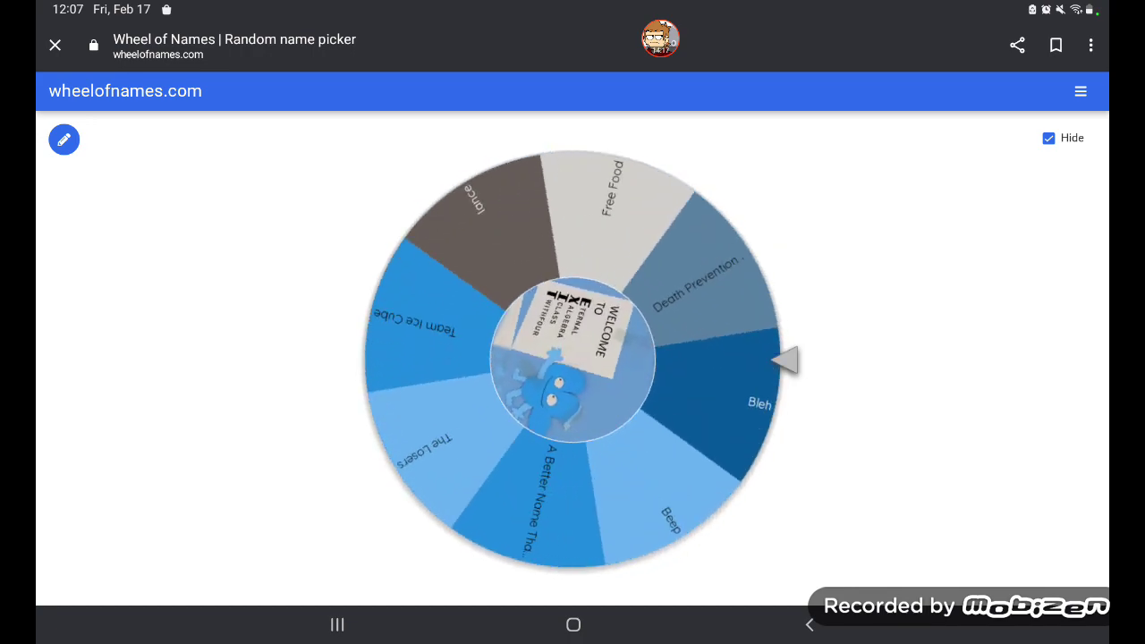
pyautogui.click(572, 358)
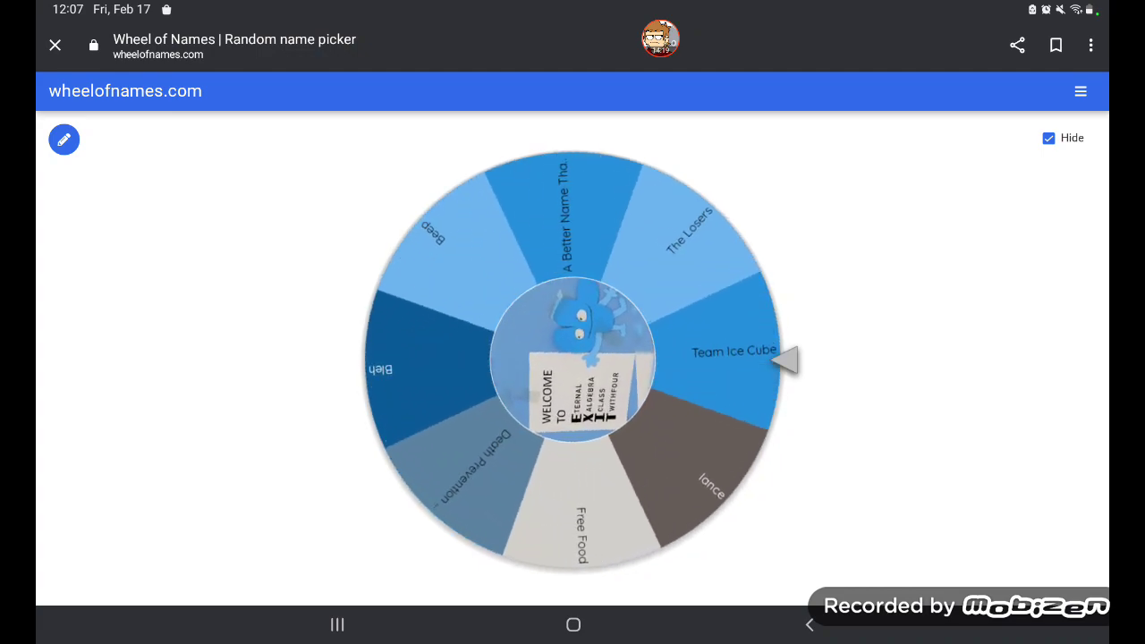
pyautogui.click(573, 358)
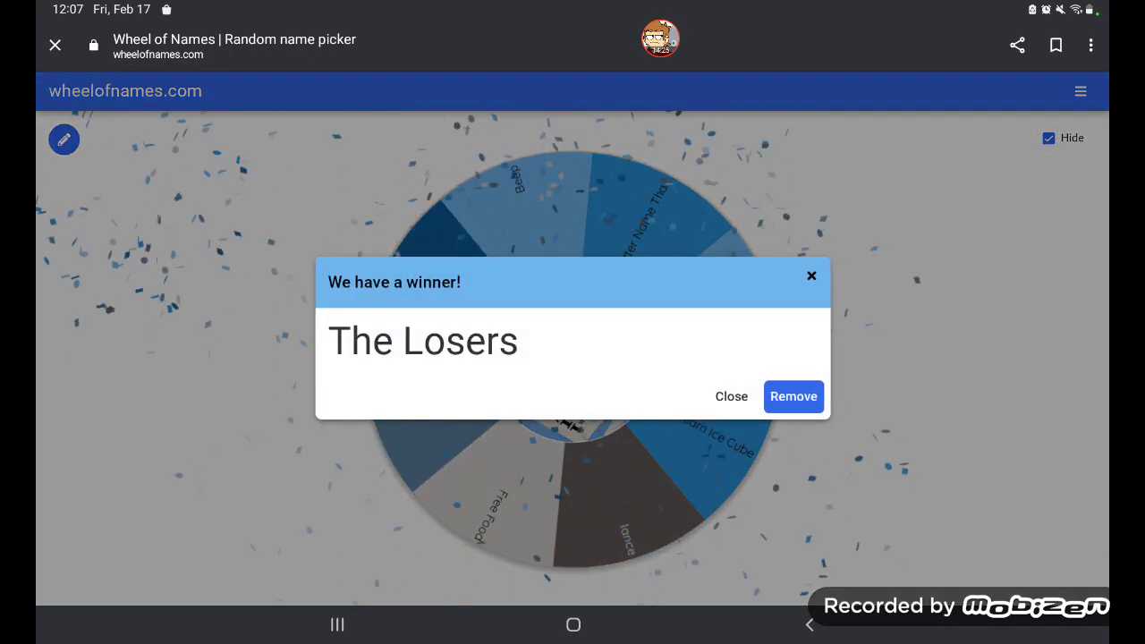
pyautogui.click(731, 396)
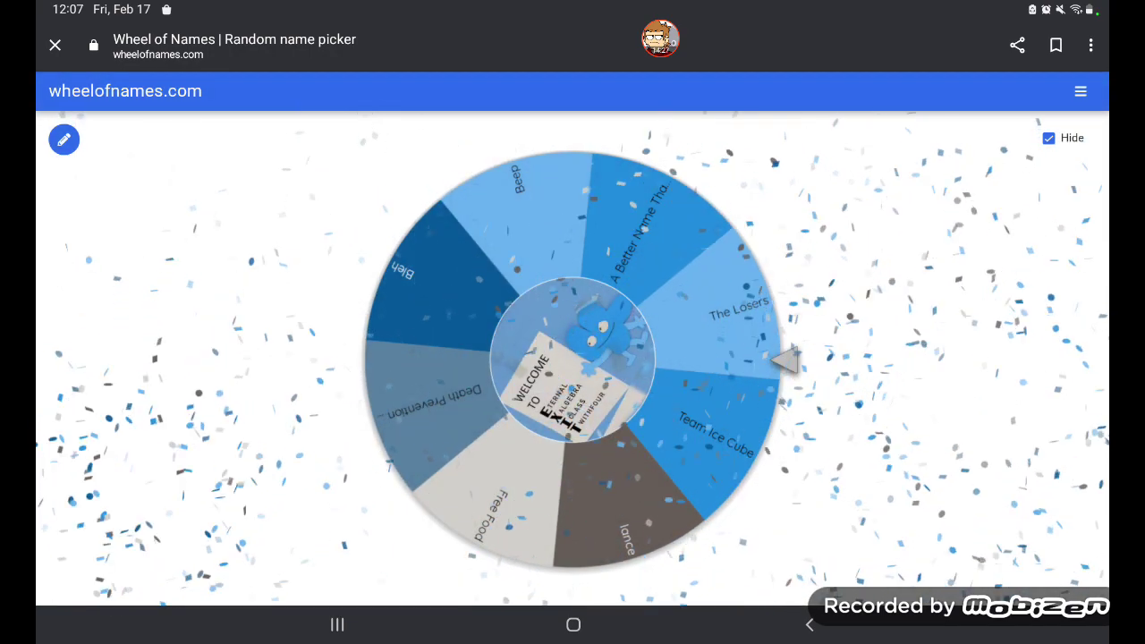
pyautogui.click(337, 624)
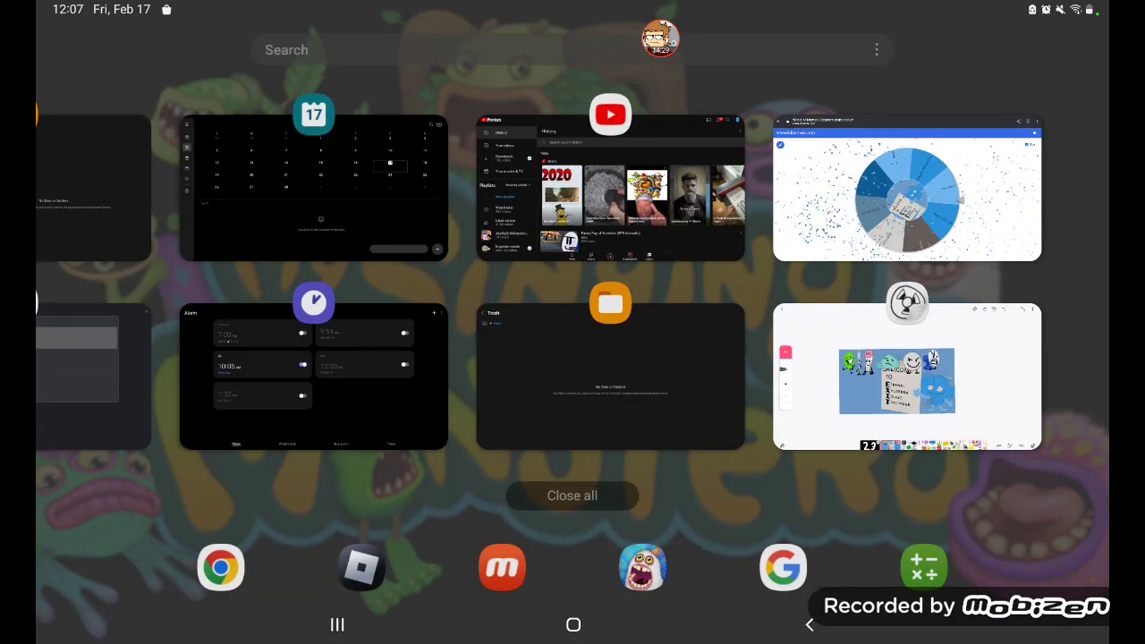
# - Back in FlipaClip, copy Eggy the spotted egg from frame 7 onto frame 2's poster
pyautogui.click(907, 376)
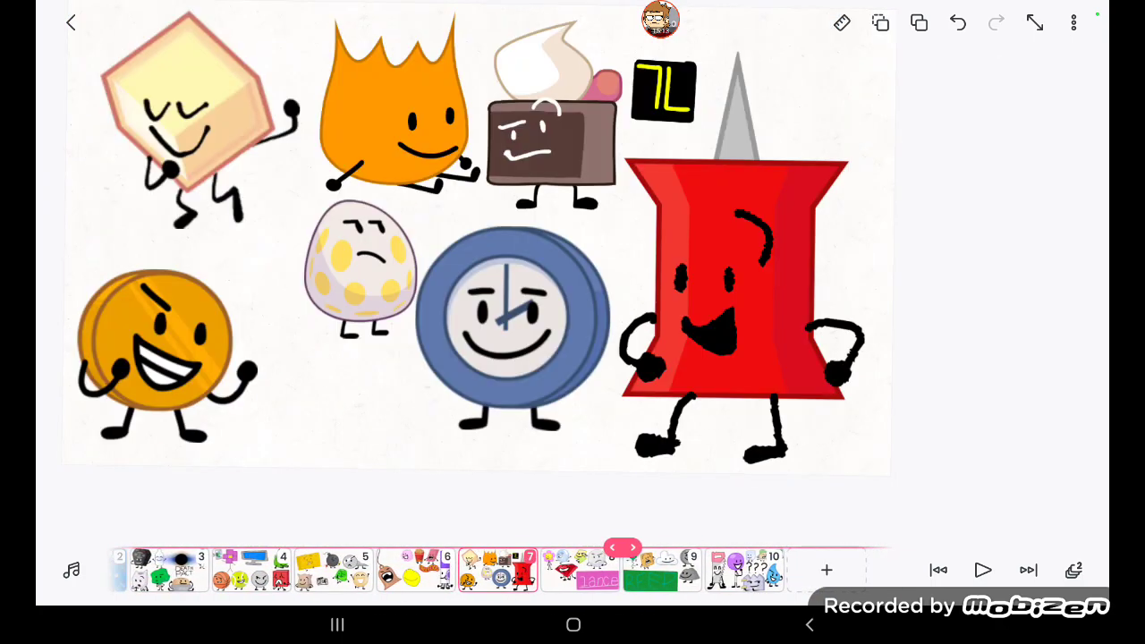
pyautogui.click(841, 23)
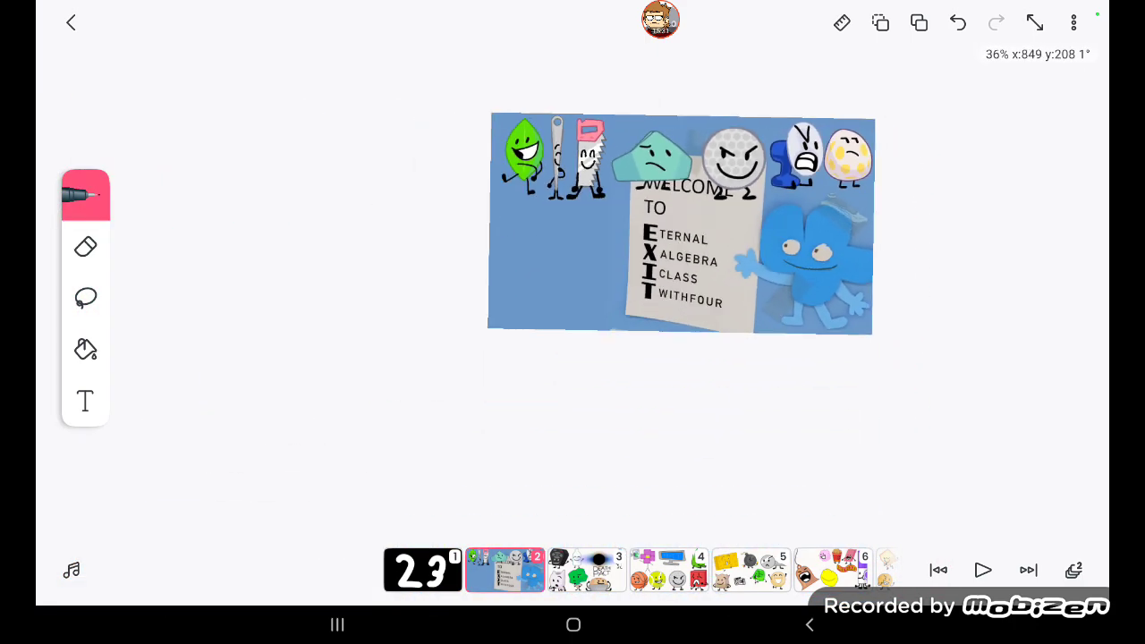
# - On frame 1, black out the second digit and draw a white 4 to read 24
pyautogui.click(421, 570)
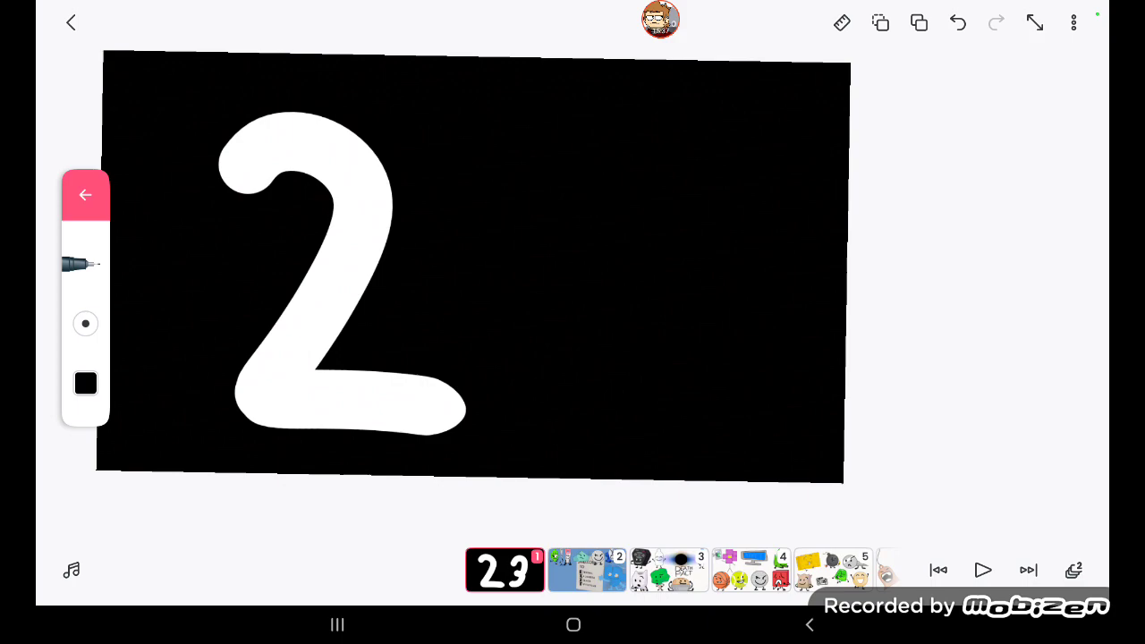
pyautogui.click(85, 383)
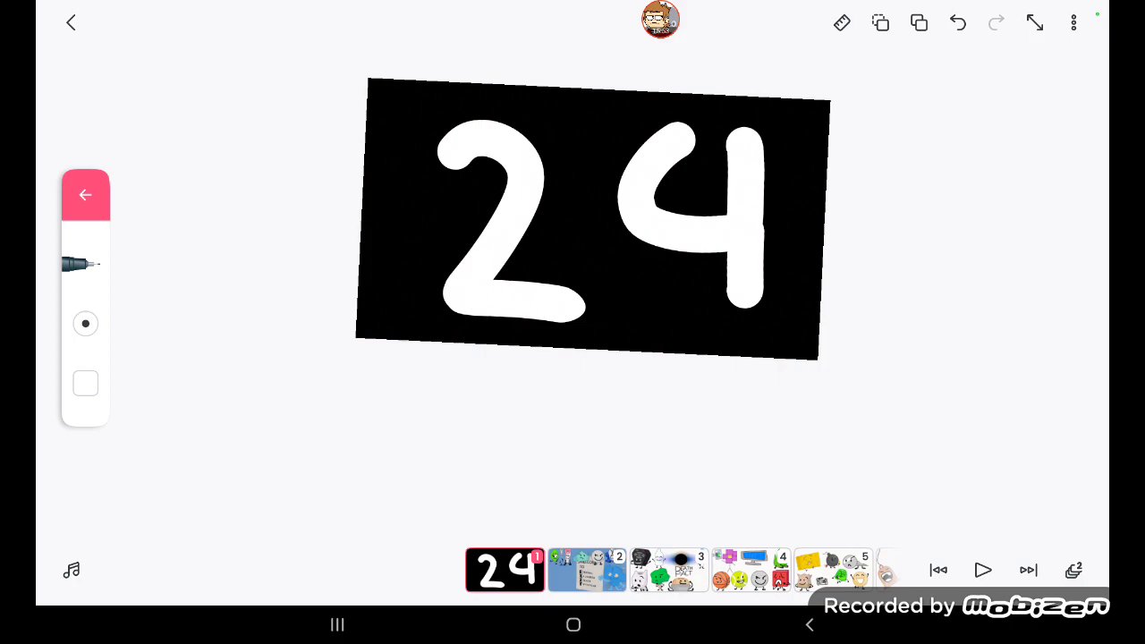
pyautogui.click(587, 570)
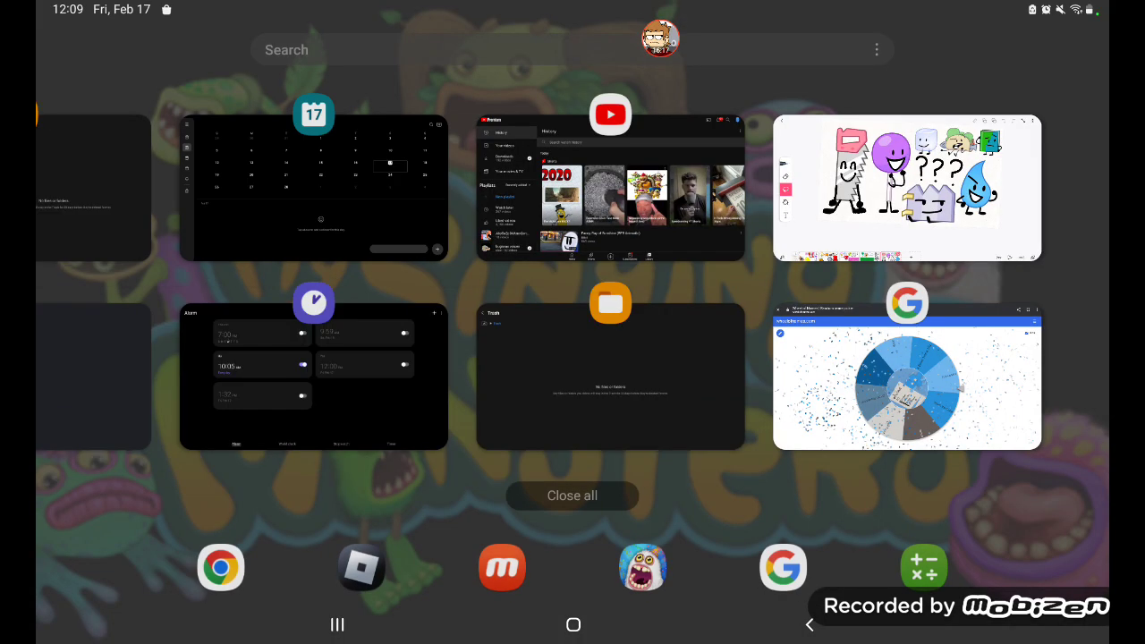
# - Reopen the Chrome card showing Wheel of Names from the Recents overview
pyautogui.click(907, 376)
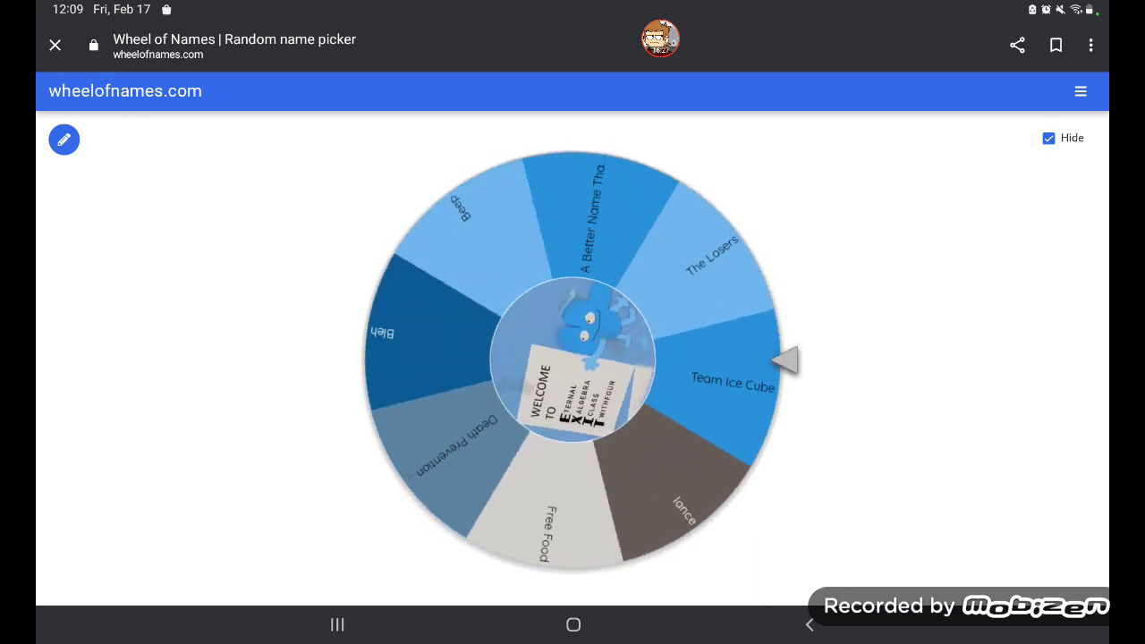
# - Spin the wheel onto Bleh, close the dialog keeping Bleh, and bring up recent apps
pyautogui.click(572, 358)
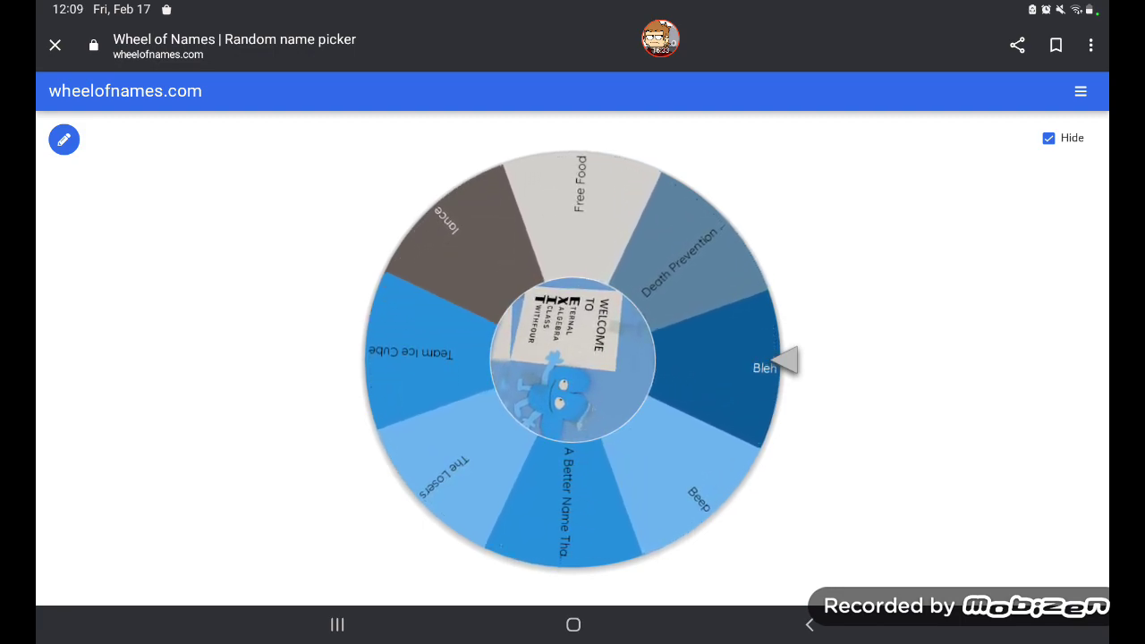
pyautogui.click(573, 357)
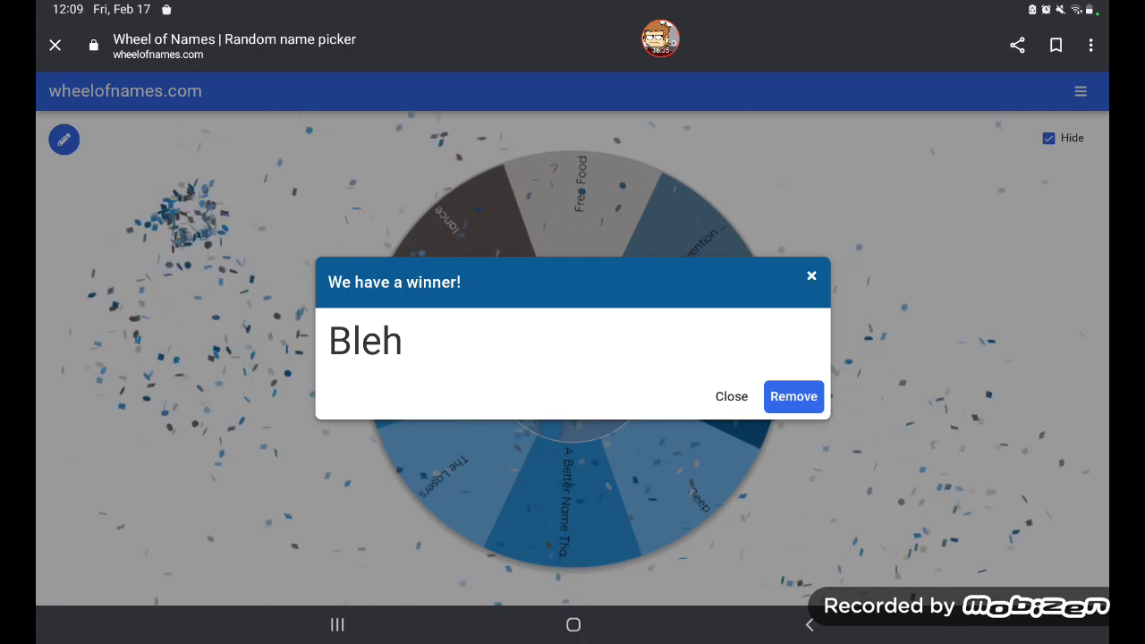
pyautogui.click(731, 396)
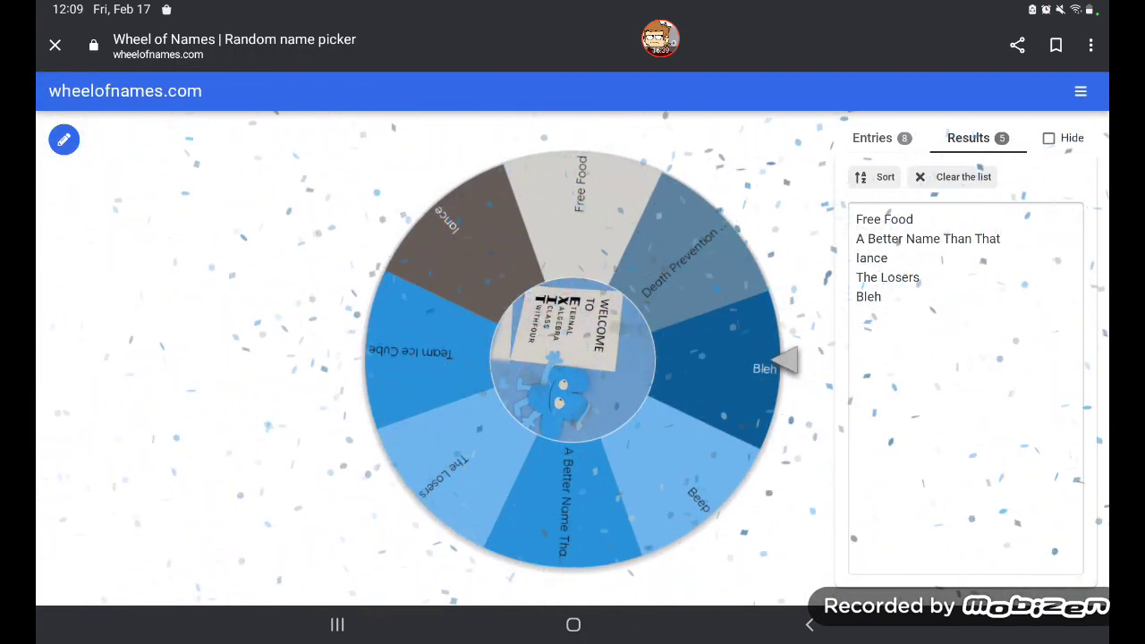
pyautogui.click(337, 624)
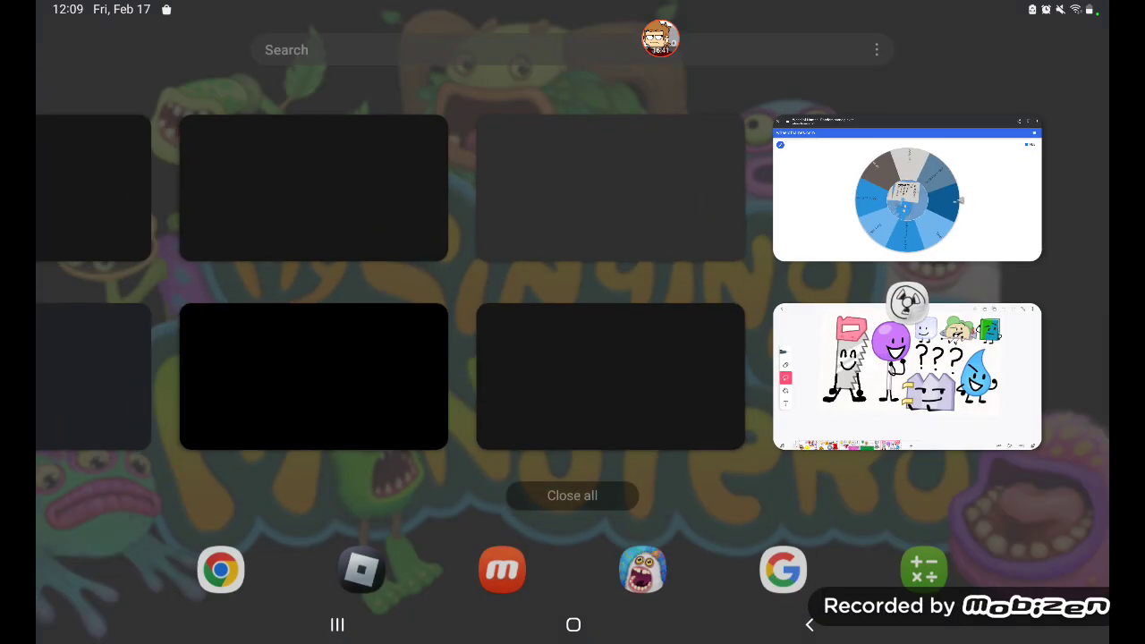
# - Reopen FlipaClip, remove Saw from frame 10, and shift the remaining characters
pyautogui.click(906, 376)
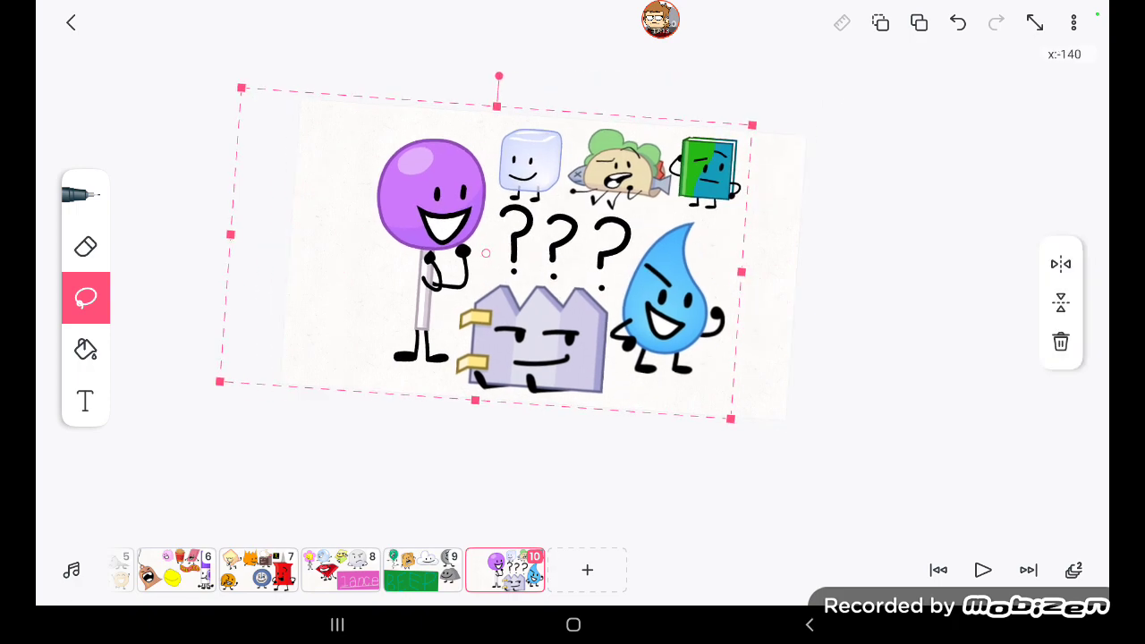
pyautogui.moveTo(498, 268); pyautogui.dragTo(478, 257)
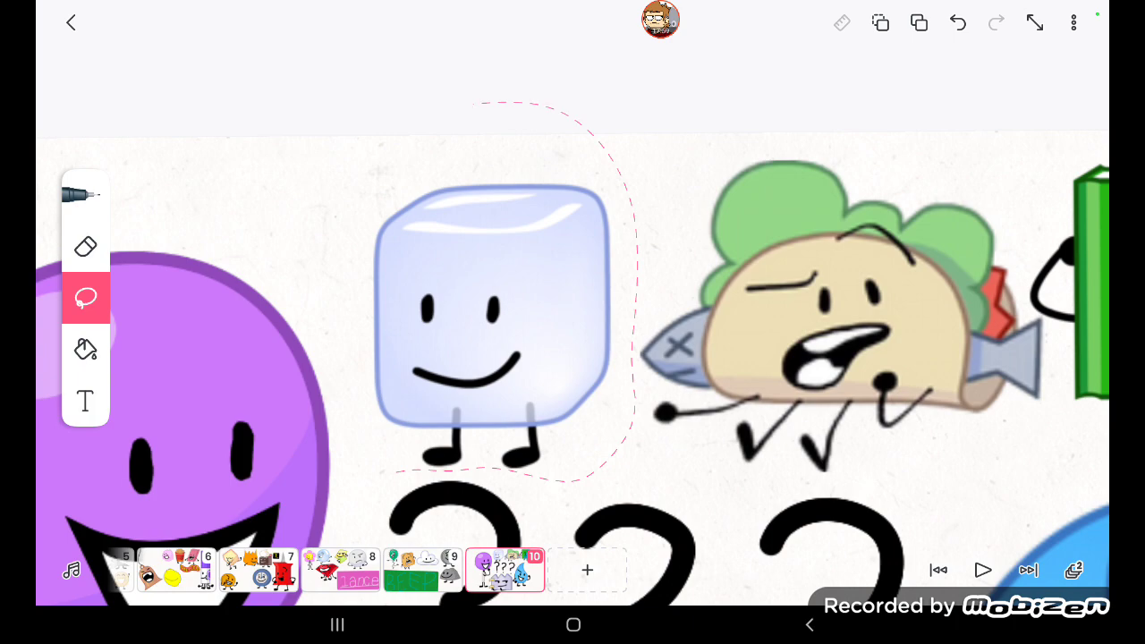
# - Mirror Ice Cube on frame 10 into four copies around a red star
pyautogui.click(488, 327)
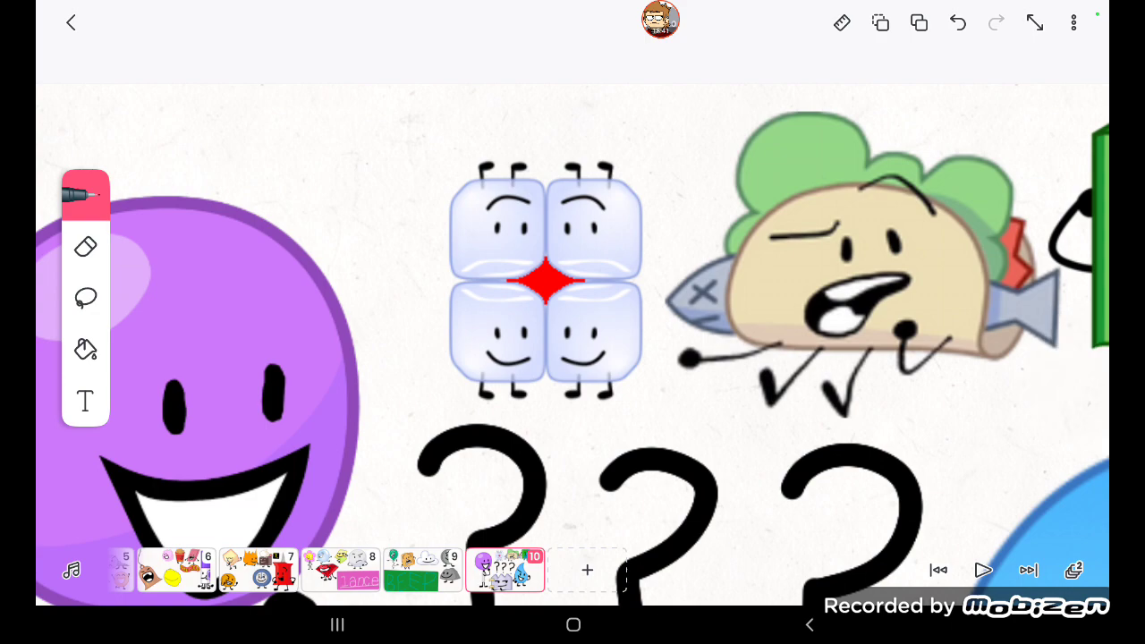
pyautogui.click(85, 298)
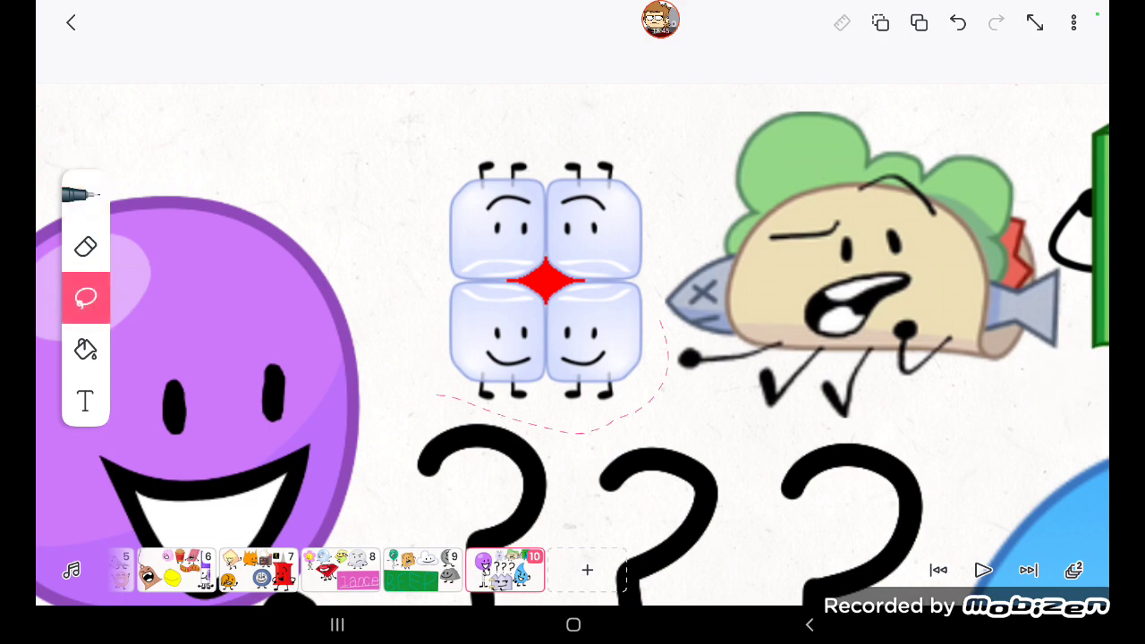
pyautogui.click(546, 282)
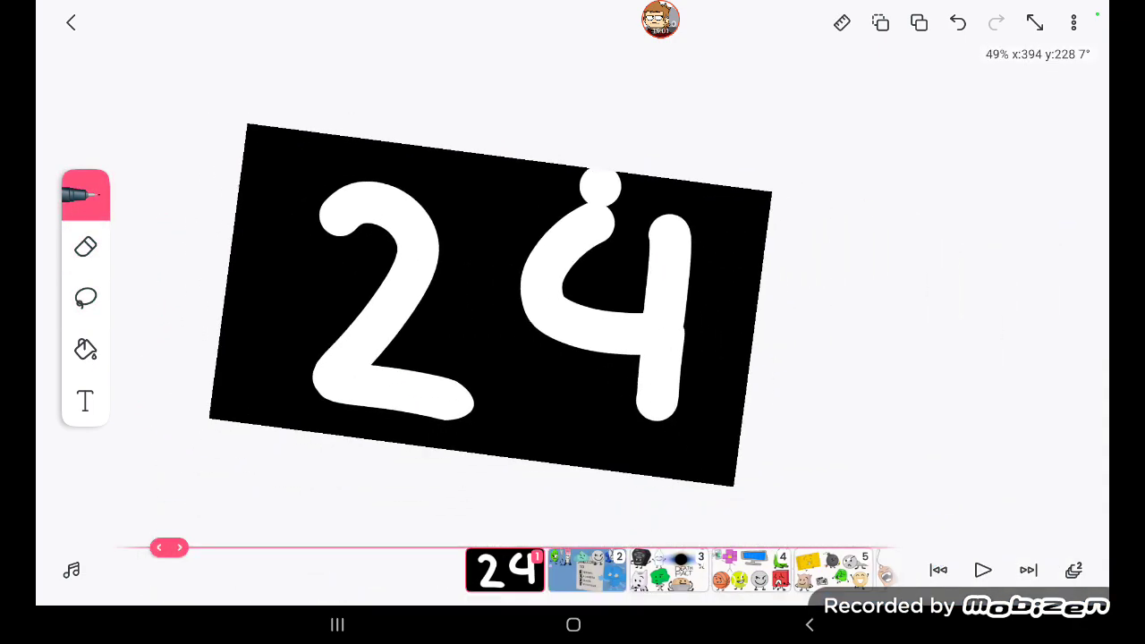
# - Paint over the 4 on the title card in black, leaving just 2
pyautogui.click(85, 194)
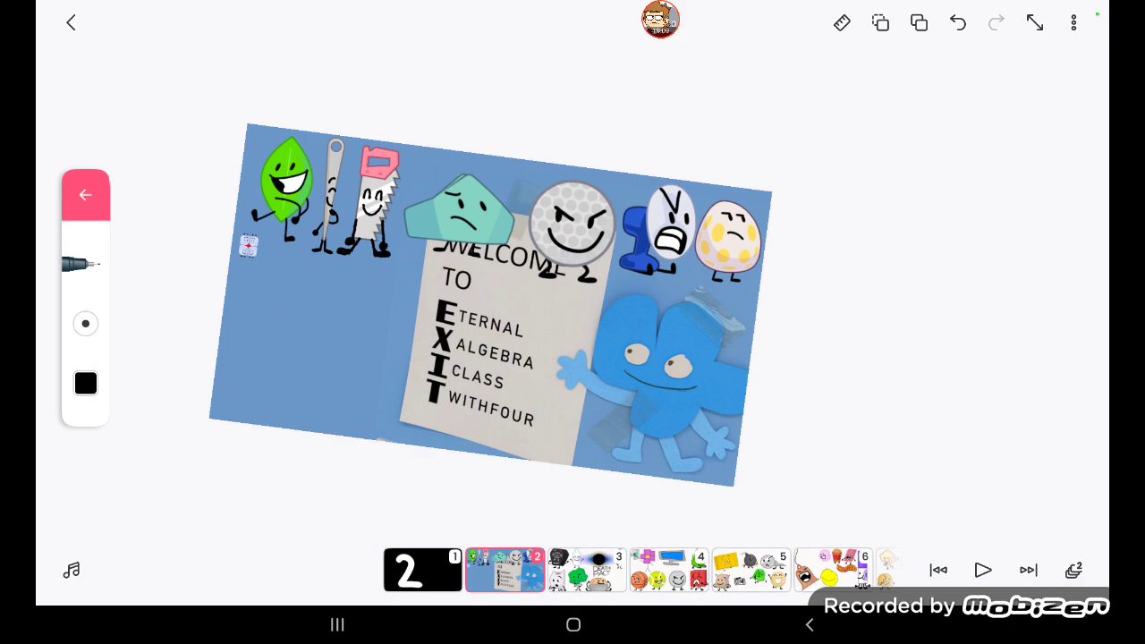
pyautogui.click(85, 383)
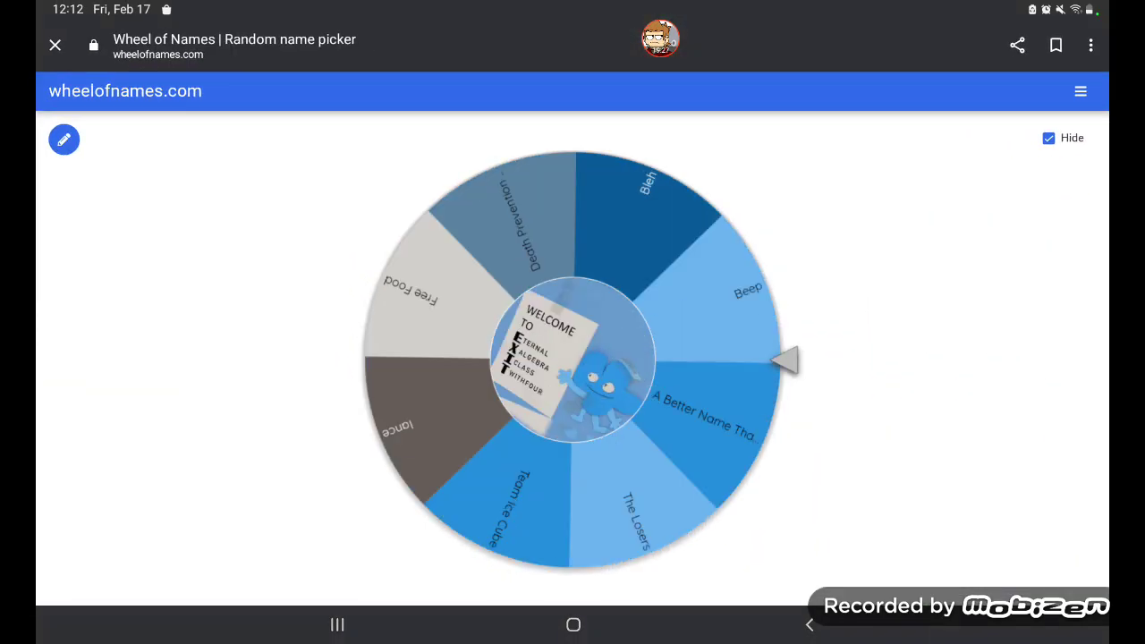
# - Look over the eight-team Welcome to EXIT wheel, then return to FlipaClip's frame 10
pyautogui.click(573, 358)
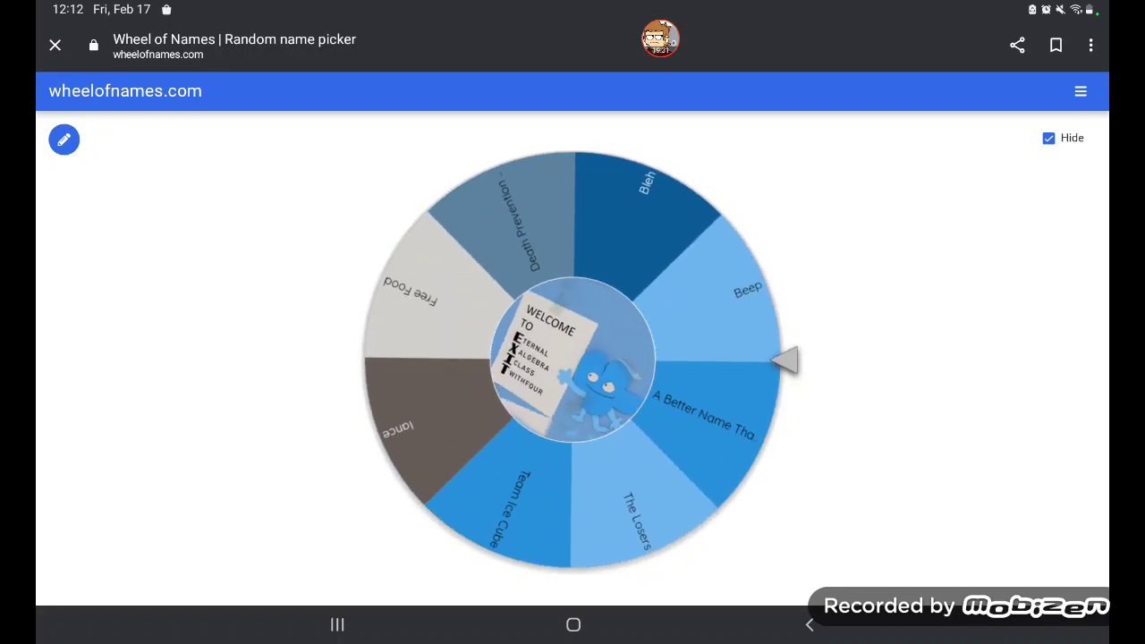
pyautogui.click(572, 358)
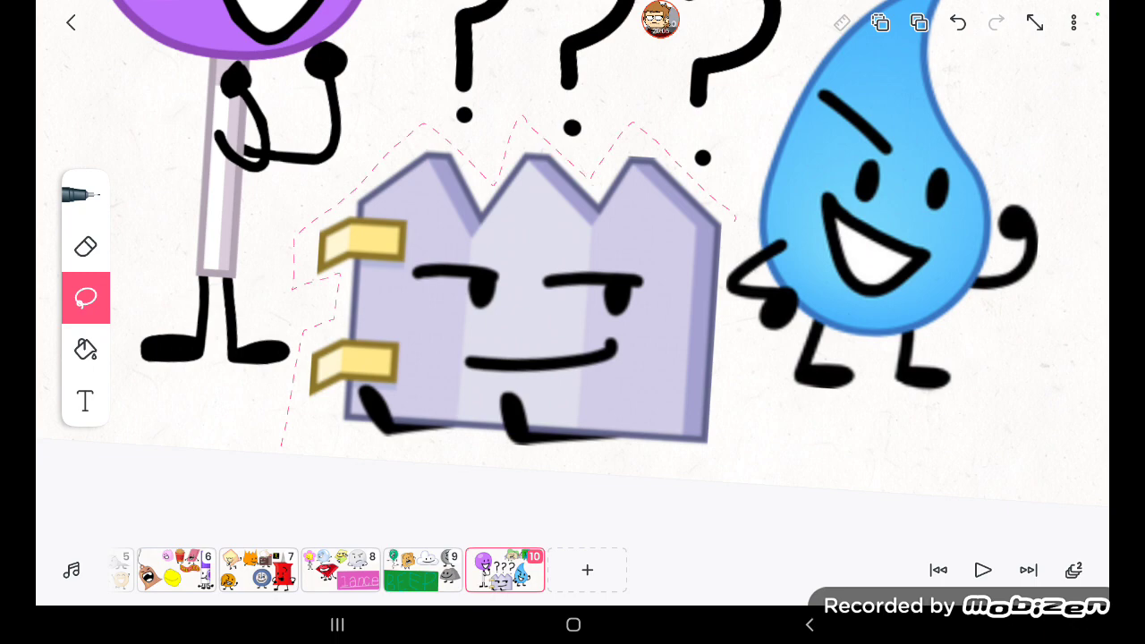
# - Copy the lassoed lavender character from frame 10 for pasting onto frame 2
pyautogui.click(496, 290)
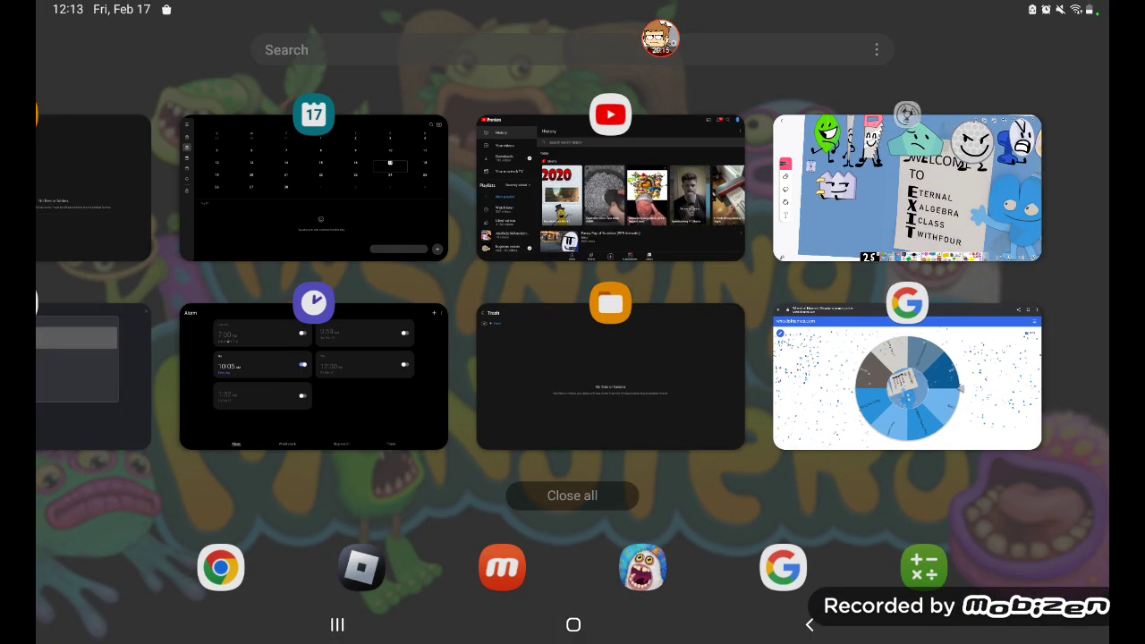
# - Spin the team wheel again and close the Bleh winner announcement
pyautogui.click(906, 376)
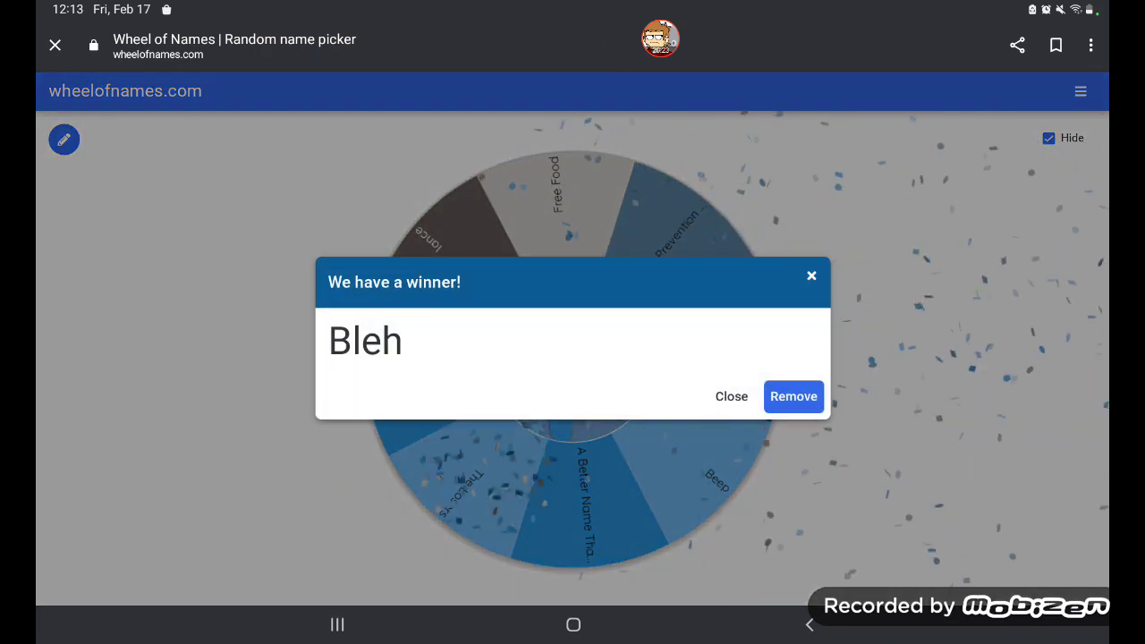
pyautogui.click(731, 397)
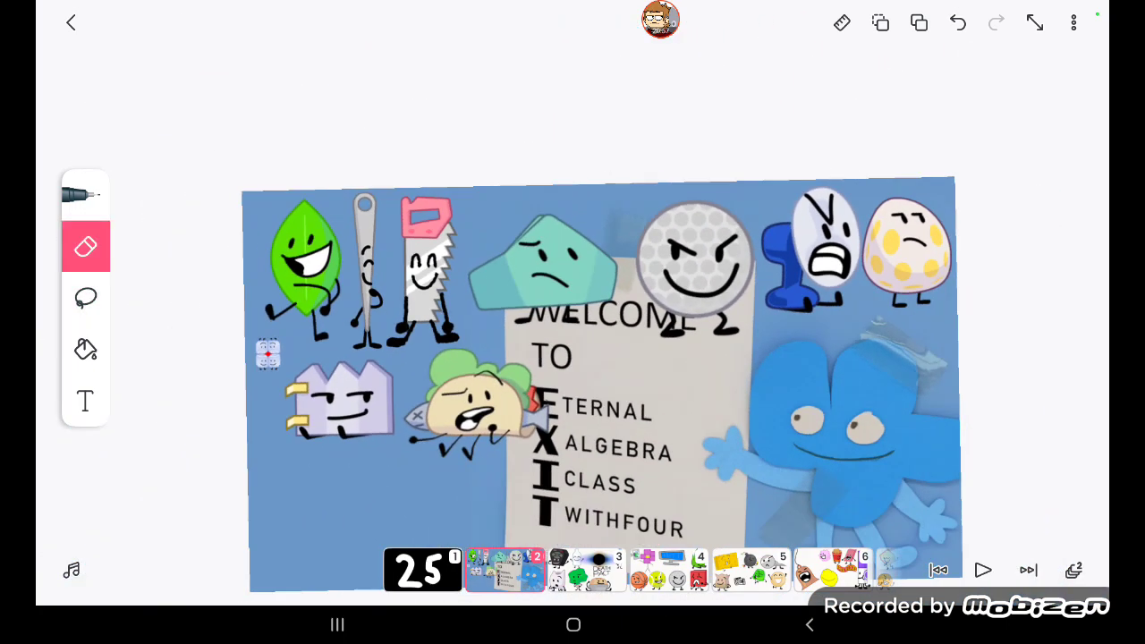
# - Black out the 5 on frame 1 so the title card shows only 2
pyautogui.click(422, 570)
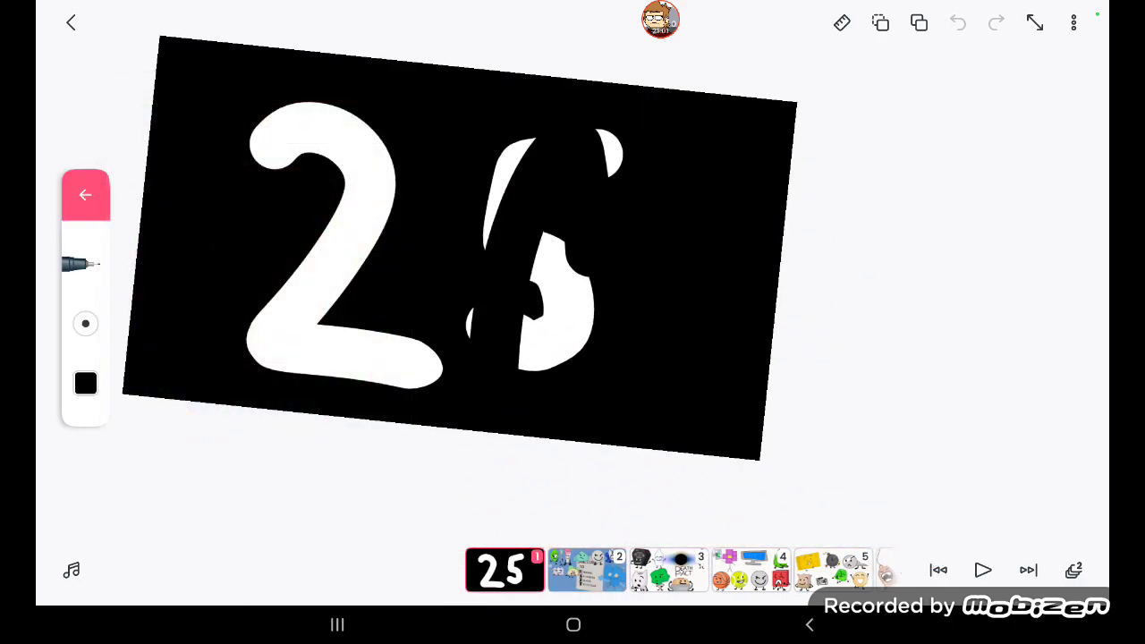
pyautogui.click(958, 22)
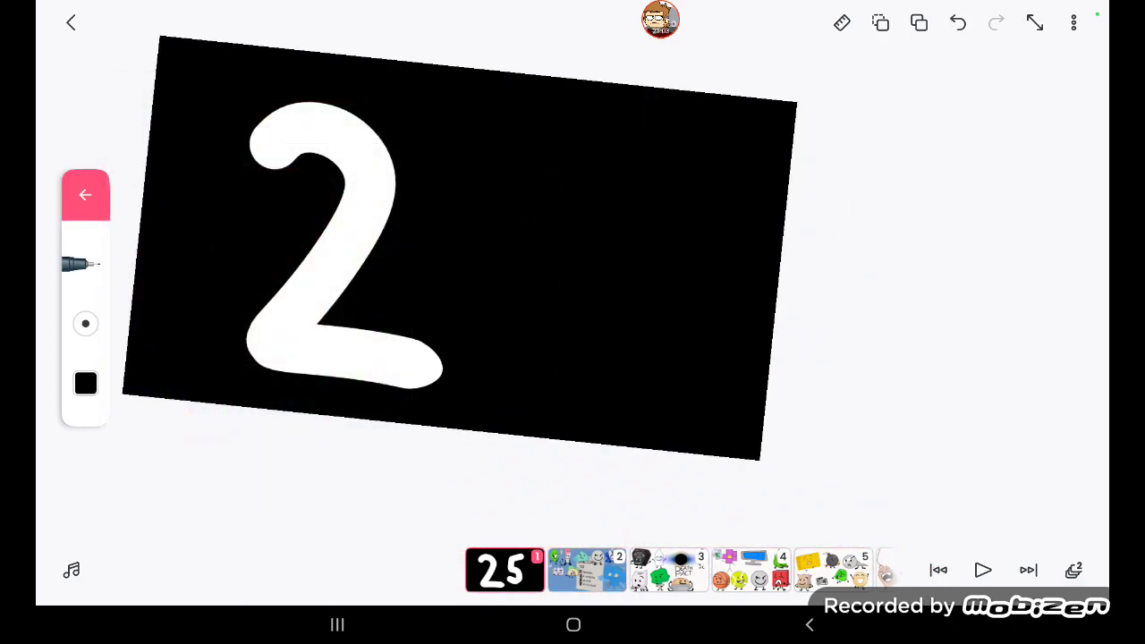
pyautogui.click(85, 383)
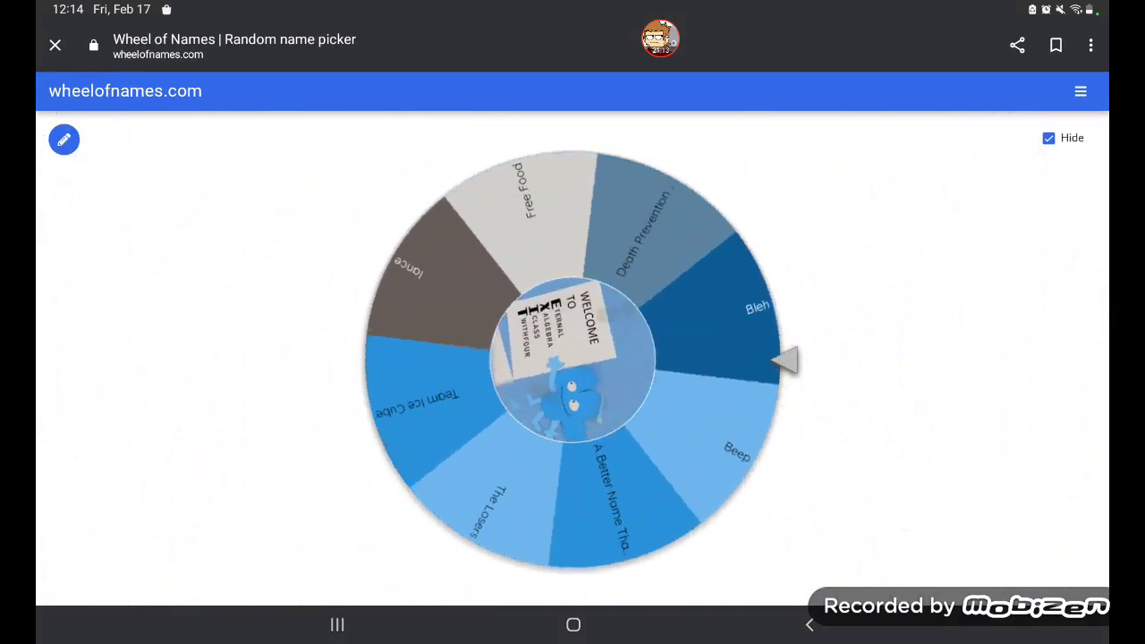
# - View the spun team wheel on the Wheel of Names page
pyautogui.click(572, 358)
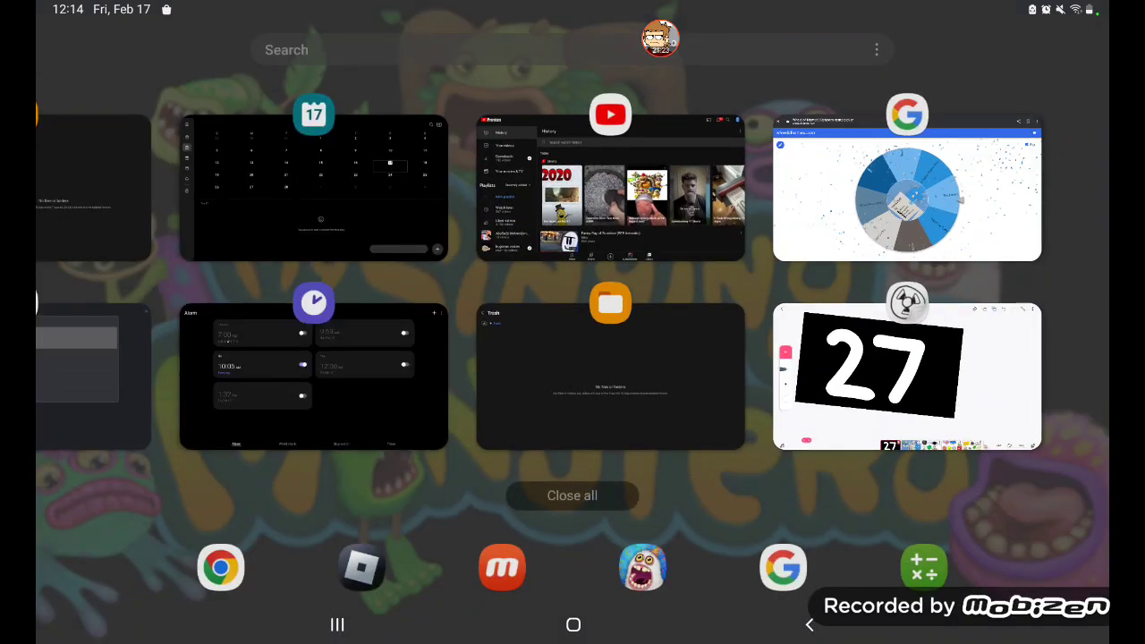
# - Reopen the FlipaClip project and view frame 3, the Death Pact team frame
pyautogui.click(906, 376)
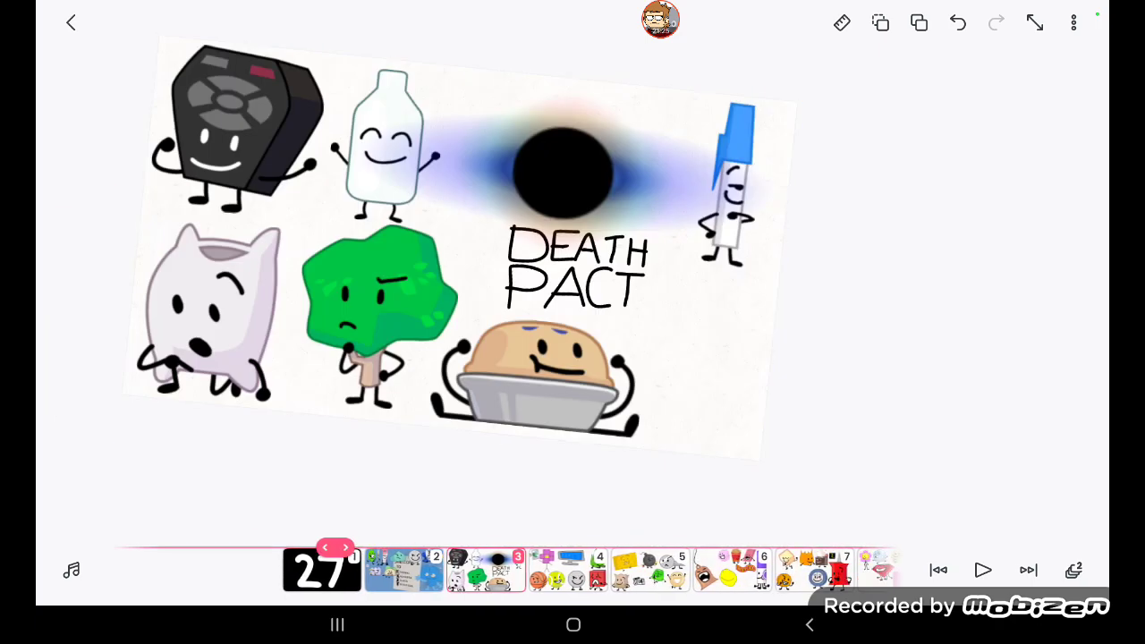
pyautogui.click(343, 547)
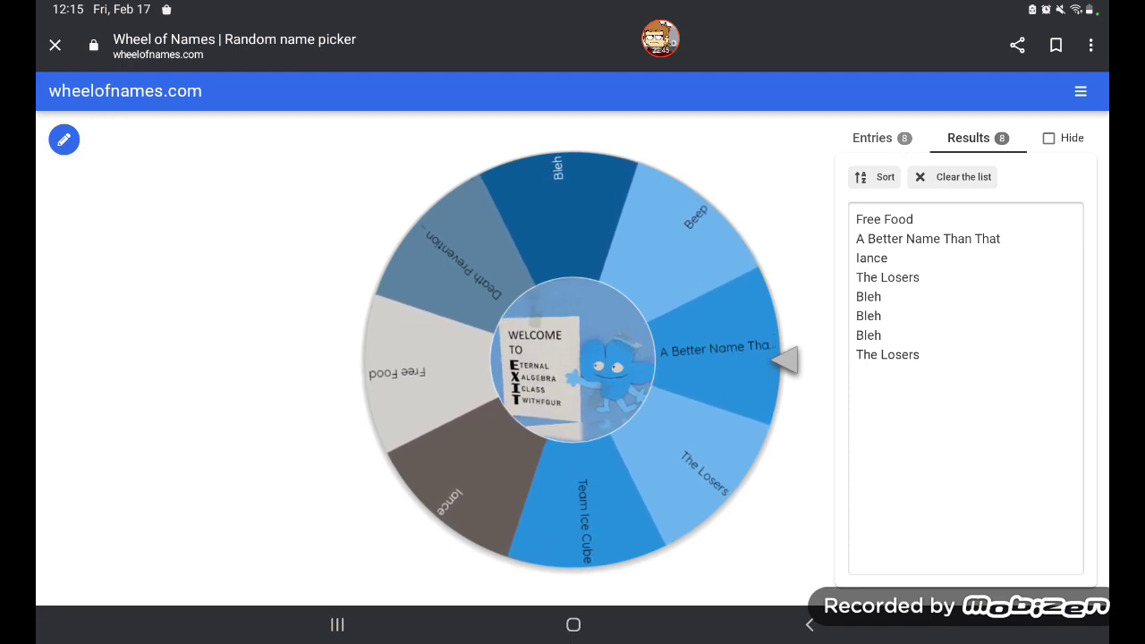
# - Close the 'A Better Name Than That' winner popup without removing the entry
pyautogui.click(573, 358)
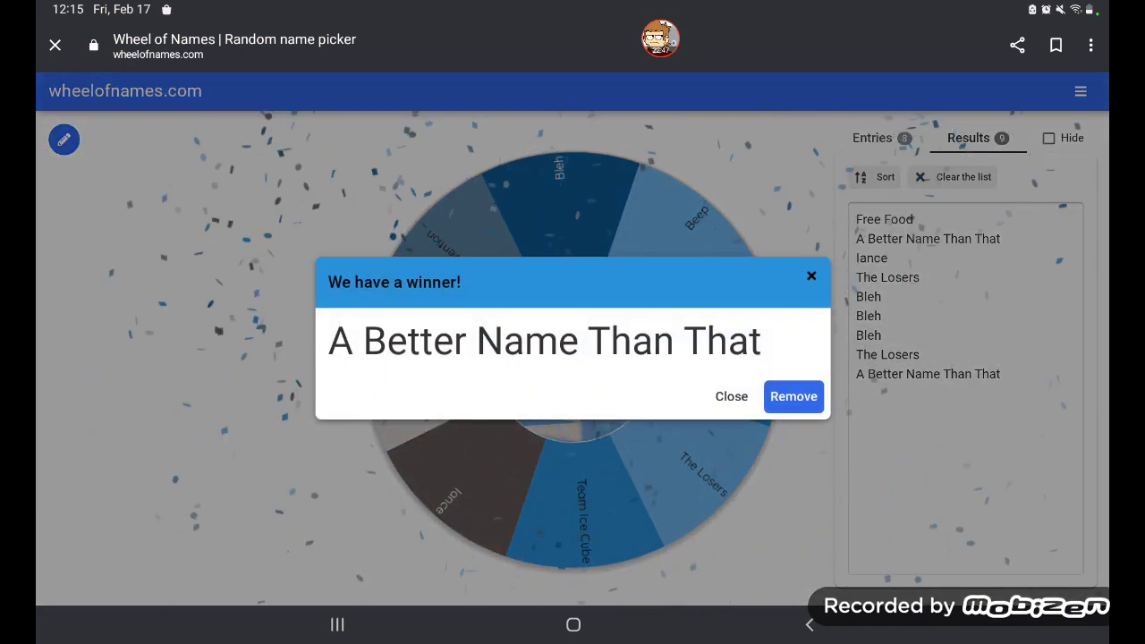
pyautogui.click(731, 395)
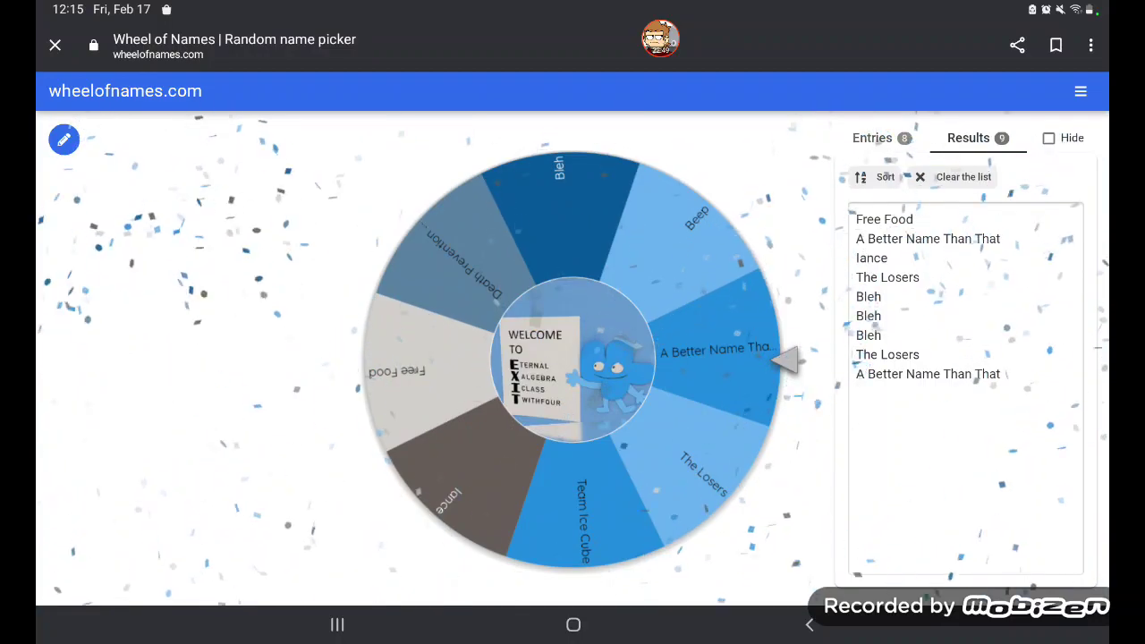
pyautogui.click(337, 625)
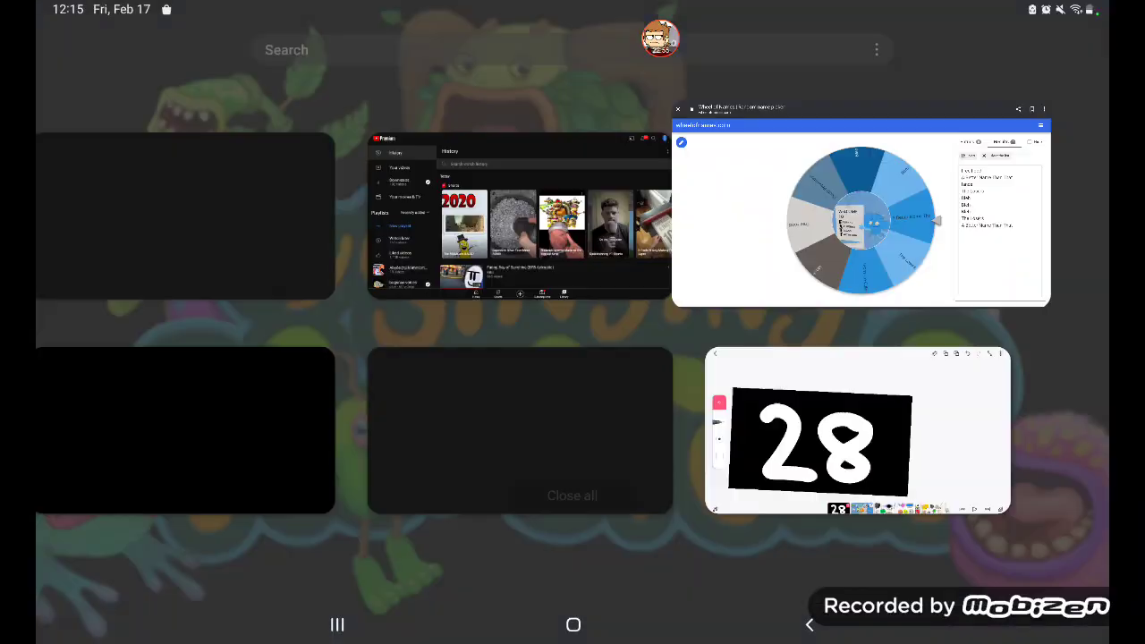
# - Rotate the lassoed team characters on frame 2, then view the 28 title card
pyautogui.click(856, 430)
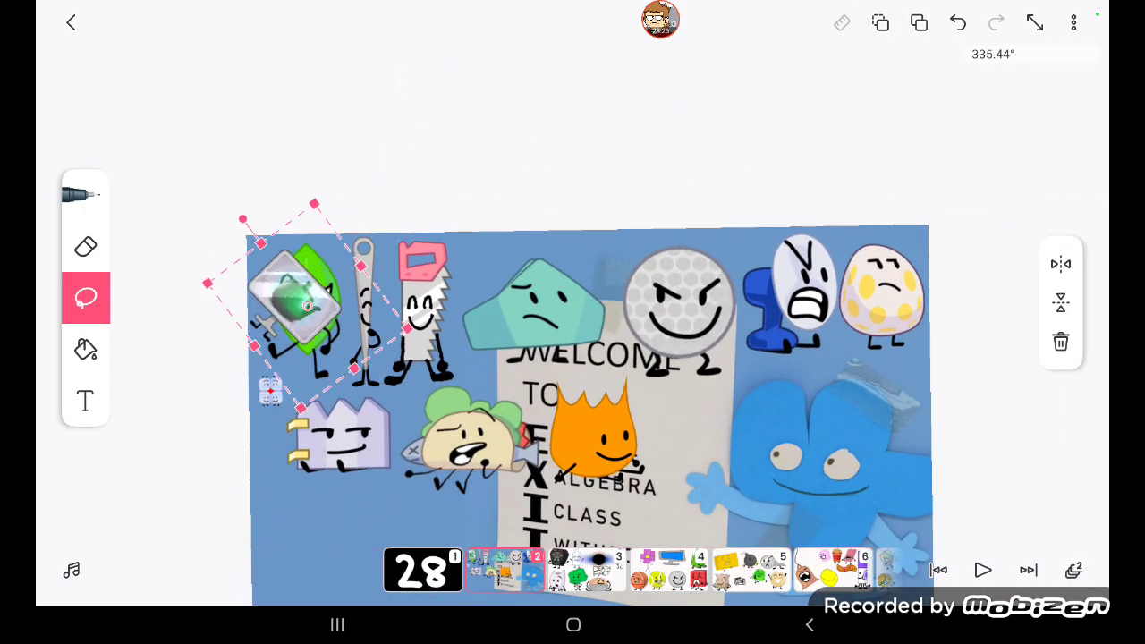
pyautogui.moveTo(296, 304); pyautogui.dragTo(716, 421)
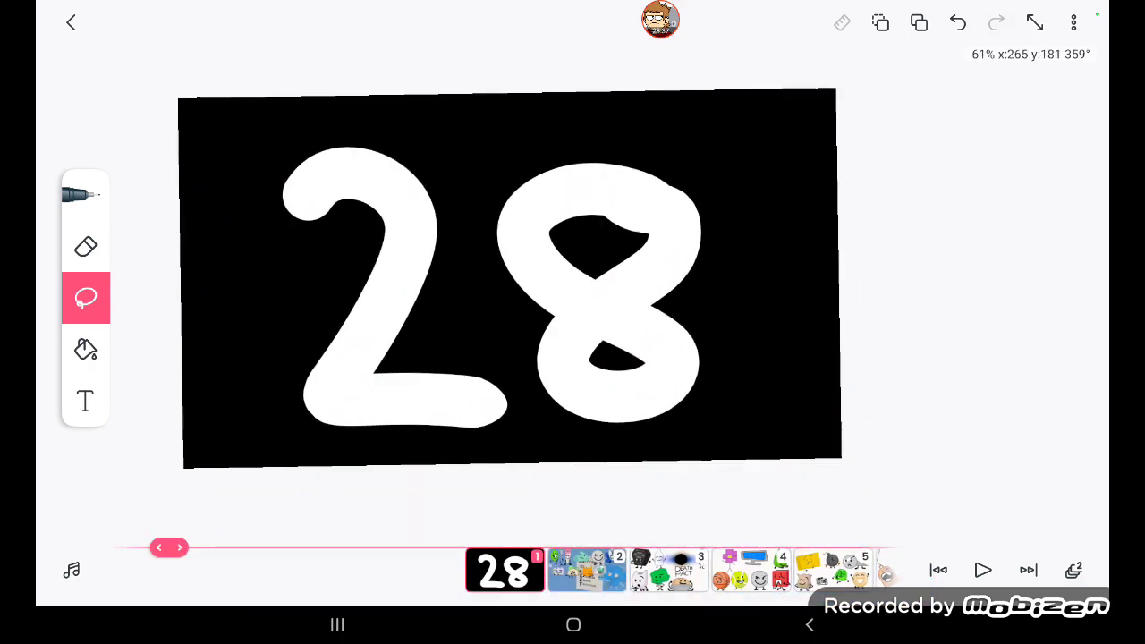
pyautogui.click(85, 194)
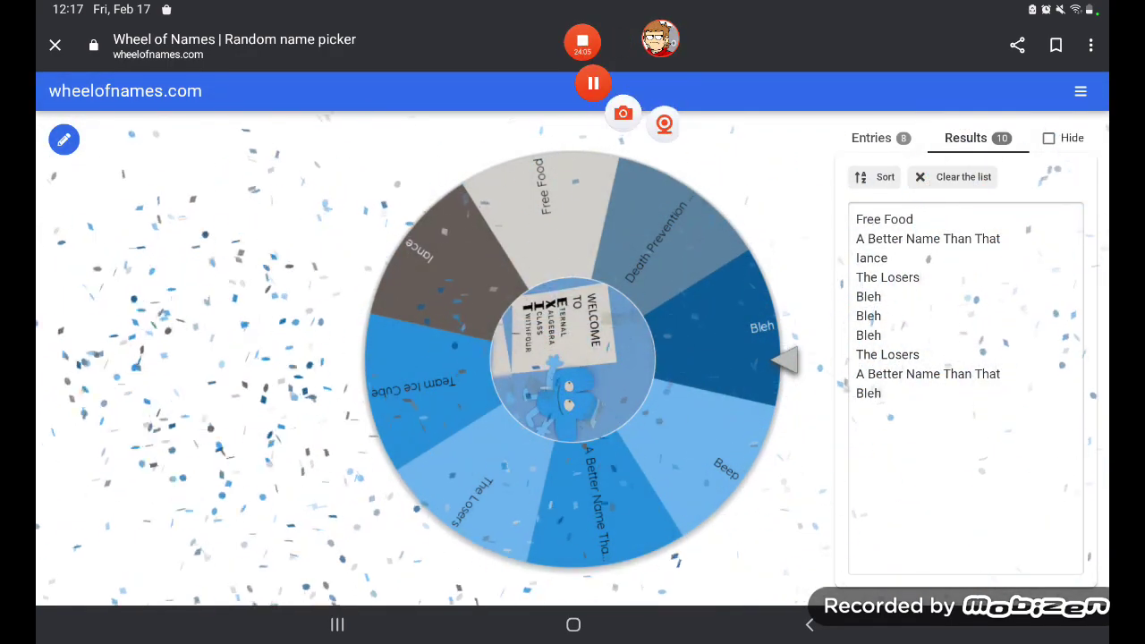
# - Set a Book character image as the wheel's center and dismiss the update notice
pyautogui.click(870, 138)
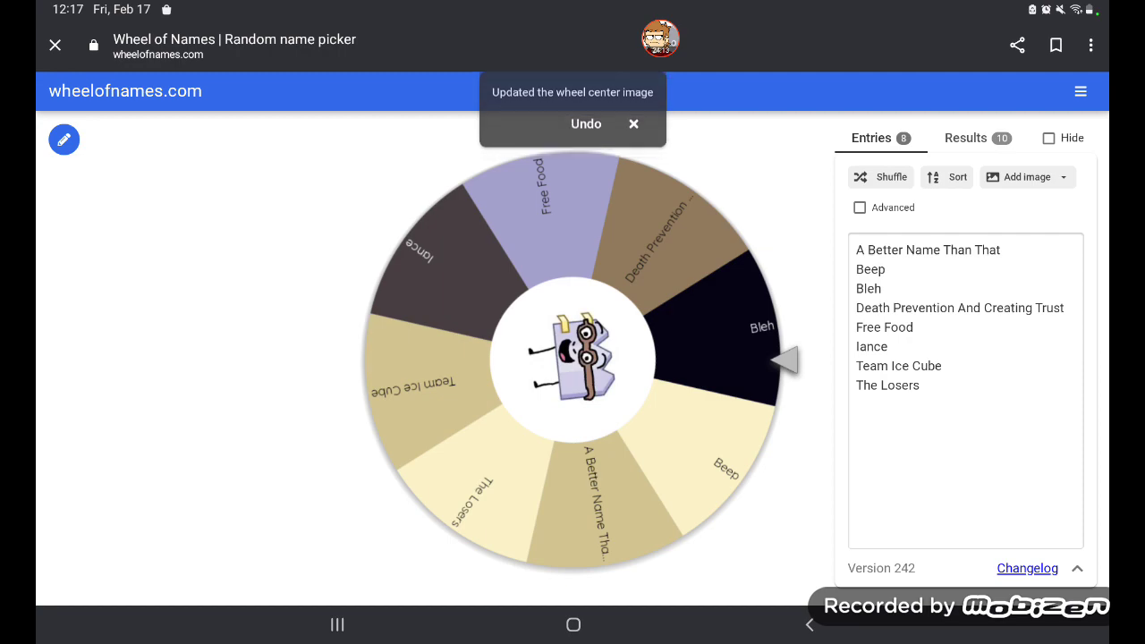
pyautogui.click(633, 123)
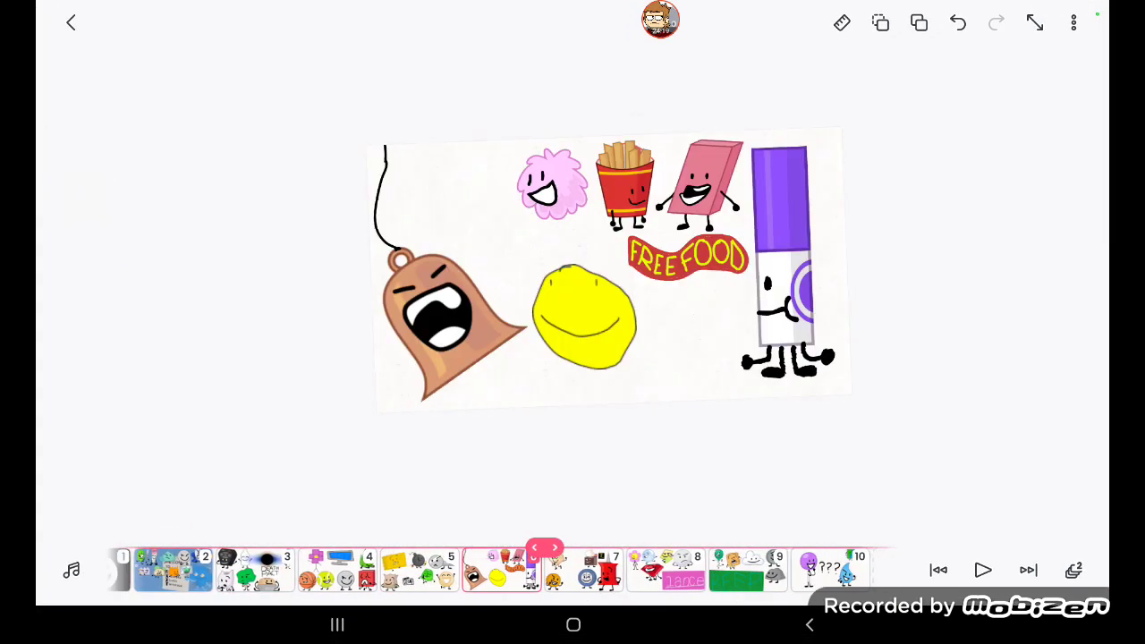
# - Open frame 10 and lasso the teardrop character beside the question marks
pyautogui.click(832, 571)
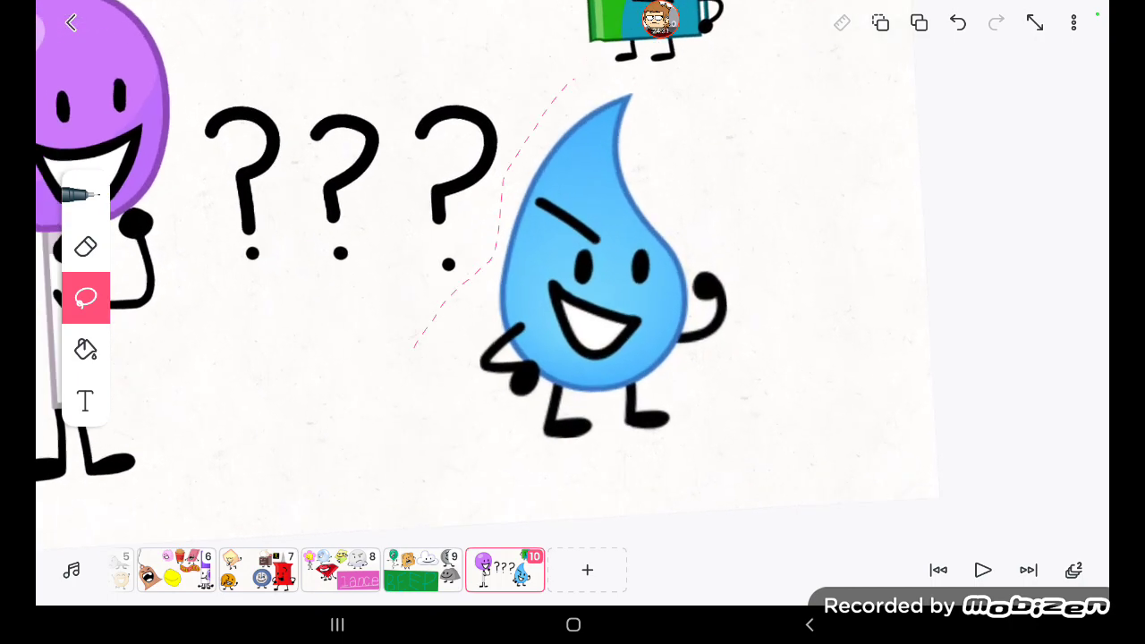
pyautogui.click(880, 22)
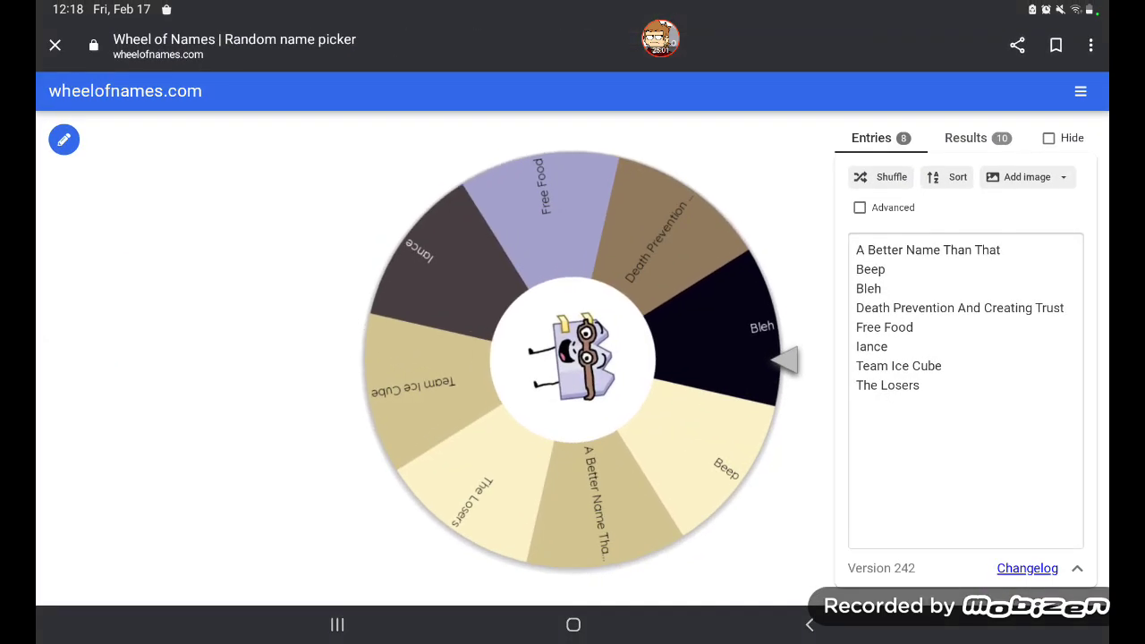
# - Spin the Book-centred team-name wheel for the next elimination
pyautogui.click(572, 358)
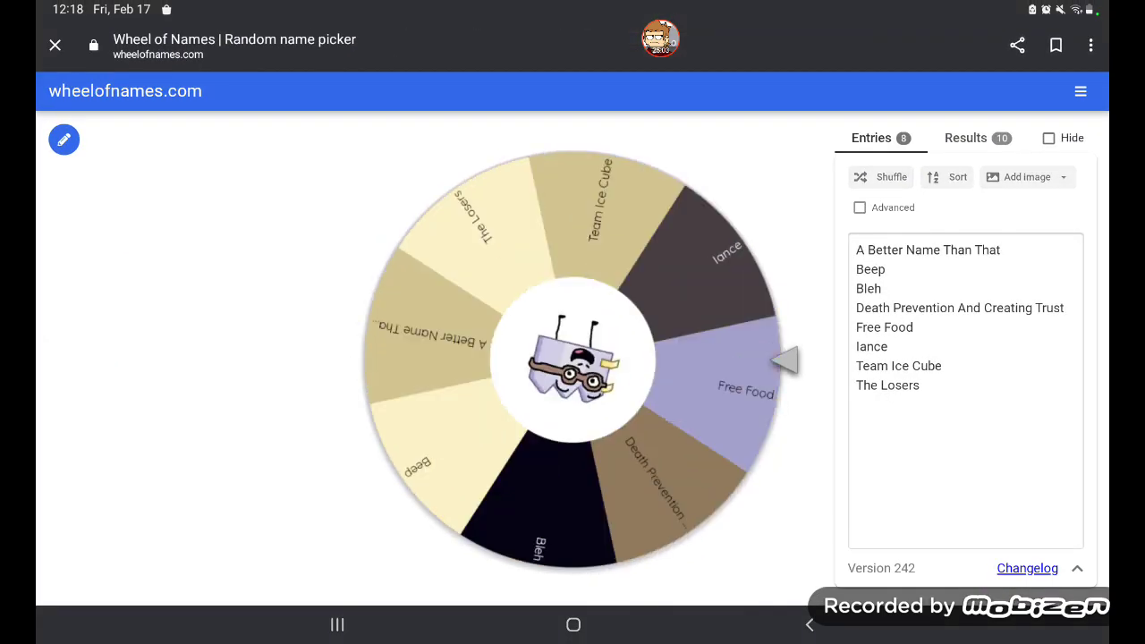
pyautogui.click(573, 358)
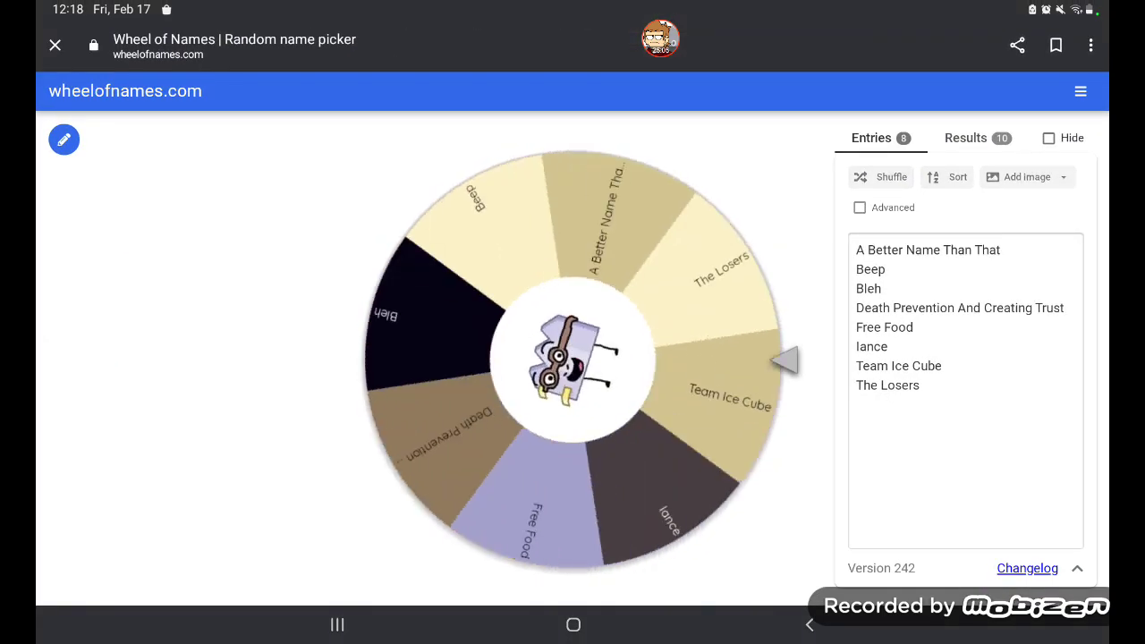
pyautogui.click(573, 358)
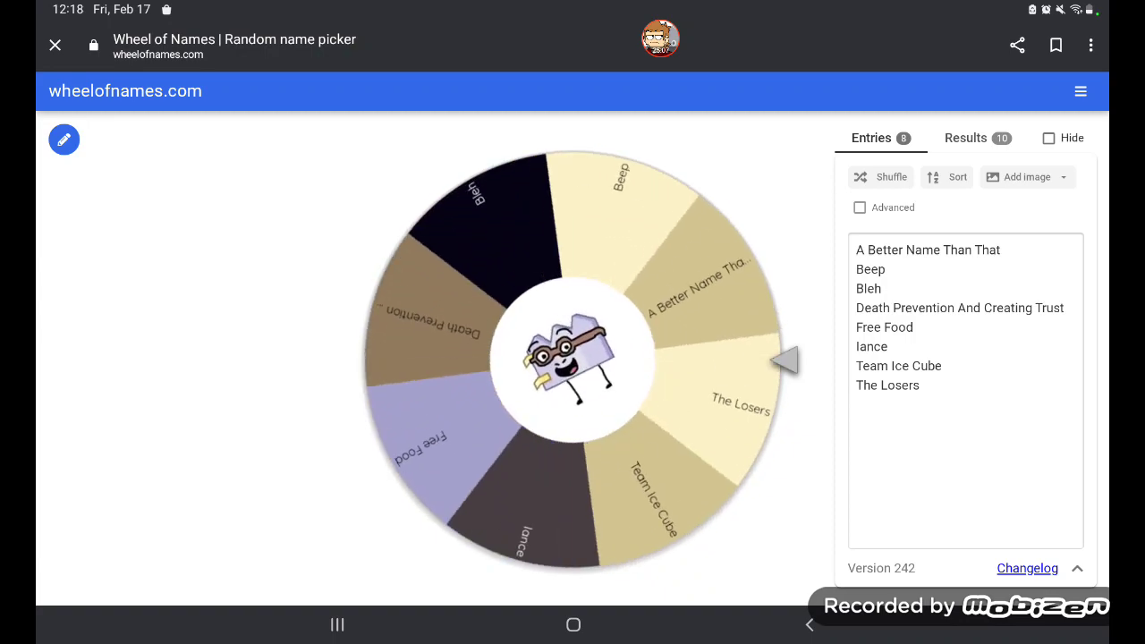
pyautogui.click(573, 358)
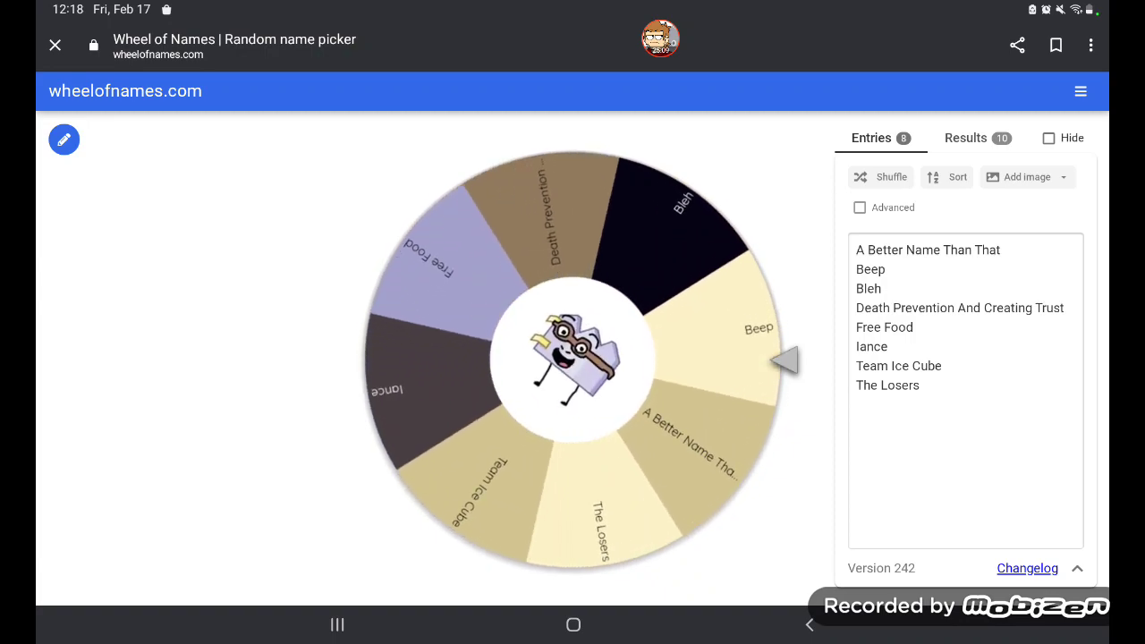
pyautogui.click(966, 138)
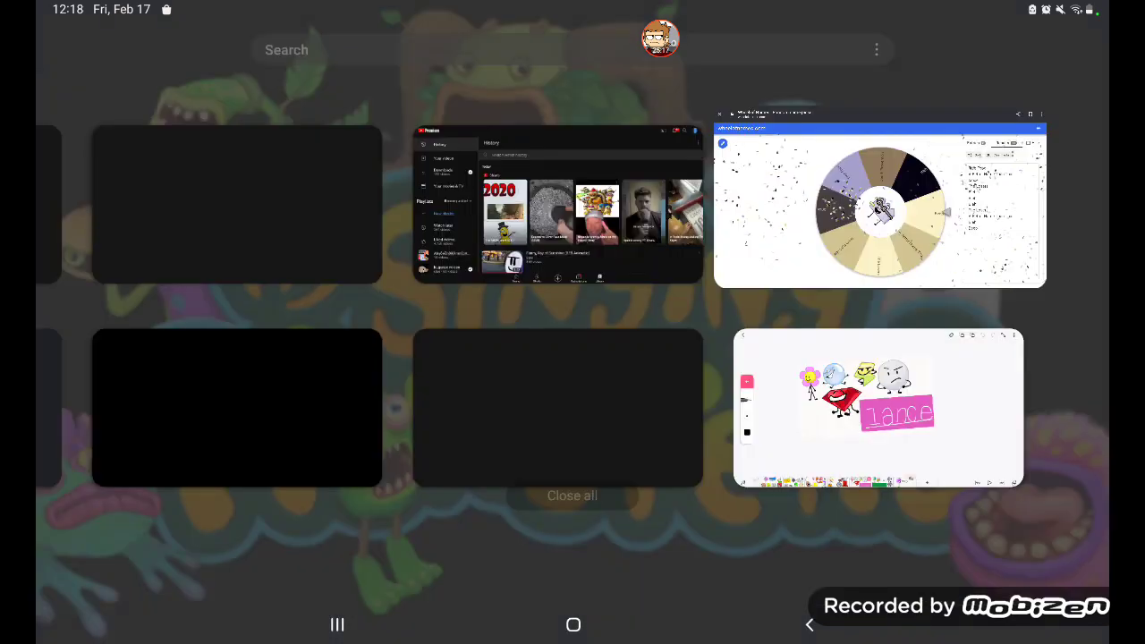
# - Back in FlipaClip, erase the 0 on frame 1 and draw a white 1
pyautogui.click(876, 407)
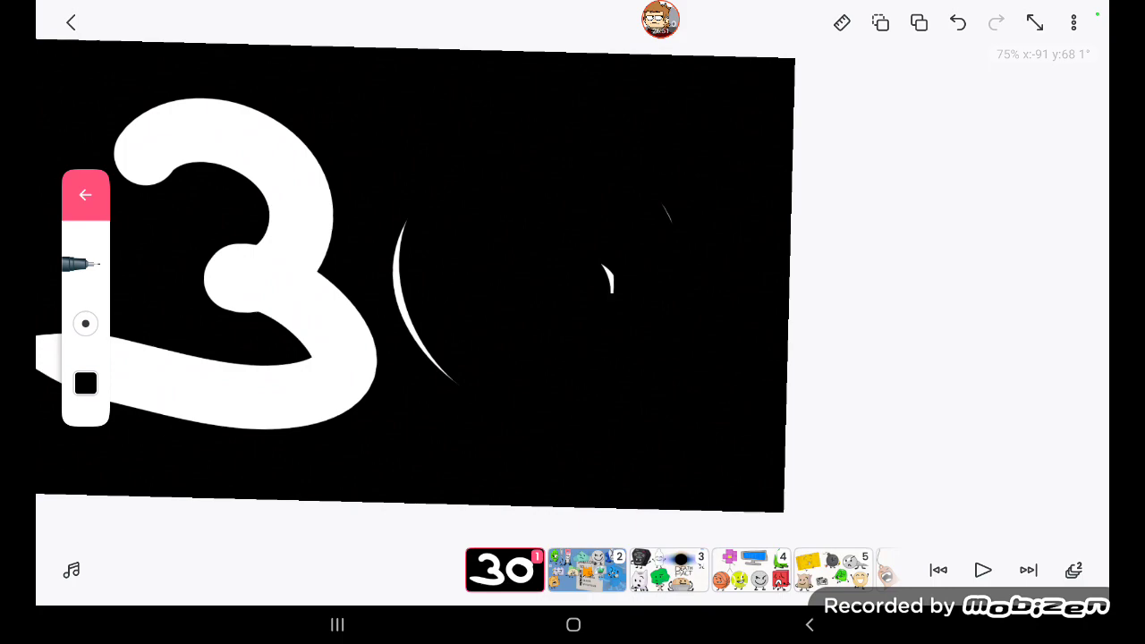
pyautogui.click(957, 22)
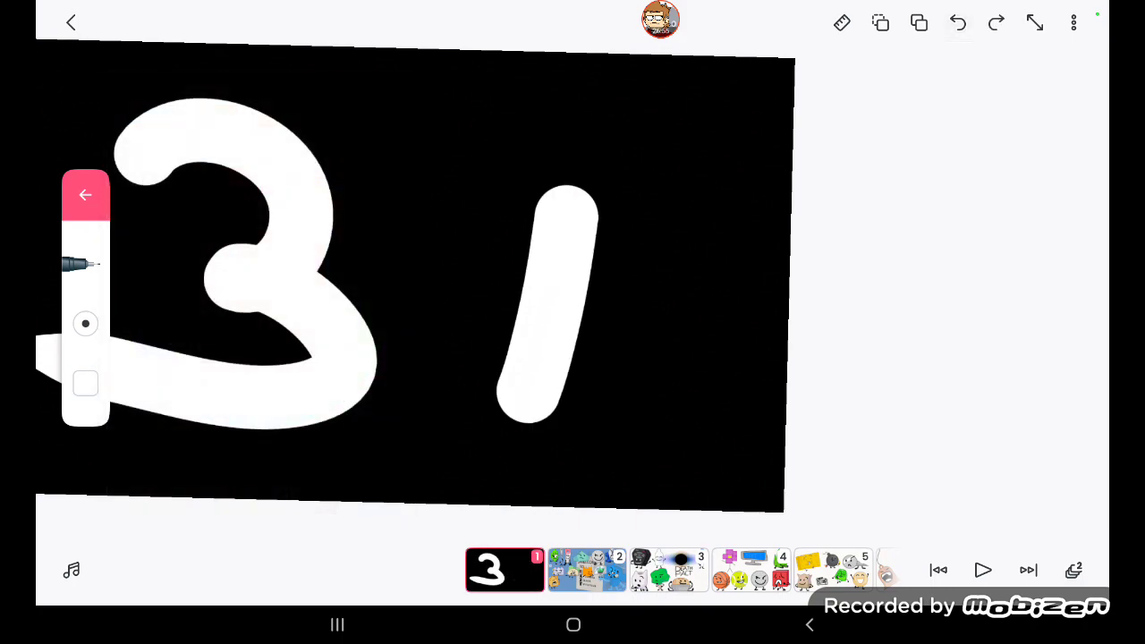
pyautogui.click(337, 624)
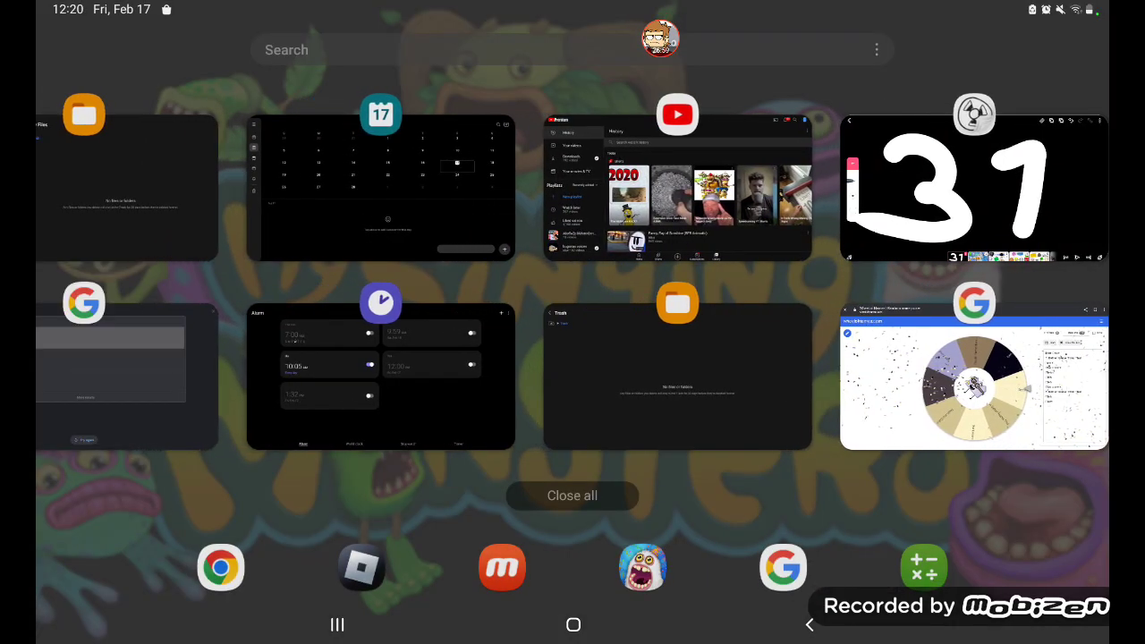
# - Clear other recent apps, spin Wheel of Names, and close The Losers winner popup
pyautogui.click(973, 376)
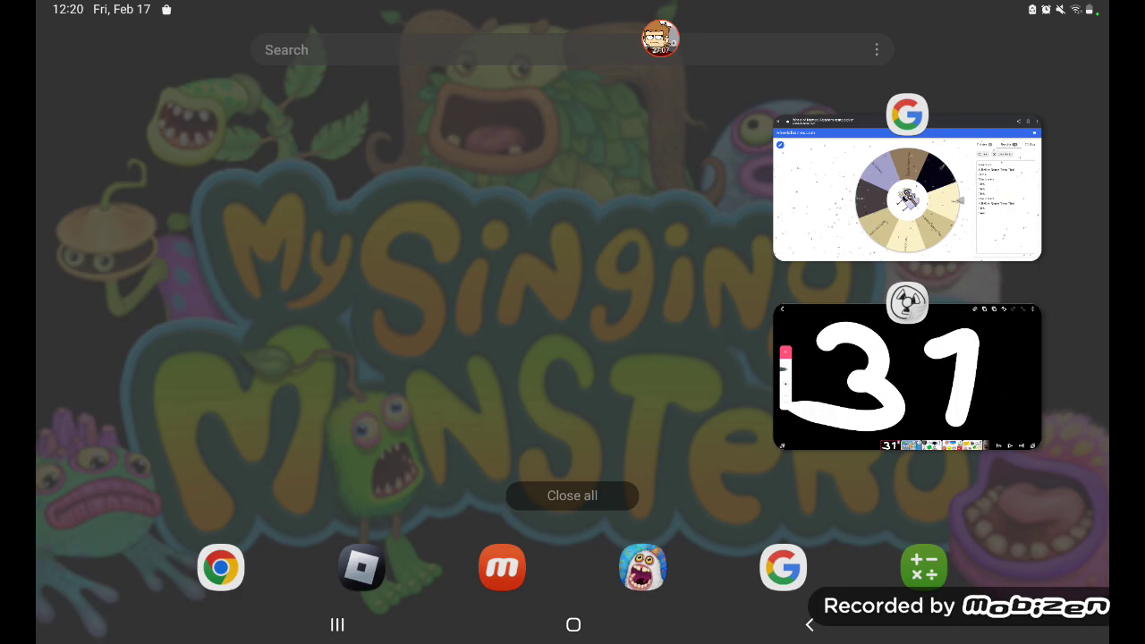
pyautogui.click(907, 188)
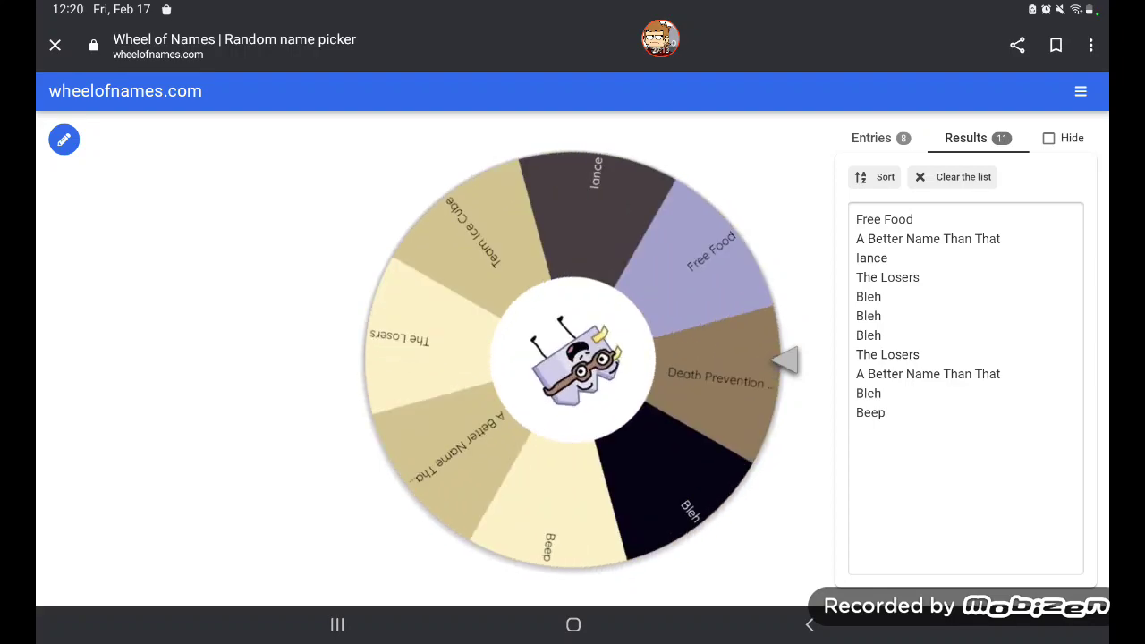
pyautogui.click(572, 358)
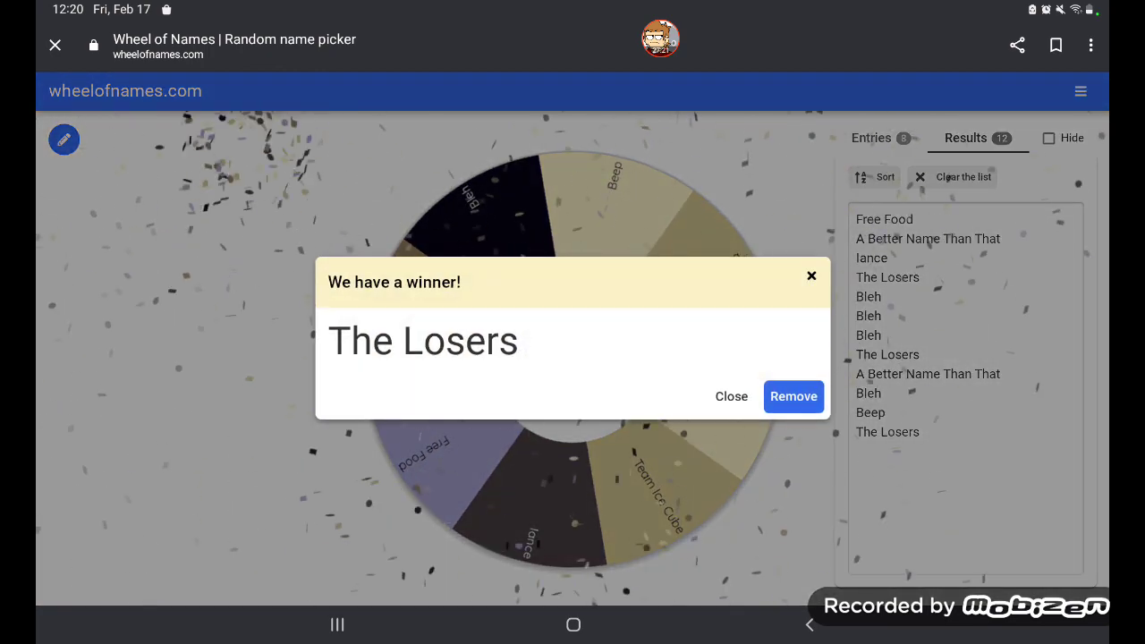
pyautogui.click(731, 396)
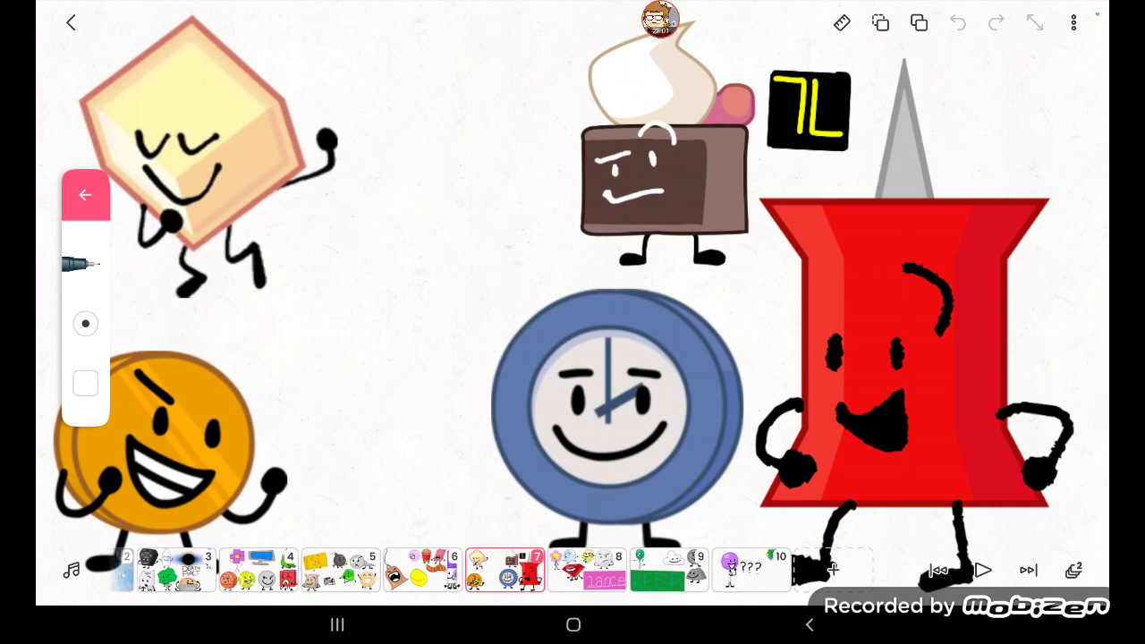
# - Redraw the 1 on frame 1 as a white 2 and check frame 3
pyautogui.click(85, 194)
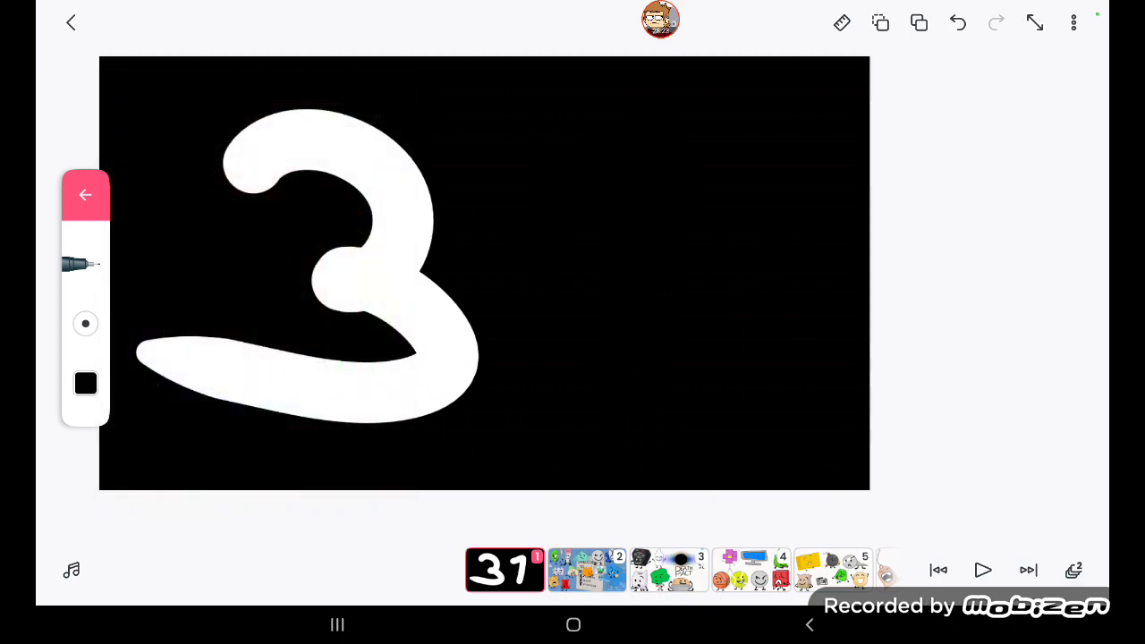
pyautogui.click(85, 383)
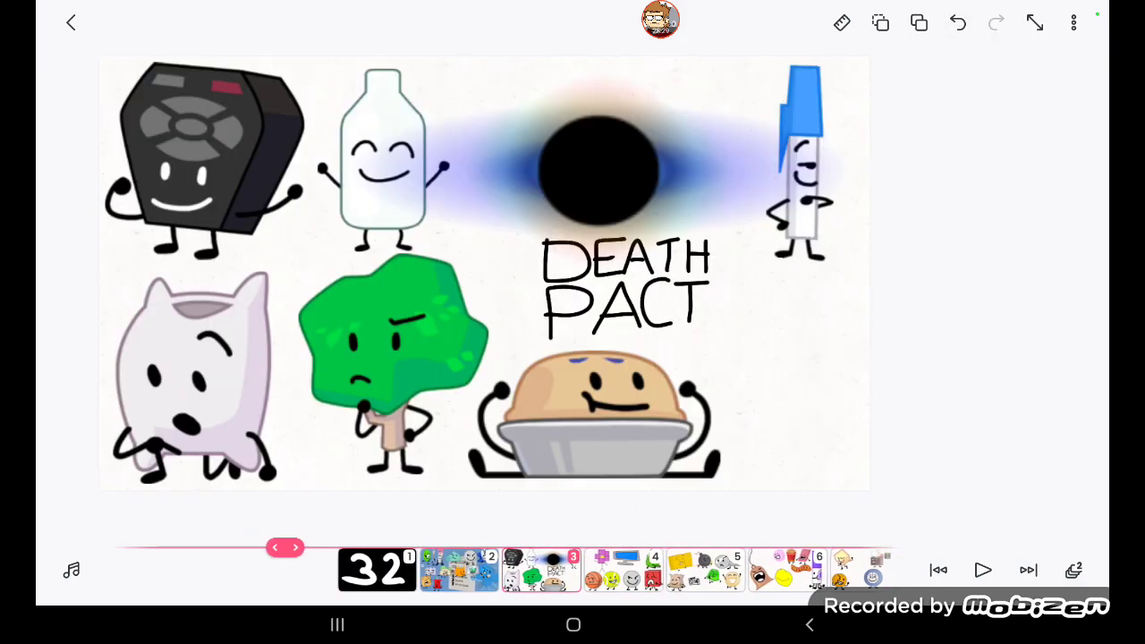
pyautogui.click(1073, 22)
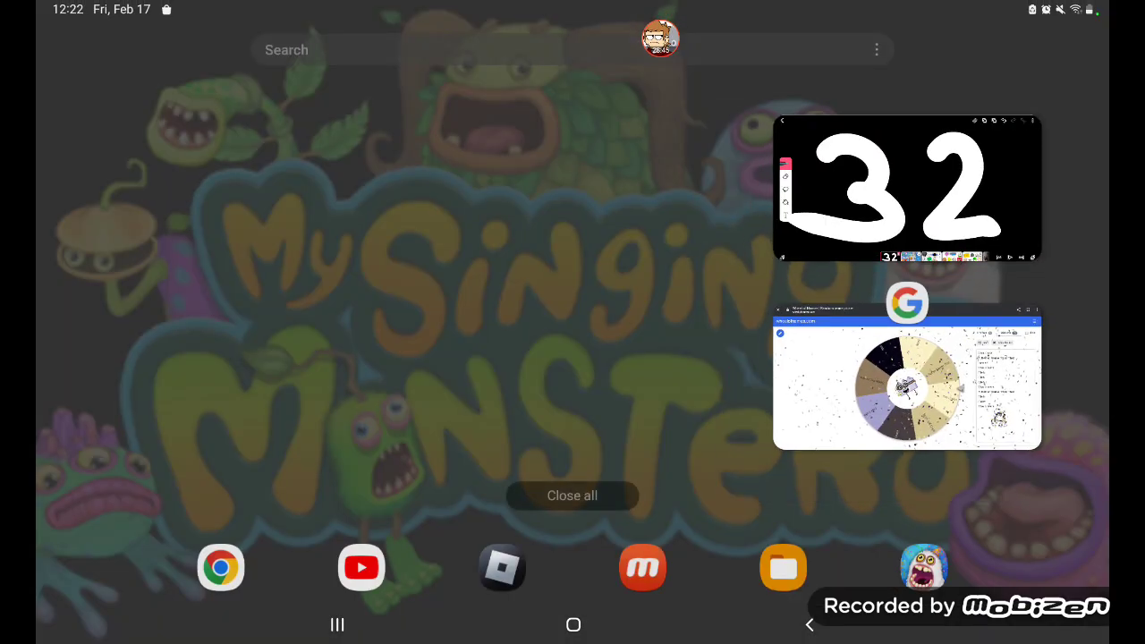
# - Spin Wheel of Names again and close the Bleh winner popup
pyautogui.click(906, 376)
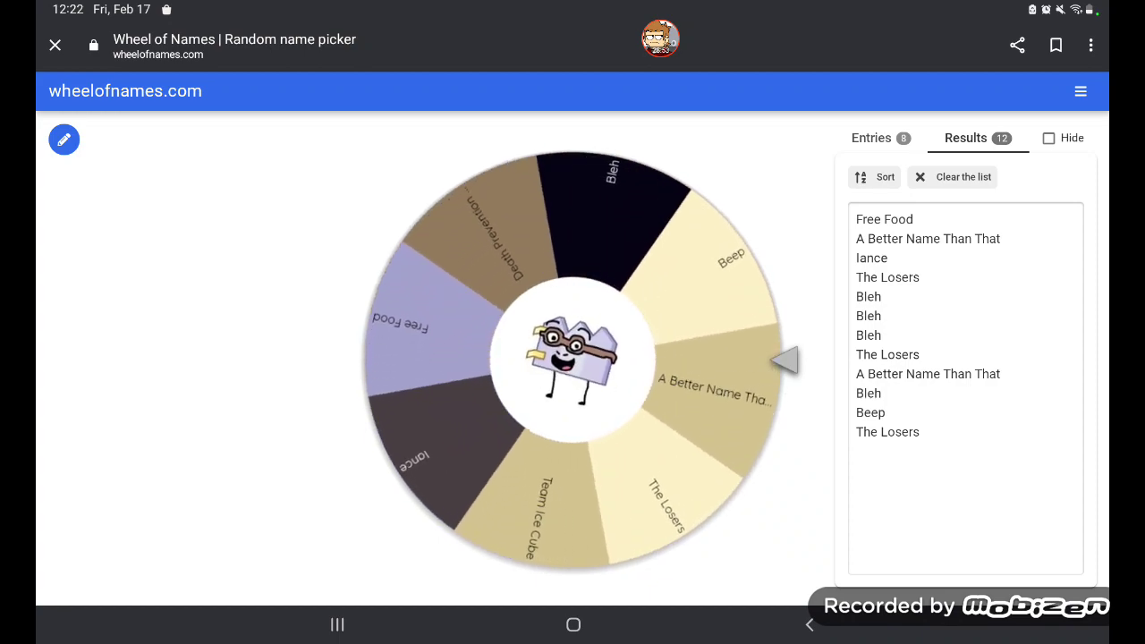
pyautogui.click(573, 358)
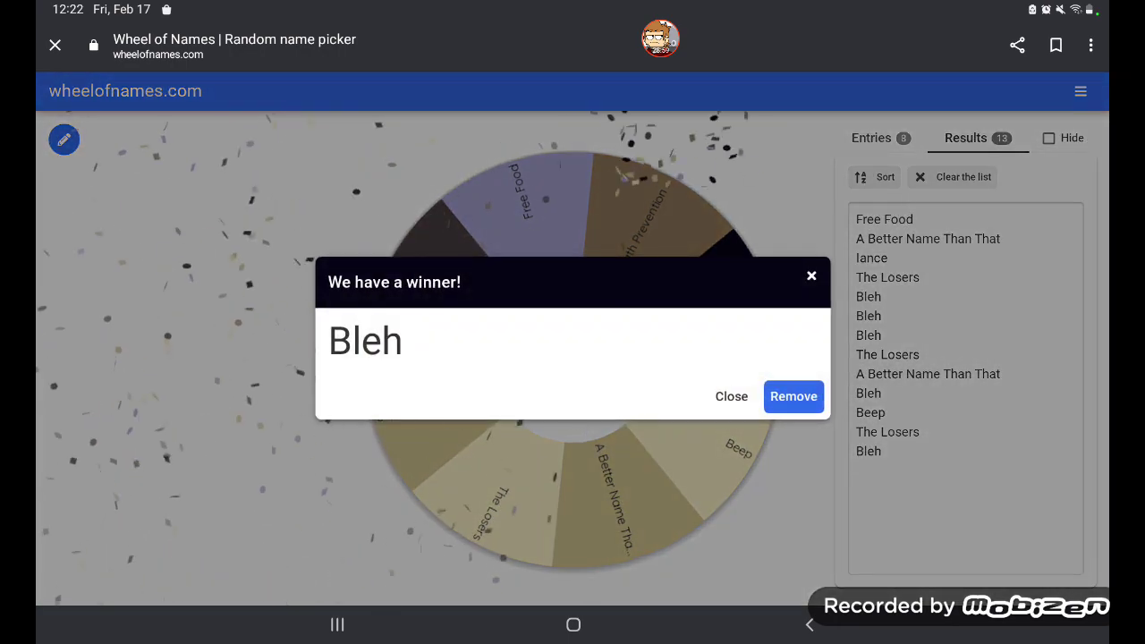
pyautogui.click(731, 397)
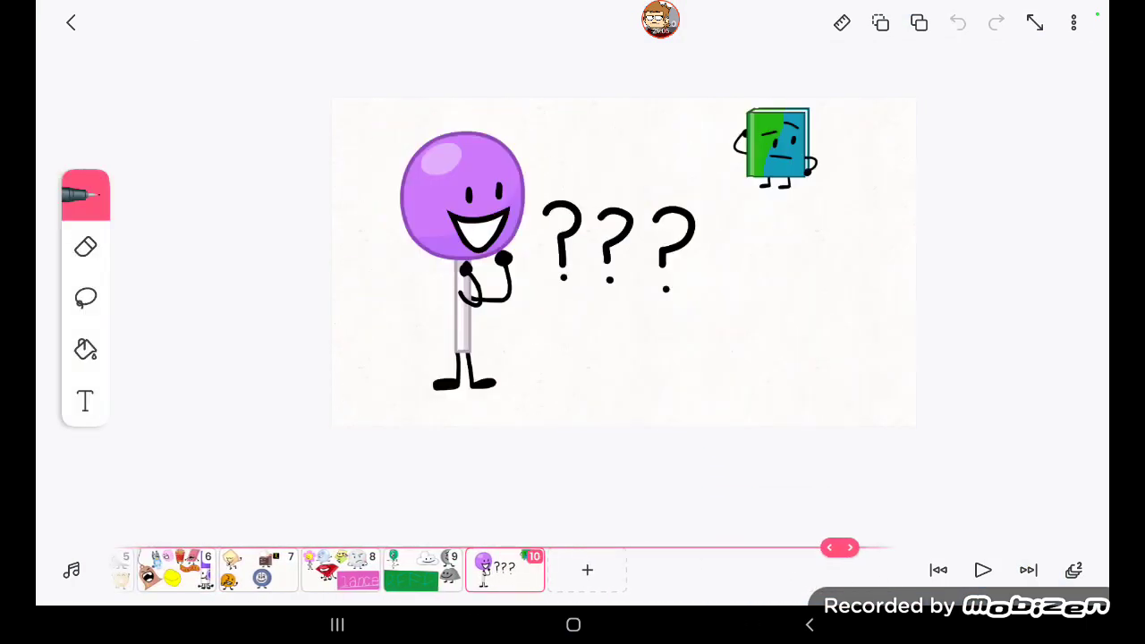
# - Look at FlipaClip frame 10 showing the purple lollipop and question marks
pyautogui.click(85, 298)
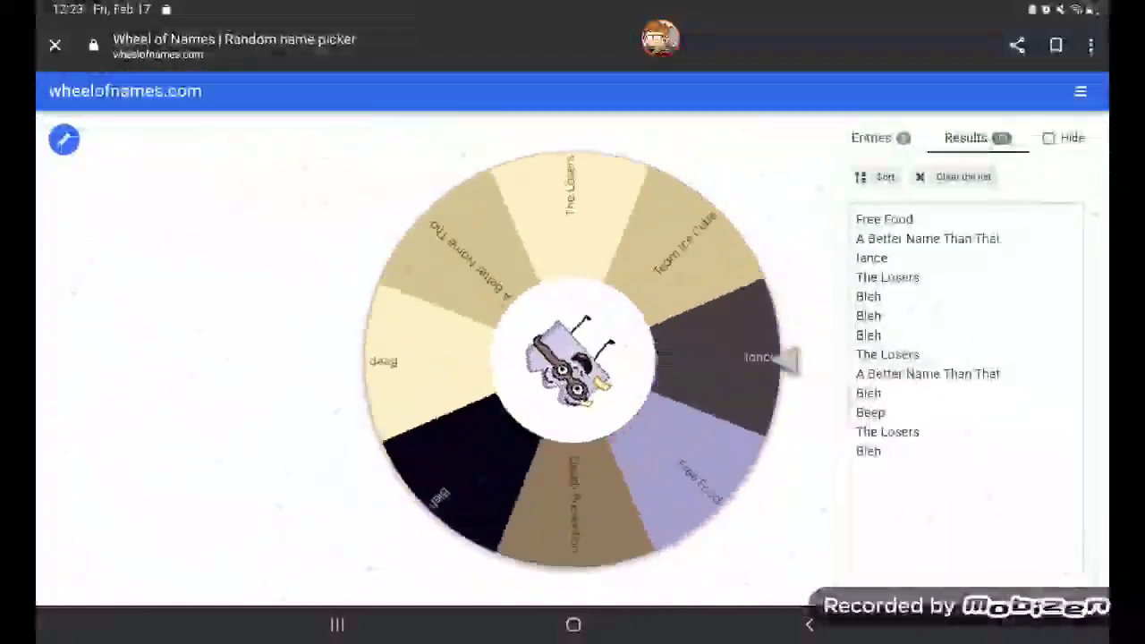
# - Spin the team wheel to land on Beep, then bring up recent apps
pyautogui.click(573, 358)
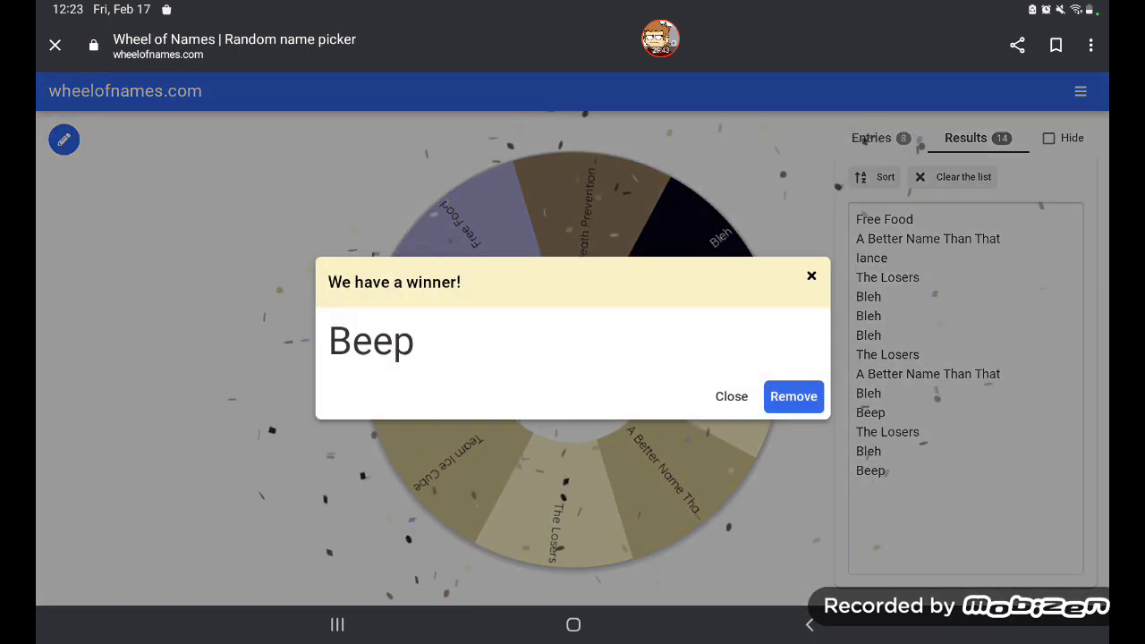
pyautogui.click(337, 624)
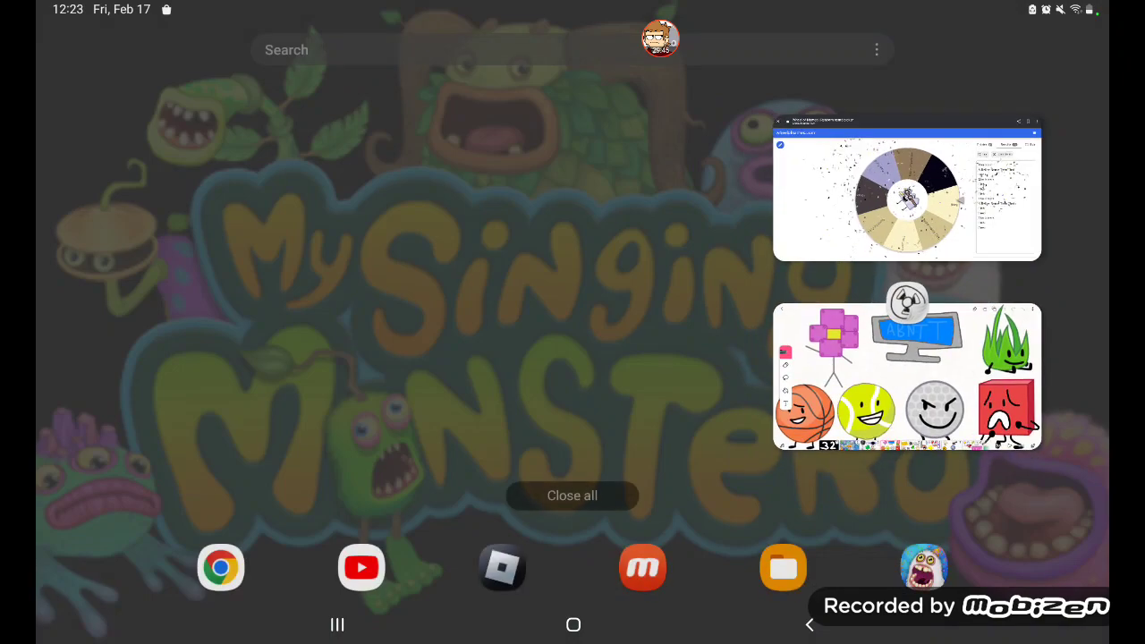
# - Return to FlipaClip, jump to frame 1, and redraw 32 as 33
pyautogui.click(907, 376)
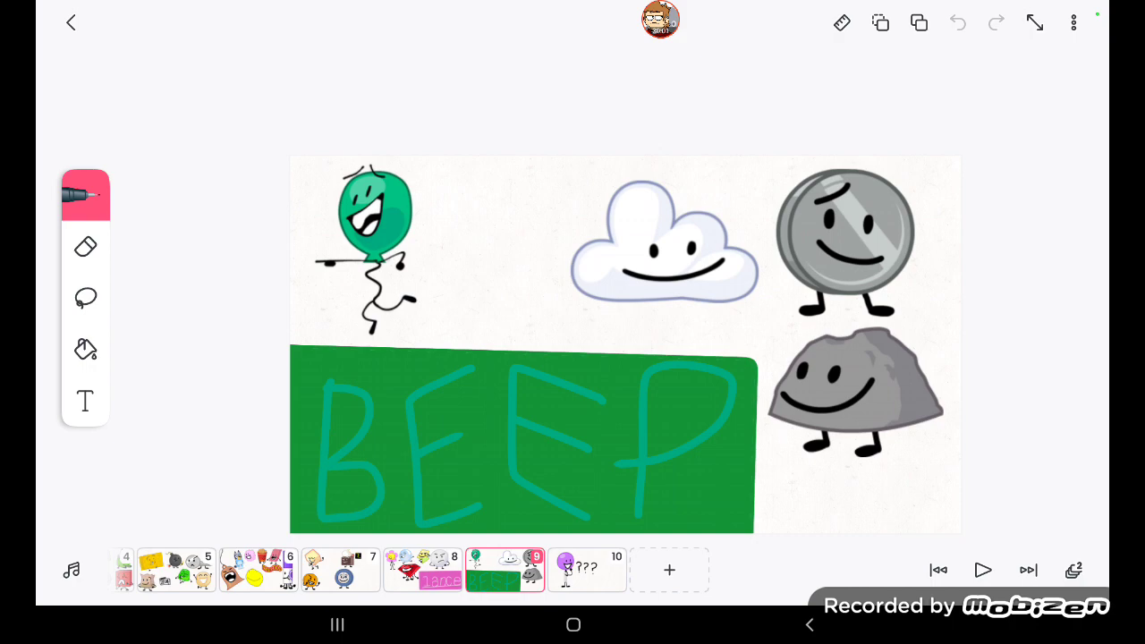
pyautogui.click(504, 570)
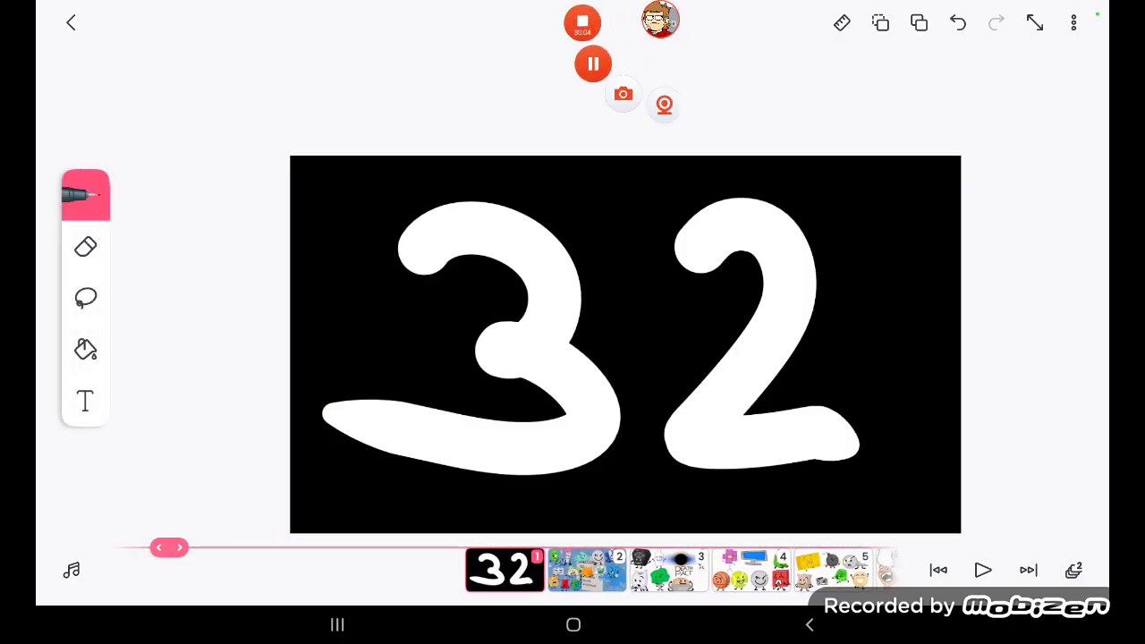
pyautogui.click(582, 22)
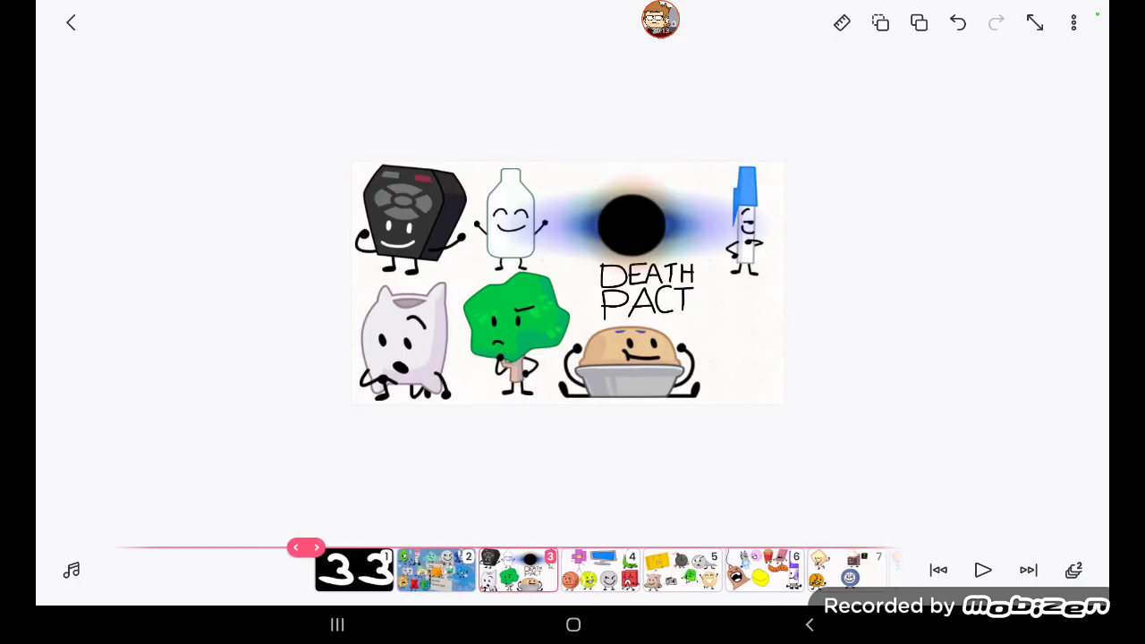
# - Reopen FlipaClip from recents and lasso-move characters on frame 2
pyautogui.click(1028, 570)
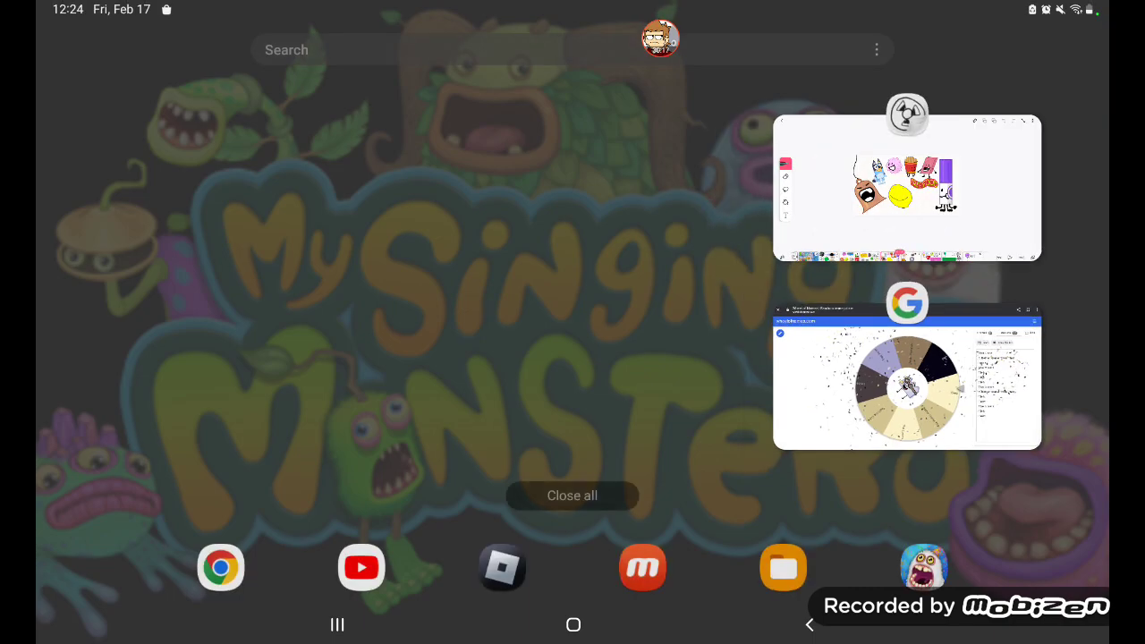
pyautogui.click(906, 369)
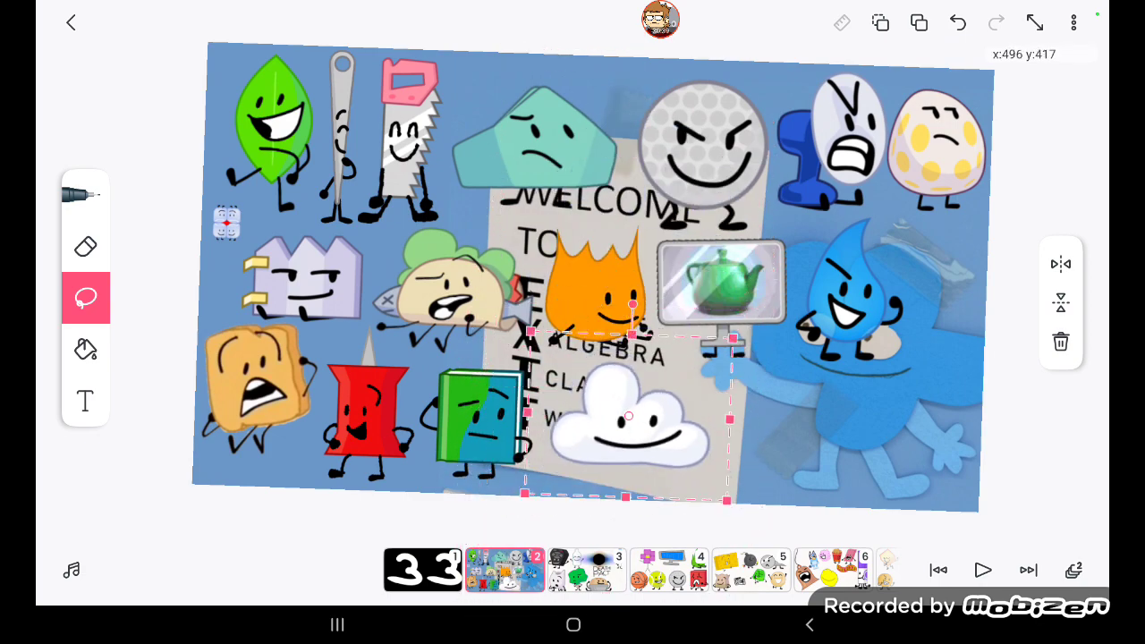
pyautogui.click(85, 194)
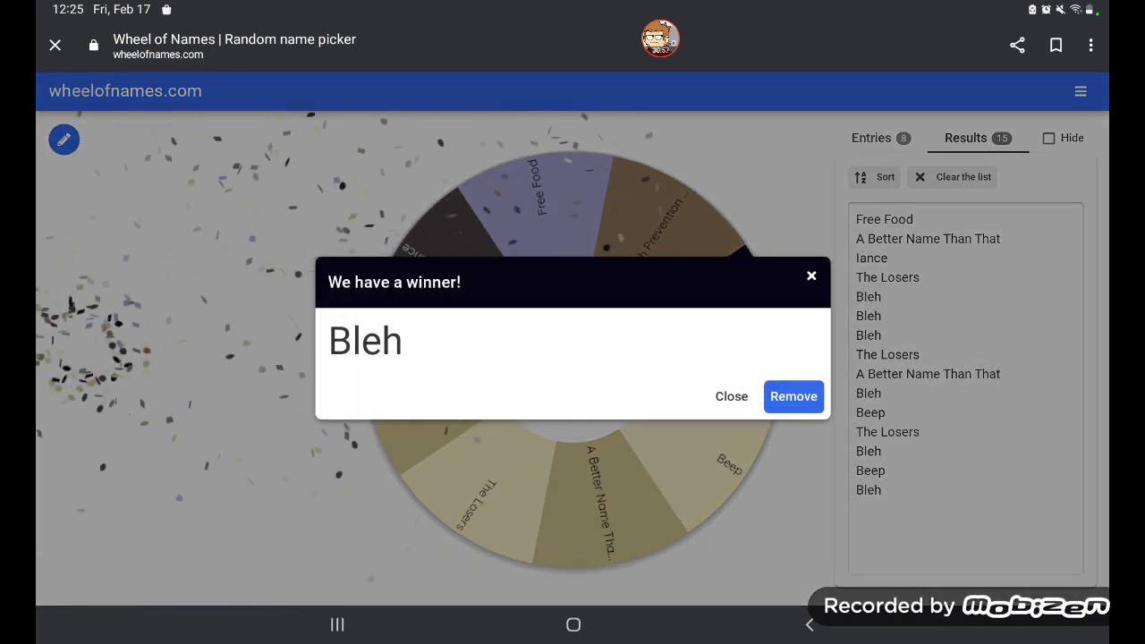
# - Remove Bleh from the wheel via the winner popup
pyautogui.click(793, 396)
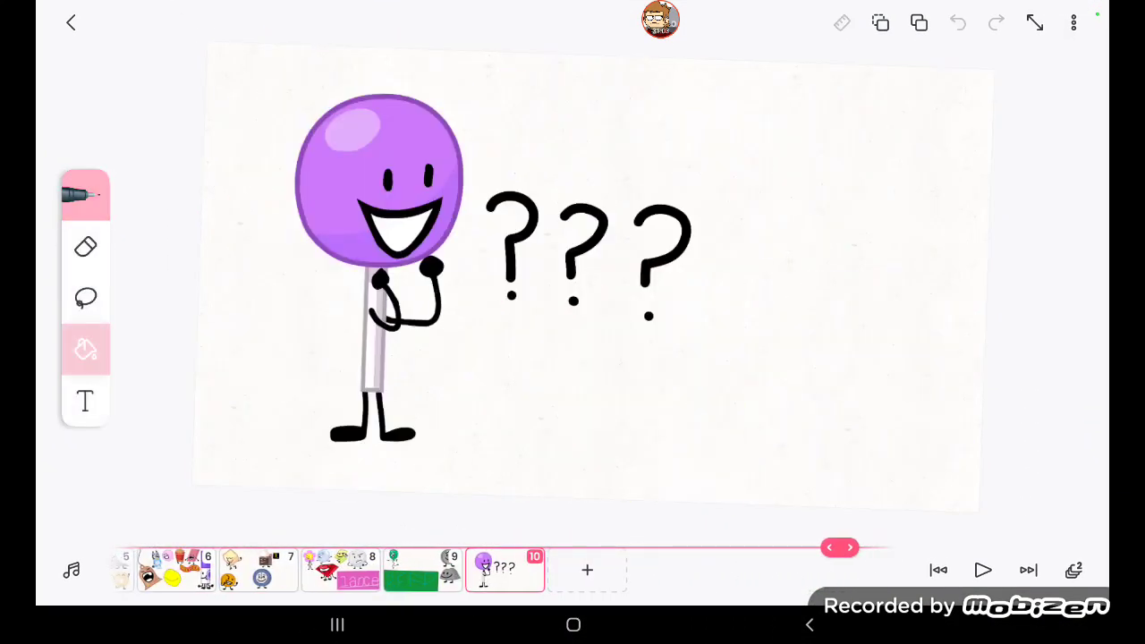
# - Lasso the purple lollipop on frame 10, then switch to Wheel of Names
pyautogui.click(85, 298)
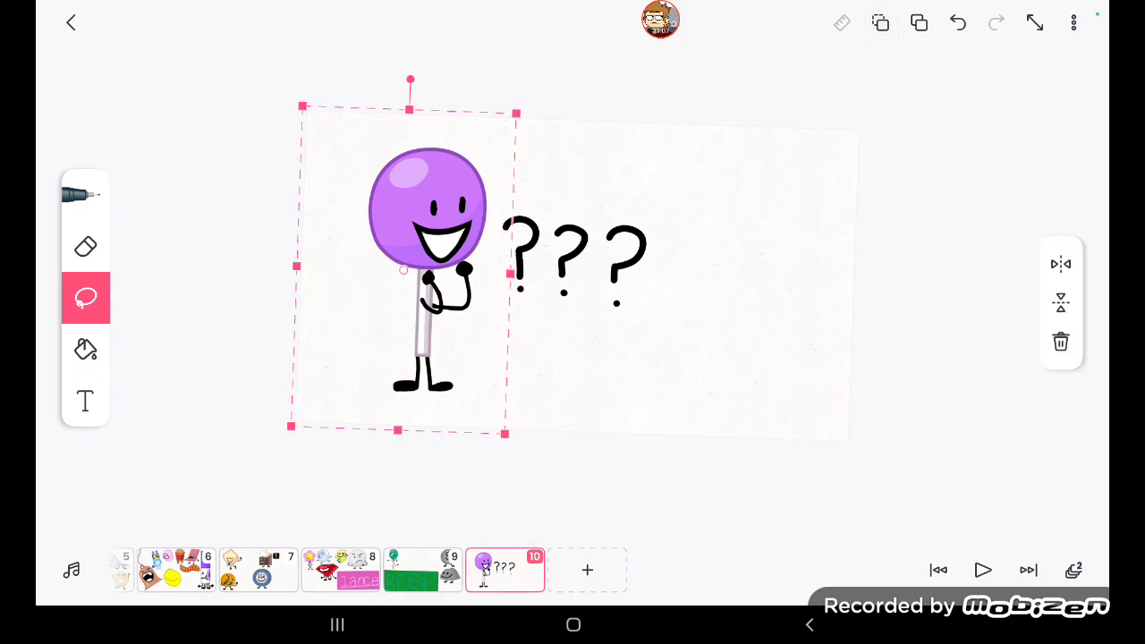
pyautogui.click(1060, 342)
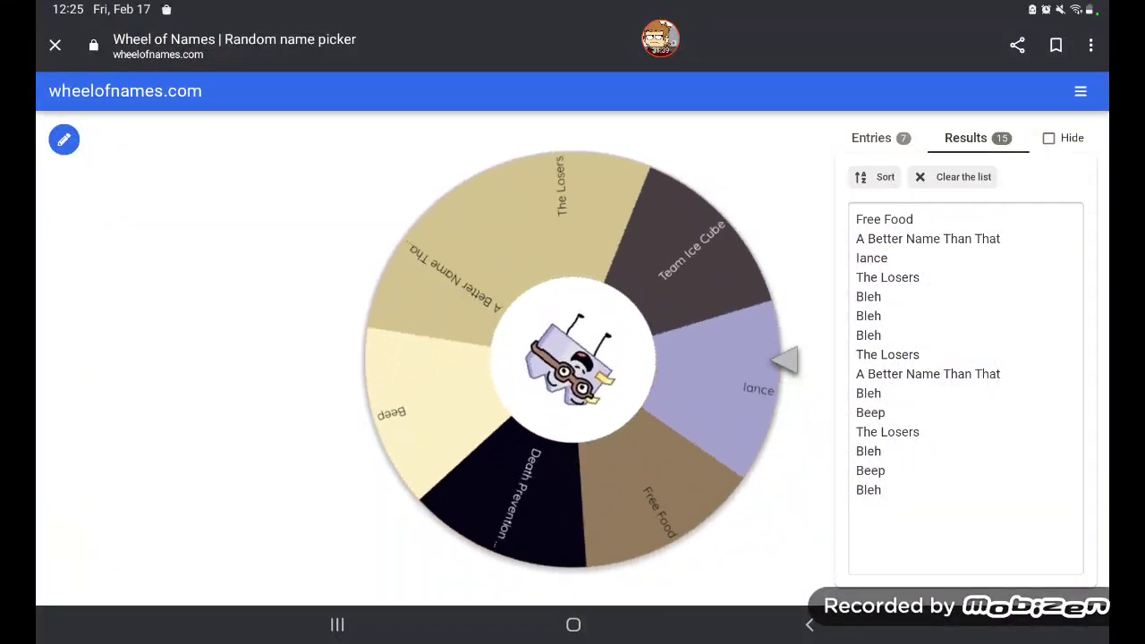
# - Set a red flaming character as the wheel's centre image, with red, orange and yellow segments
pyautogui.click(573, 358)
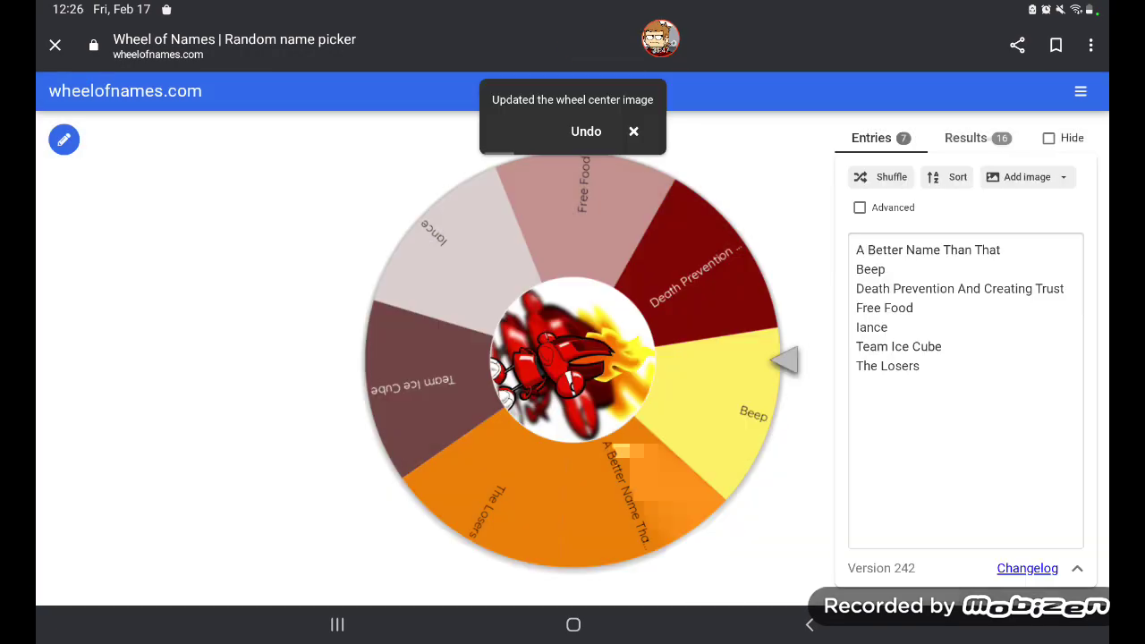
pyautogui.click(965, 138)
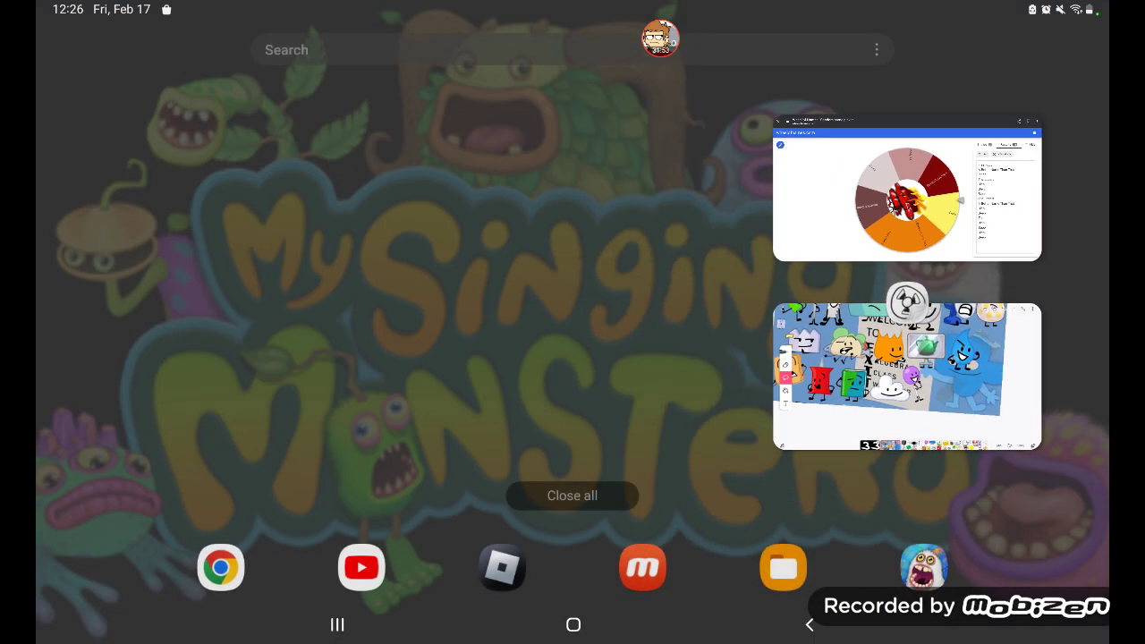
# - Redraw the number on FlipaClip's opening title card to read 35
pyautogui.click(906, 376)
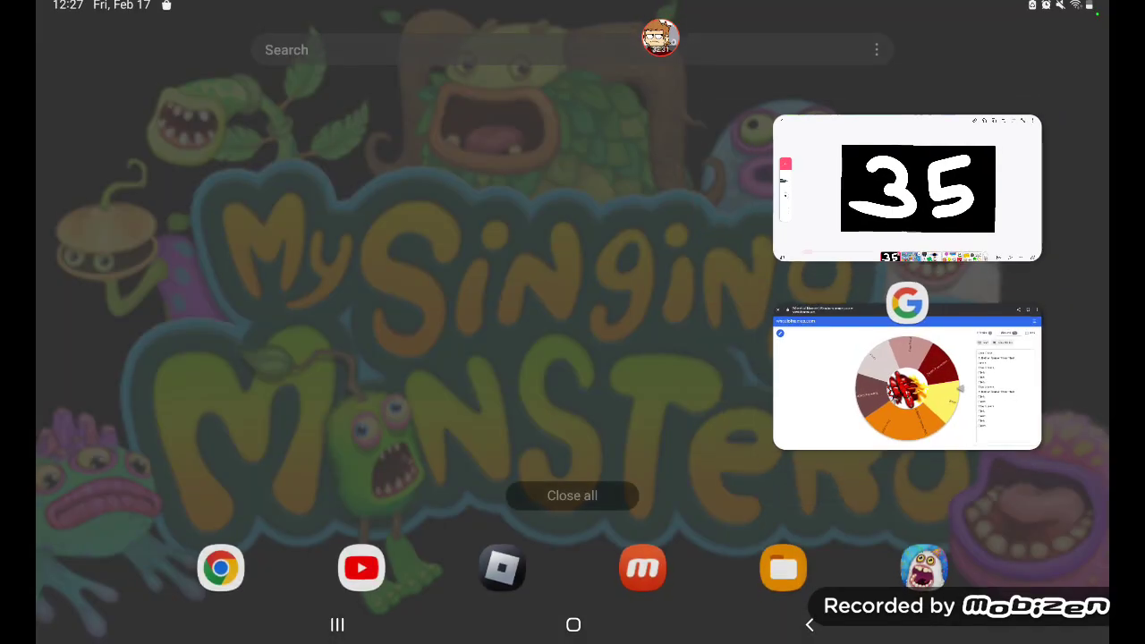
pyautogui.click(907, 386)
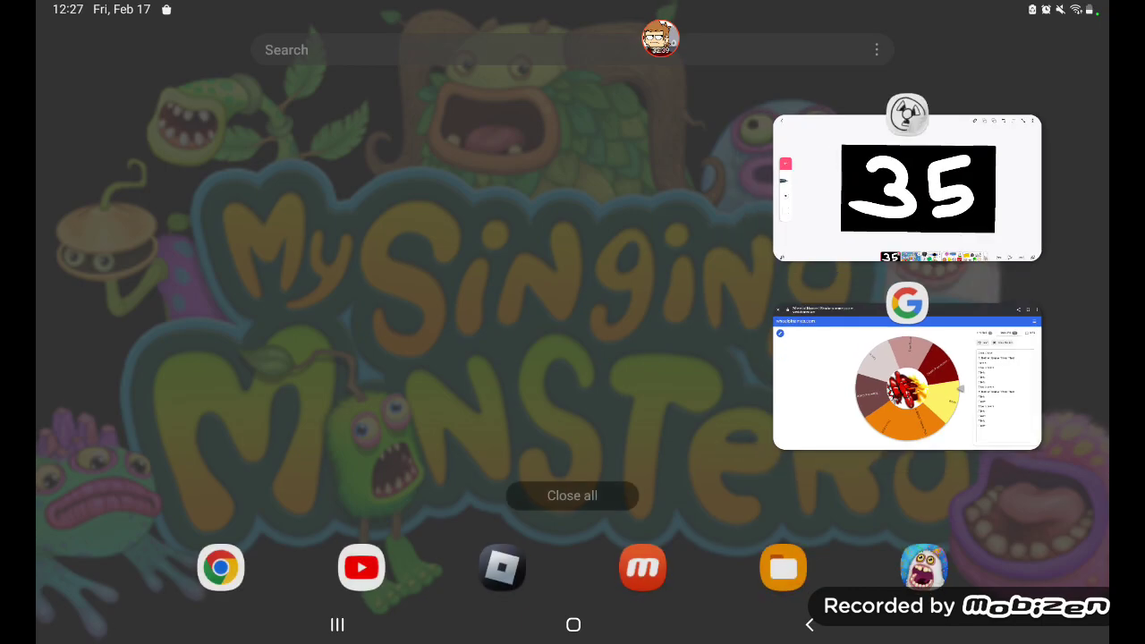
# - Switch to the team name wheel and spin it until it picks lance
pyautogui.click(907, 380)
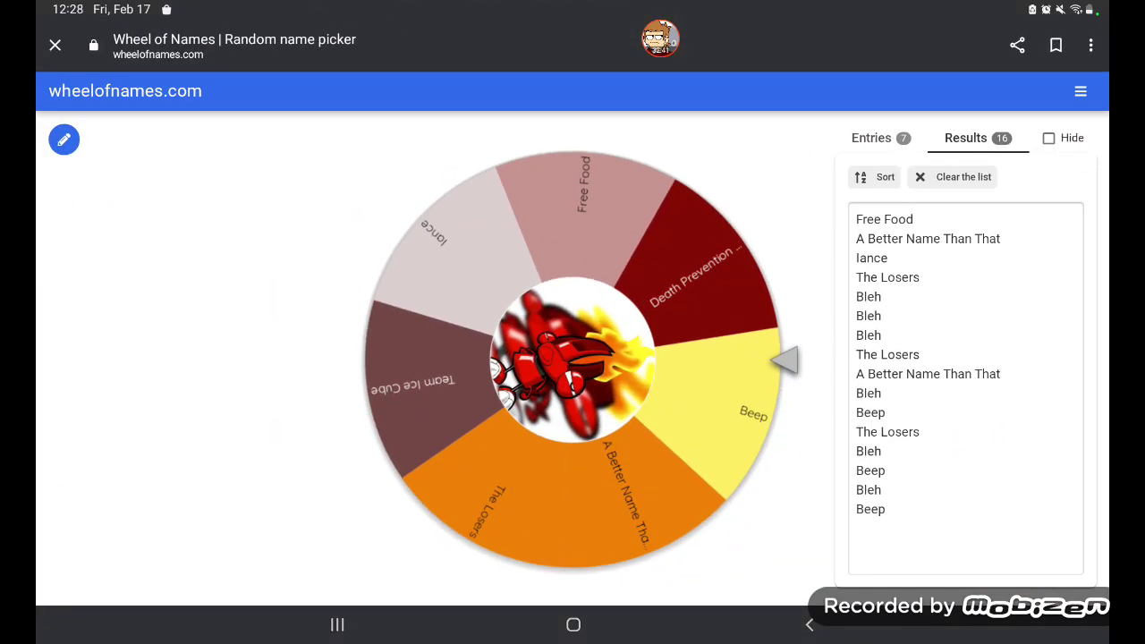
pyautogui.click(572, 358)
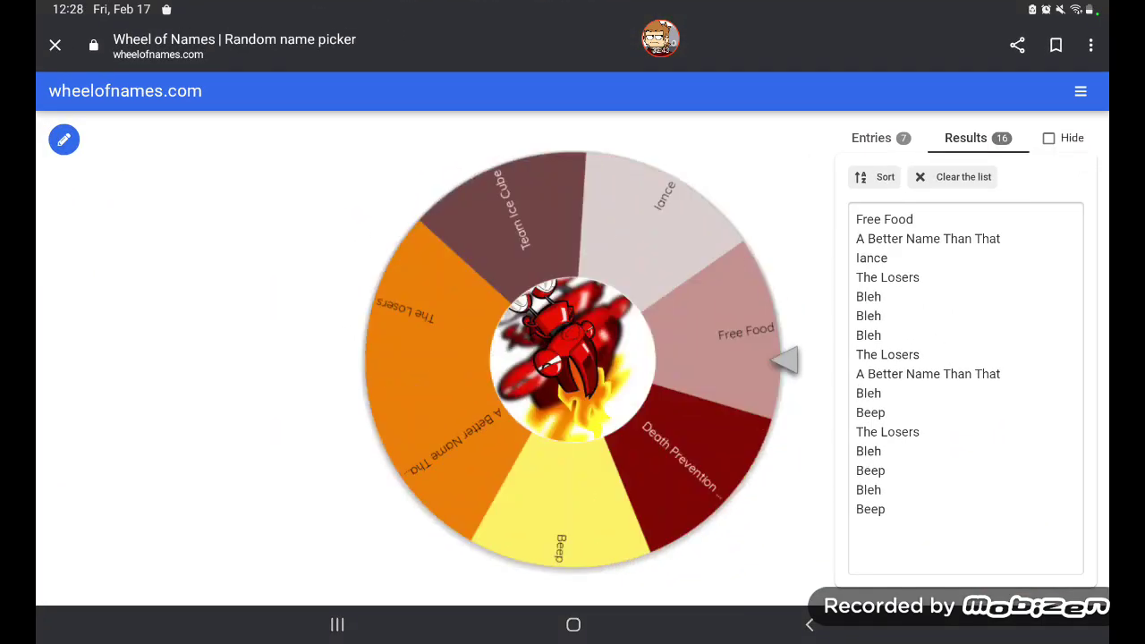
pyautogui.click(572, 357)
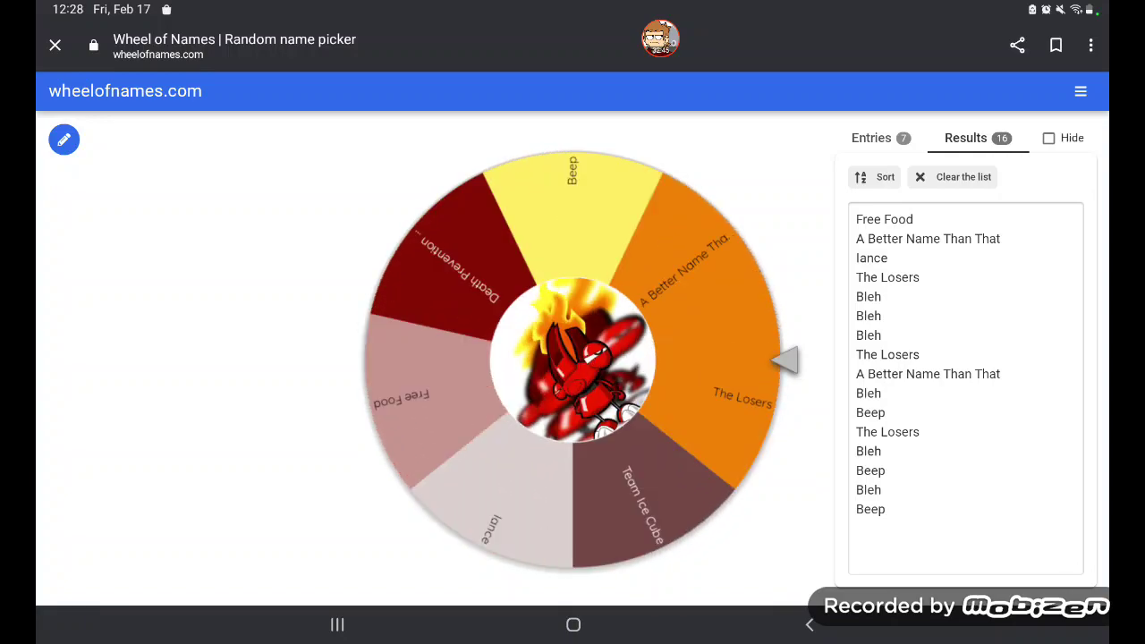
pyautogui.click(573, 358)
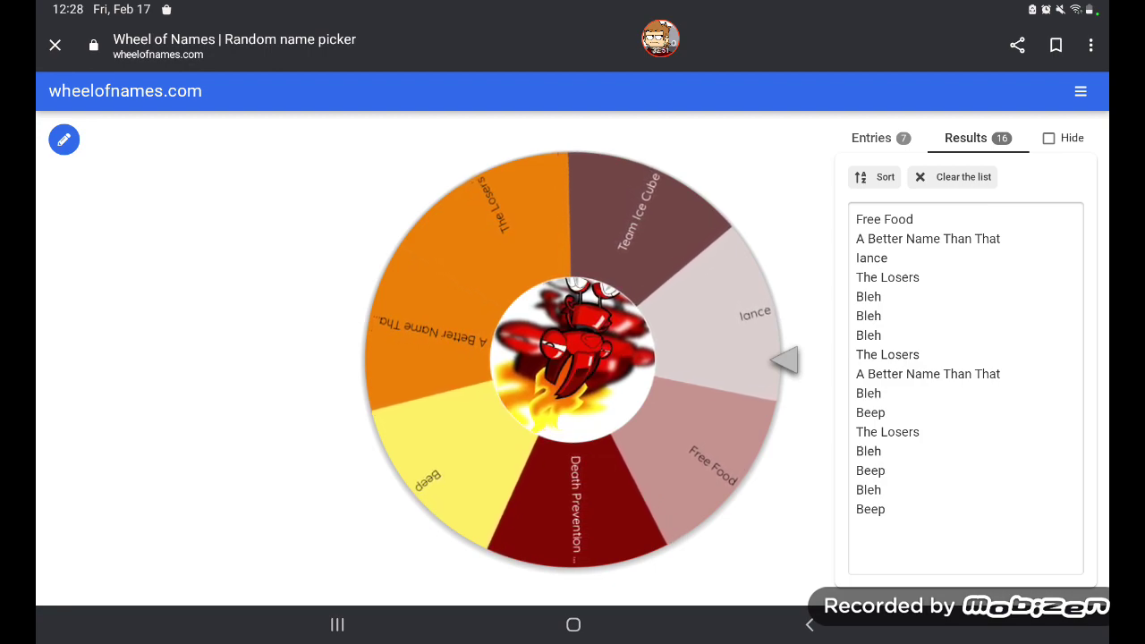
pyautogui.click(573, 357)
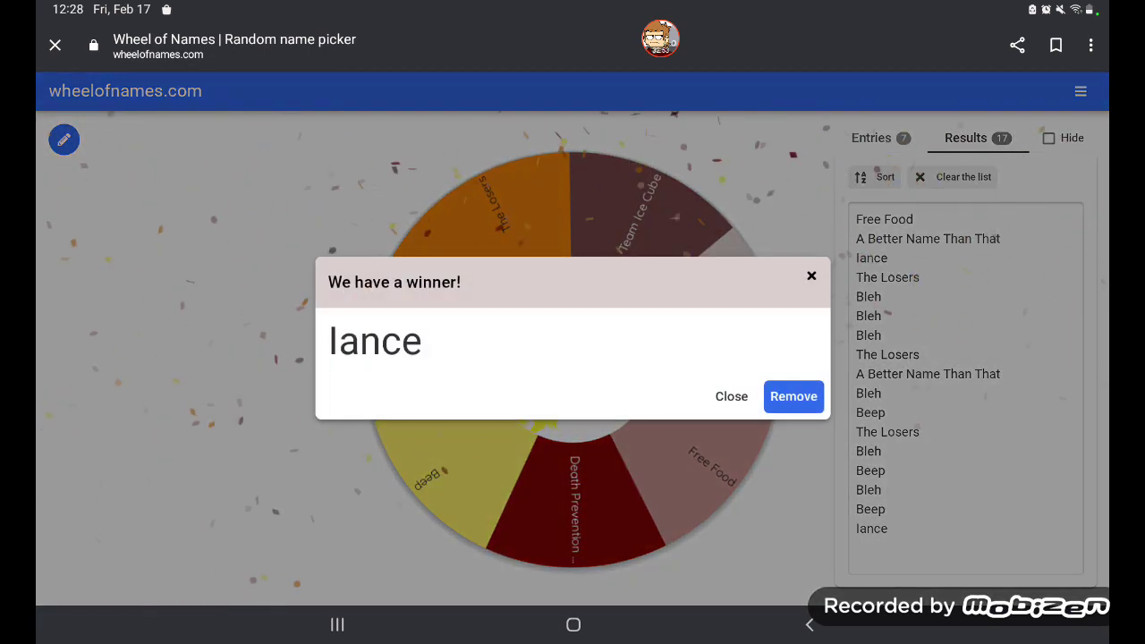
# - Dismiss the lance winner popup and return to the 35 title card in FlipaClip
pyautogui.click(731, 396)
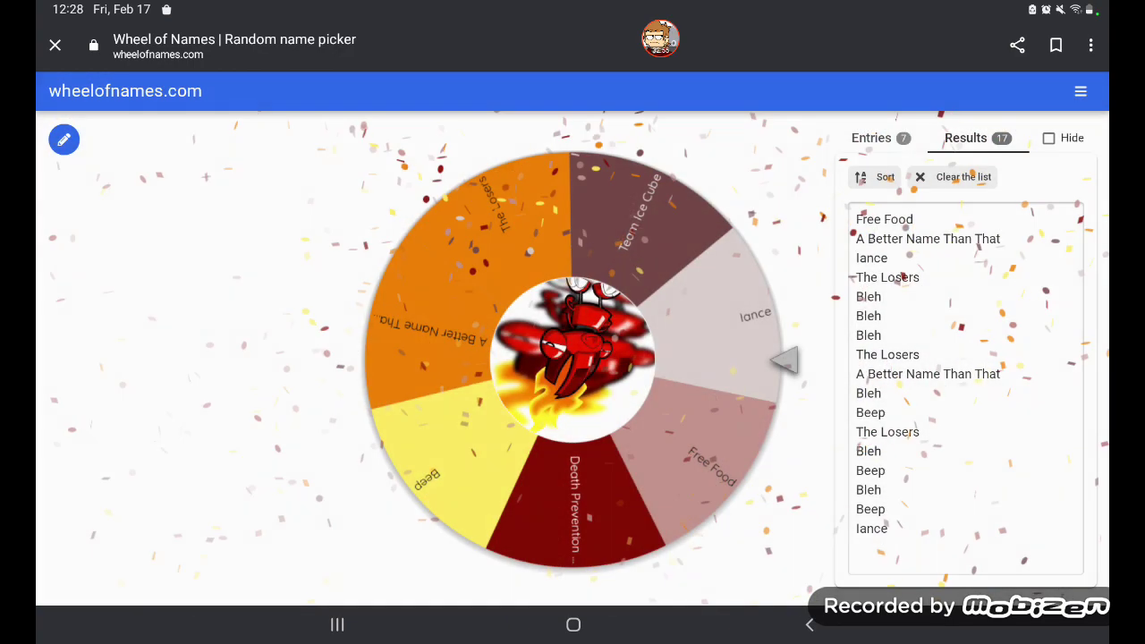
pyautogui.click(337, 625)
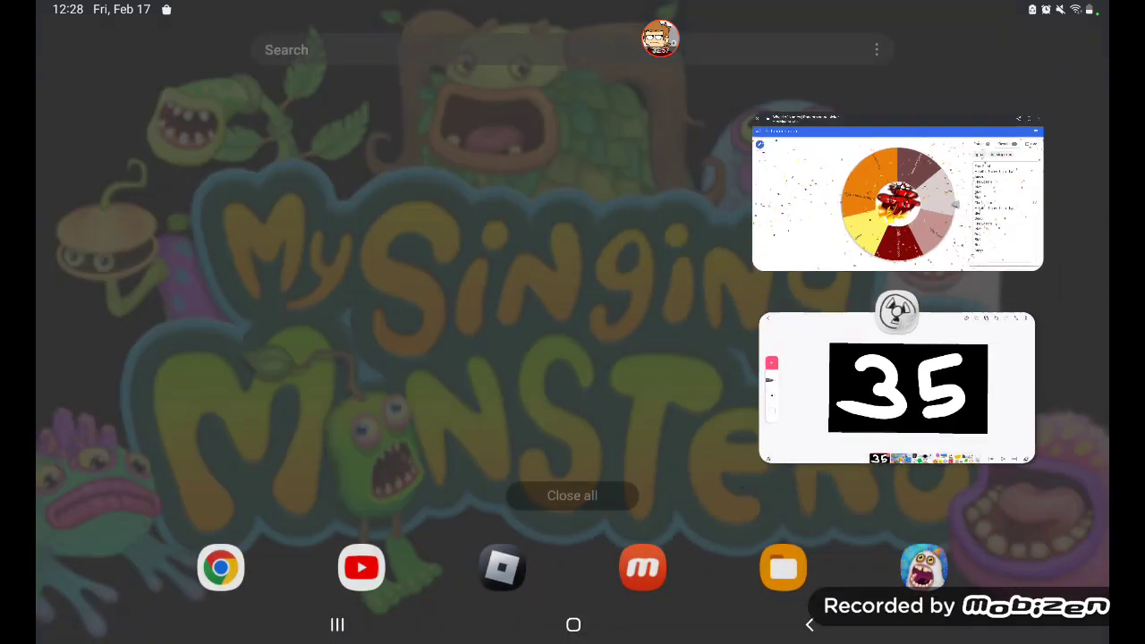
pyautogui.click(895, 388)
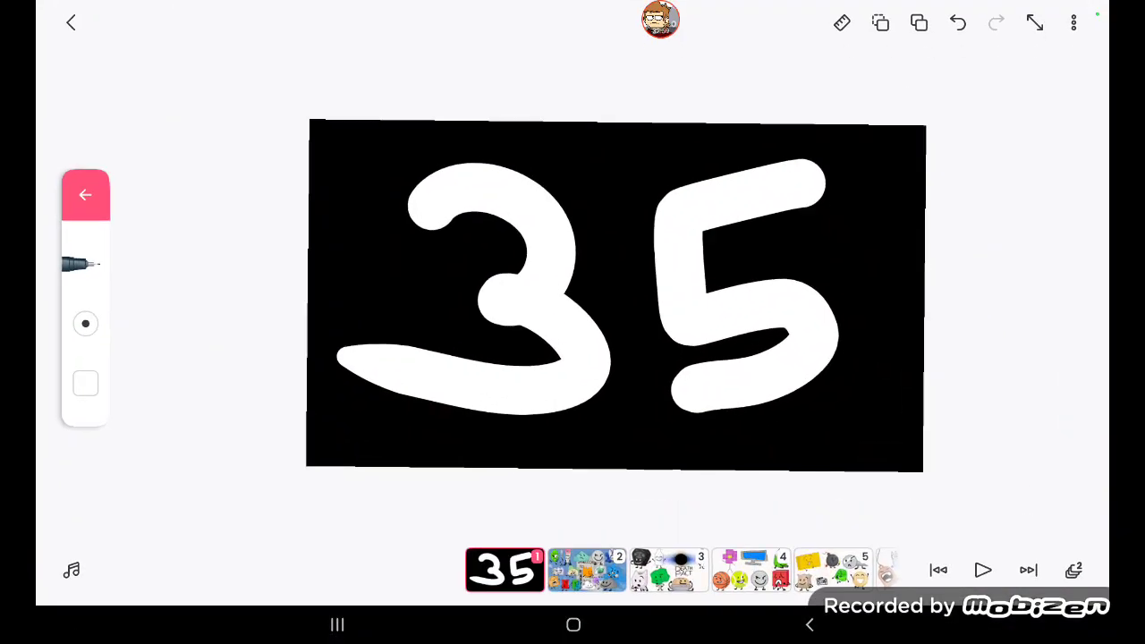